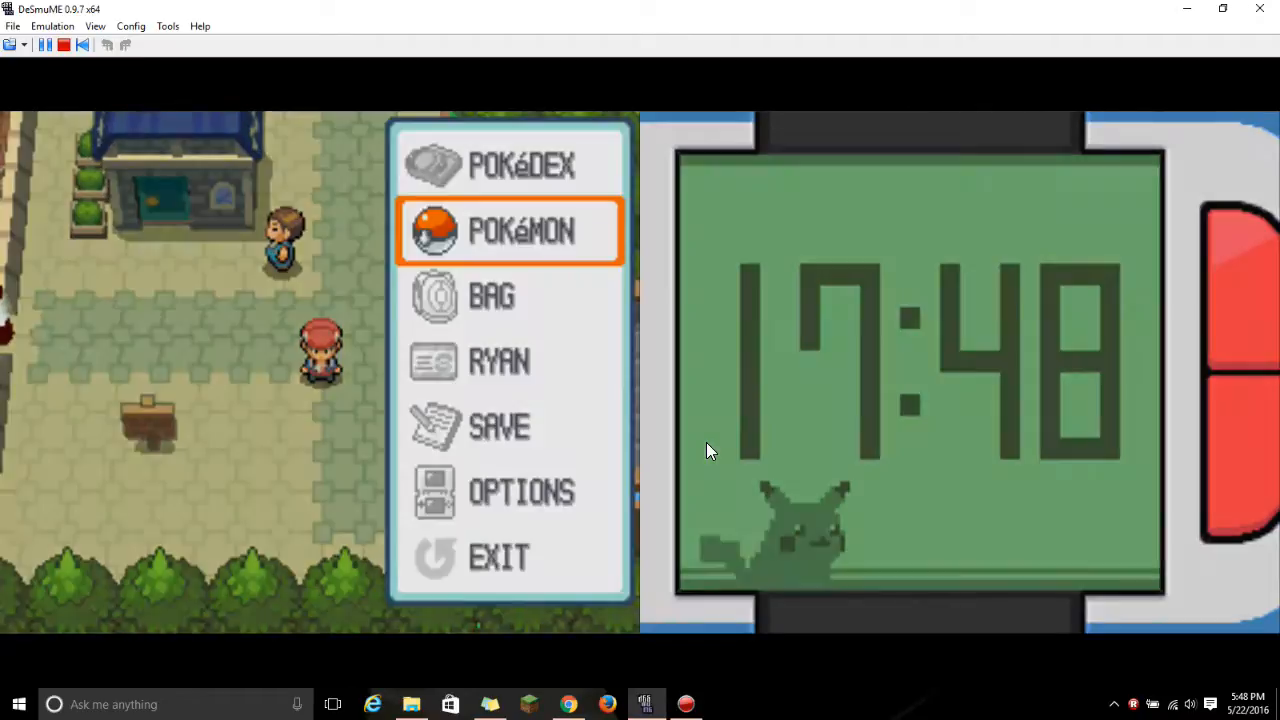
# Fly with Latias from the party screen to the sandy area below the stairs
pyautogui.click(510, 231)
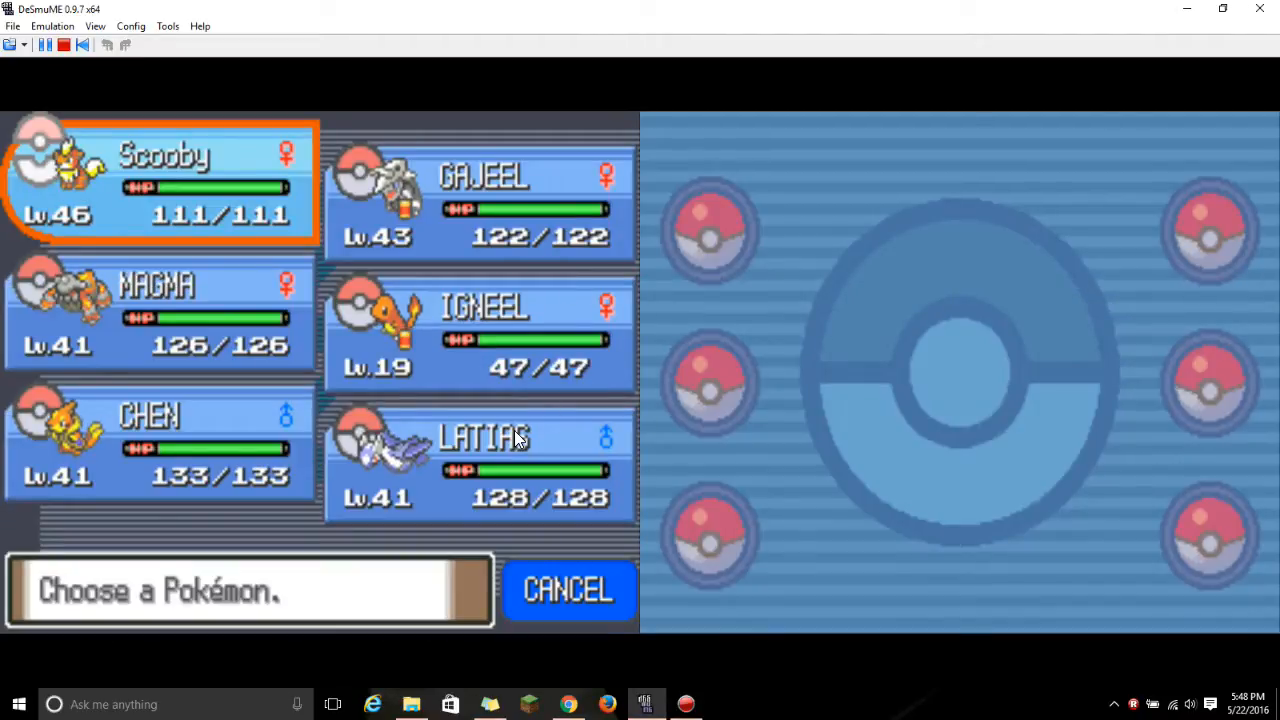
pyautogui.moveTo(412, 462)
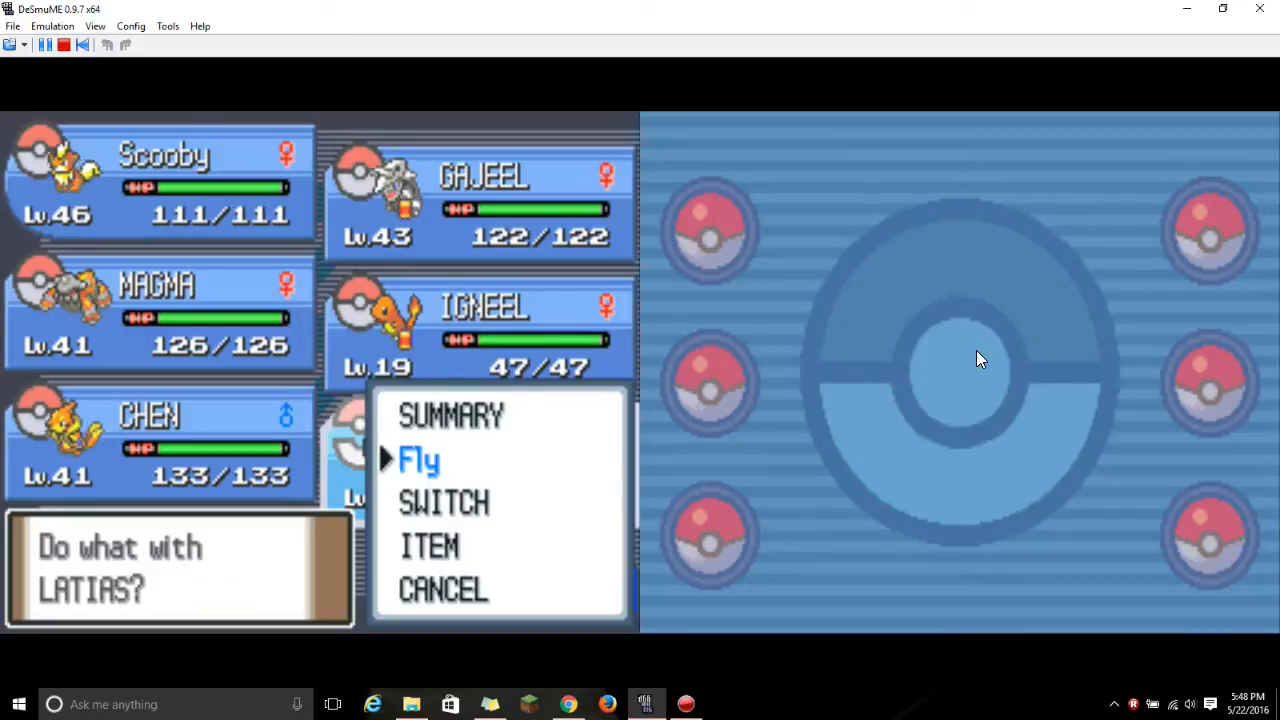
pyautogui.click(419, 460)
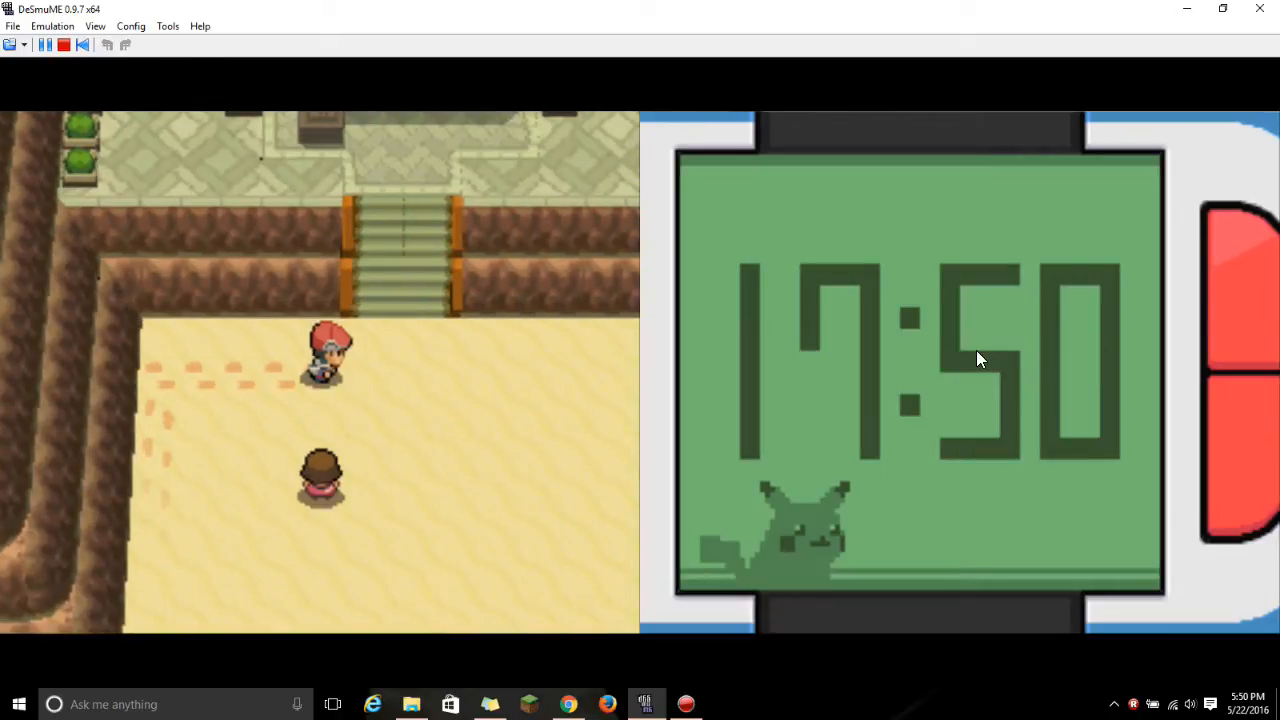
# Walk north through Route 213 into Valor Lakefront
pyautogui.press('Up')
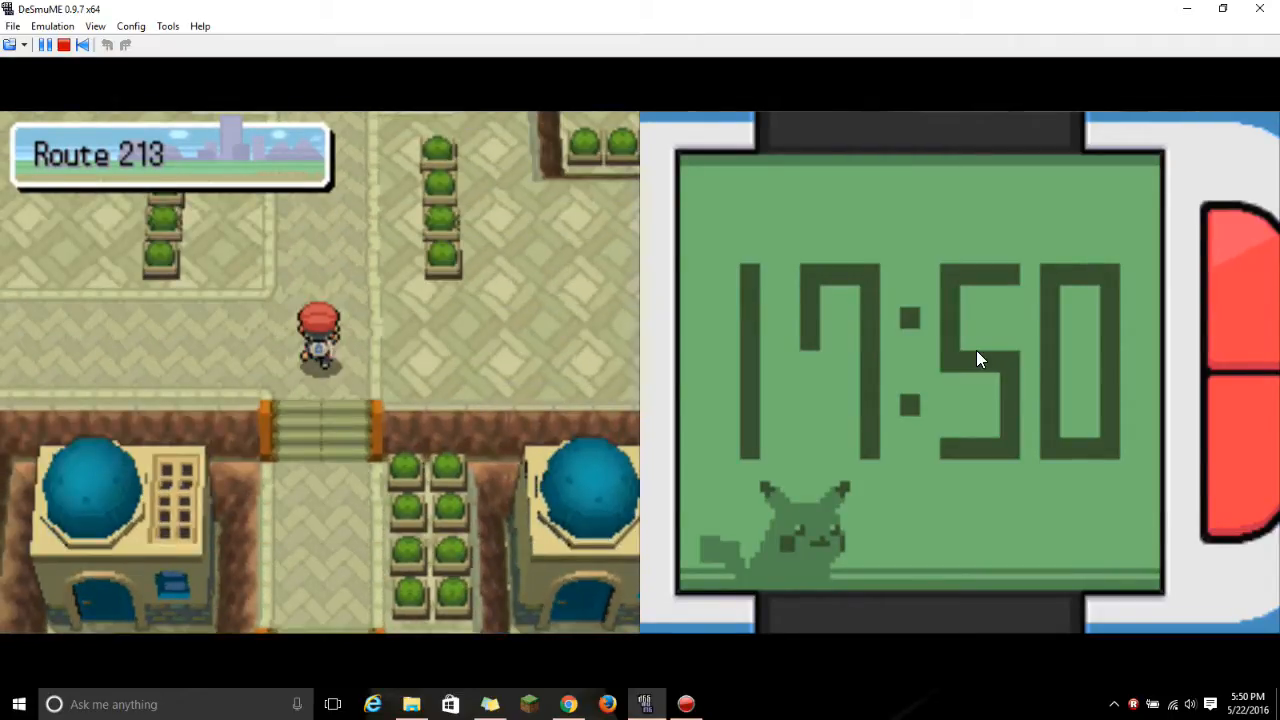
pyautogui.press('Up')
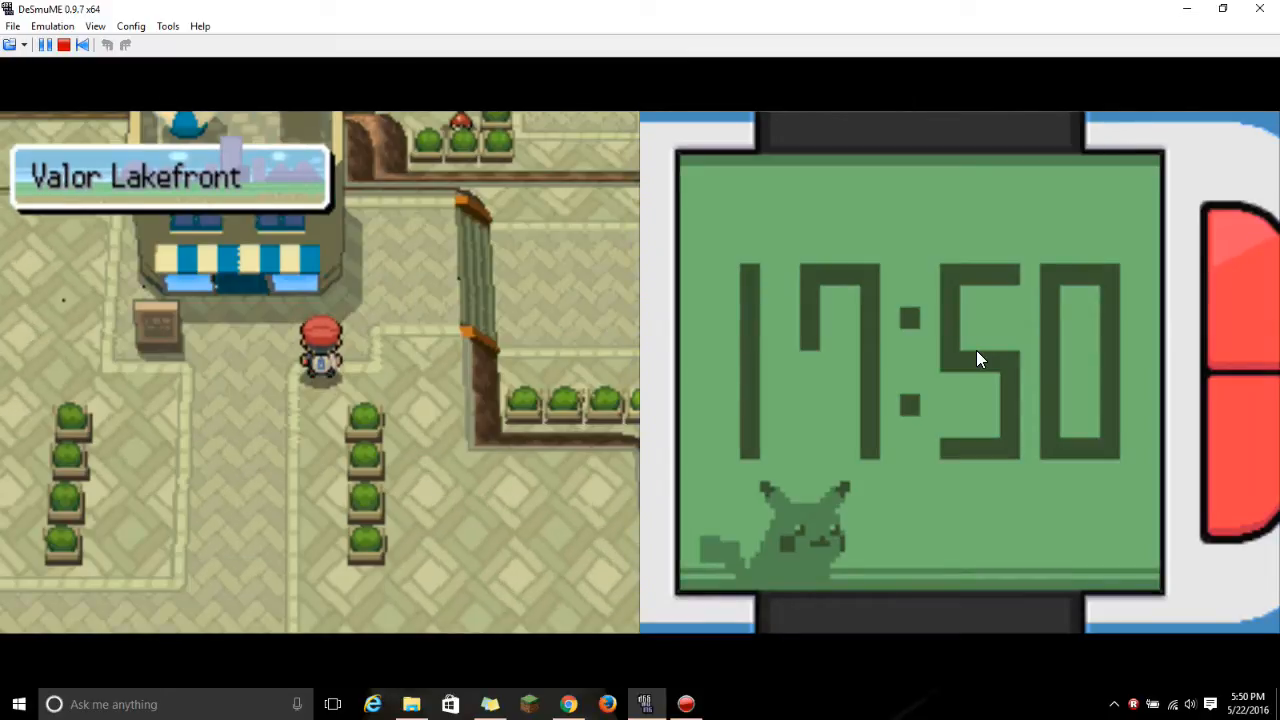
pyautogui.press('Up')
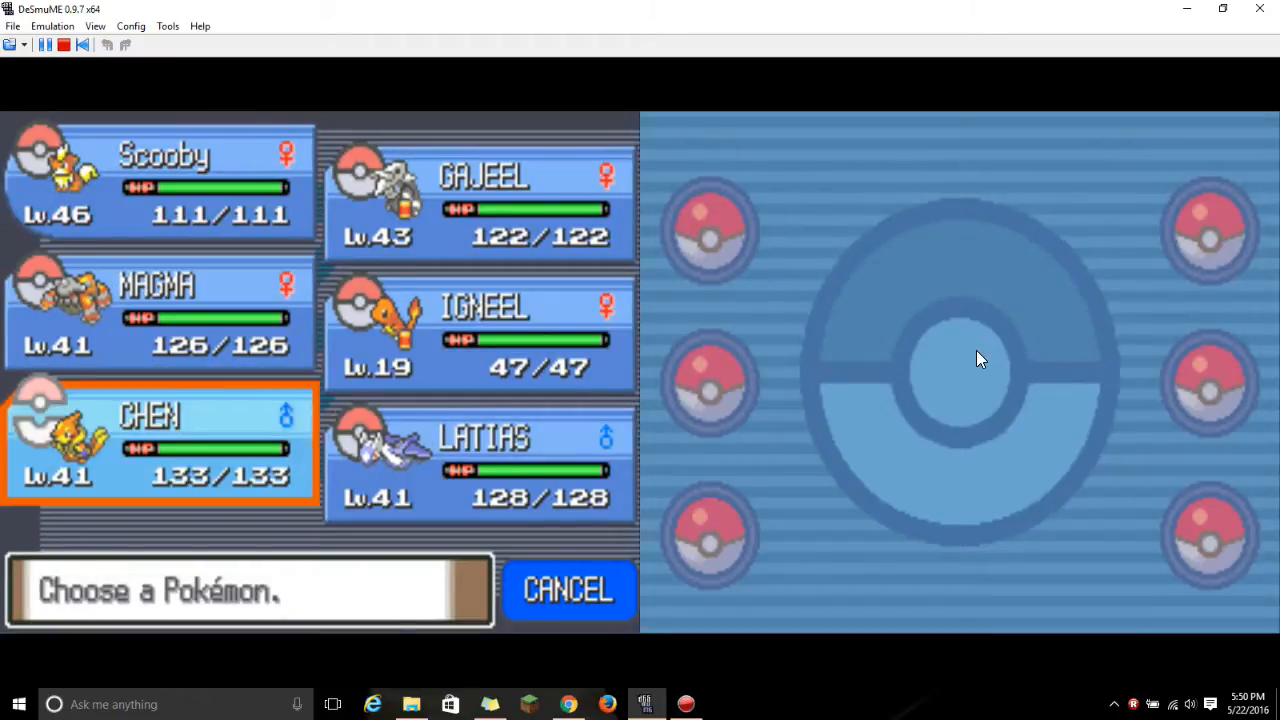
# Use Latias's Fly to reach the tree-lined town with the fountain
pyautogui.click(480, 460)
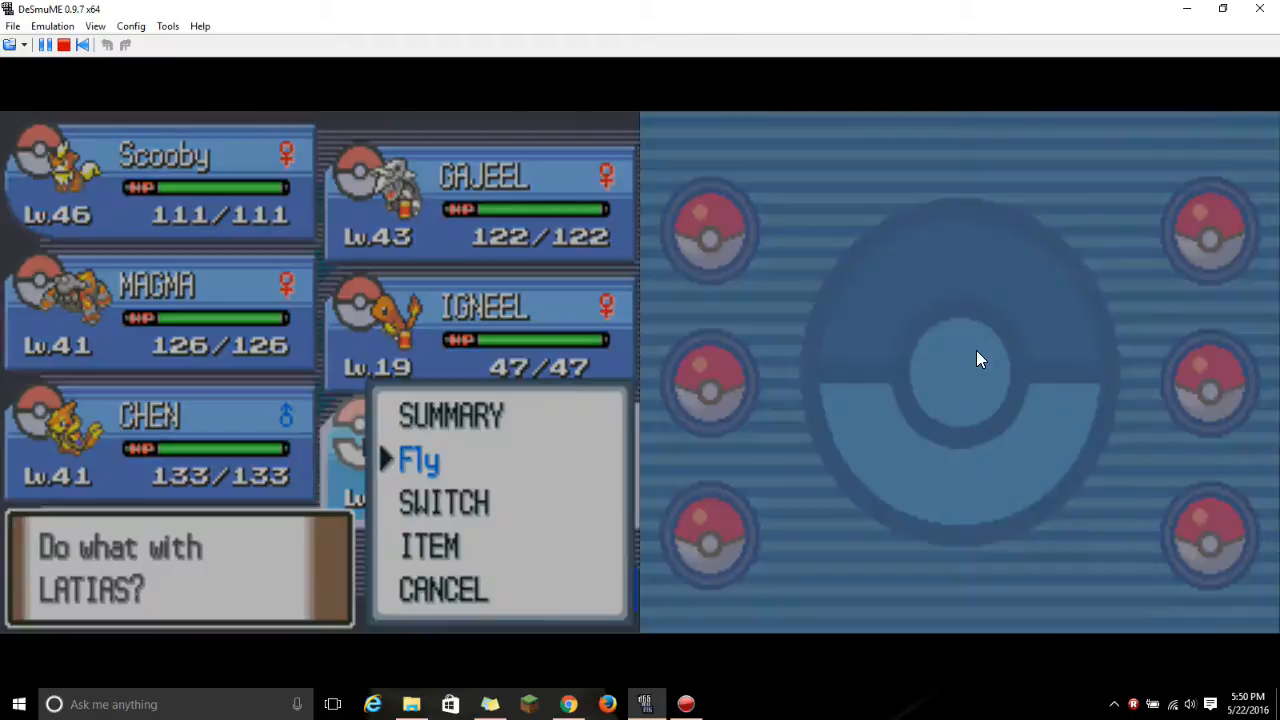
pyautogui.click(418, 461)
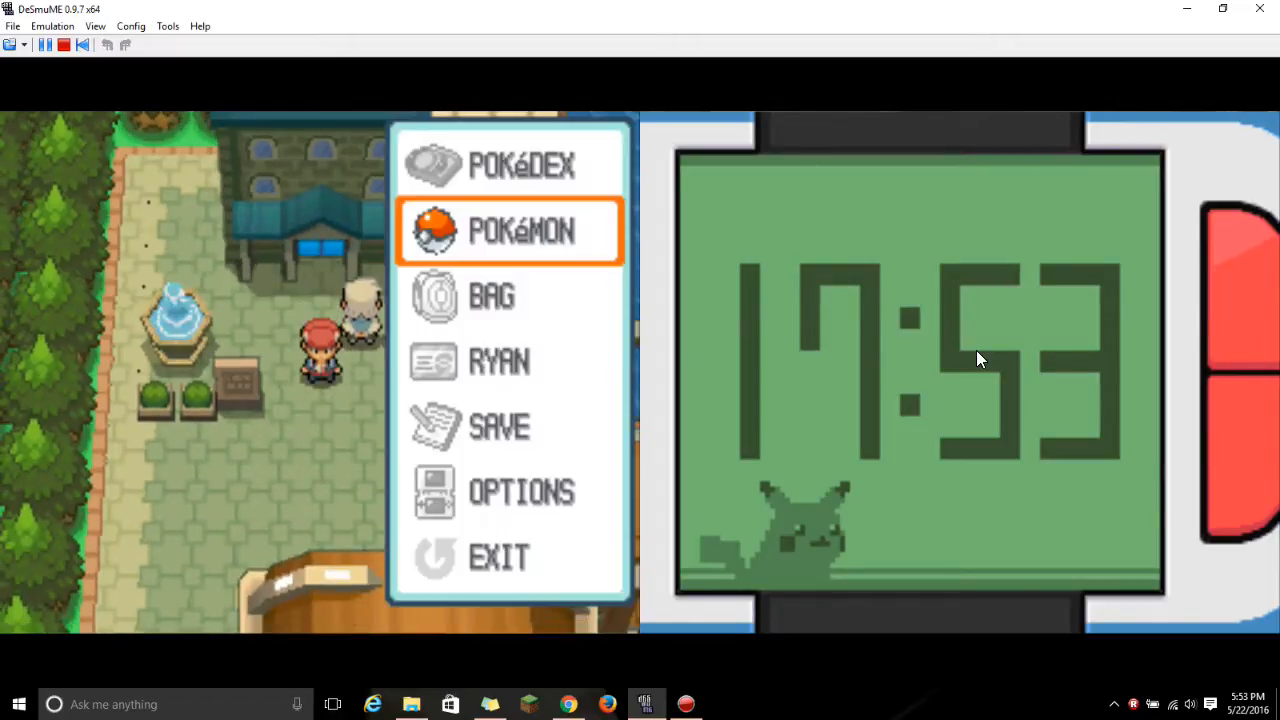
# Close the menu and walk through the gatehouse onto Route 214
pyautogui.press('Down')
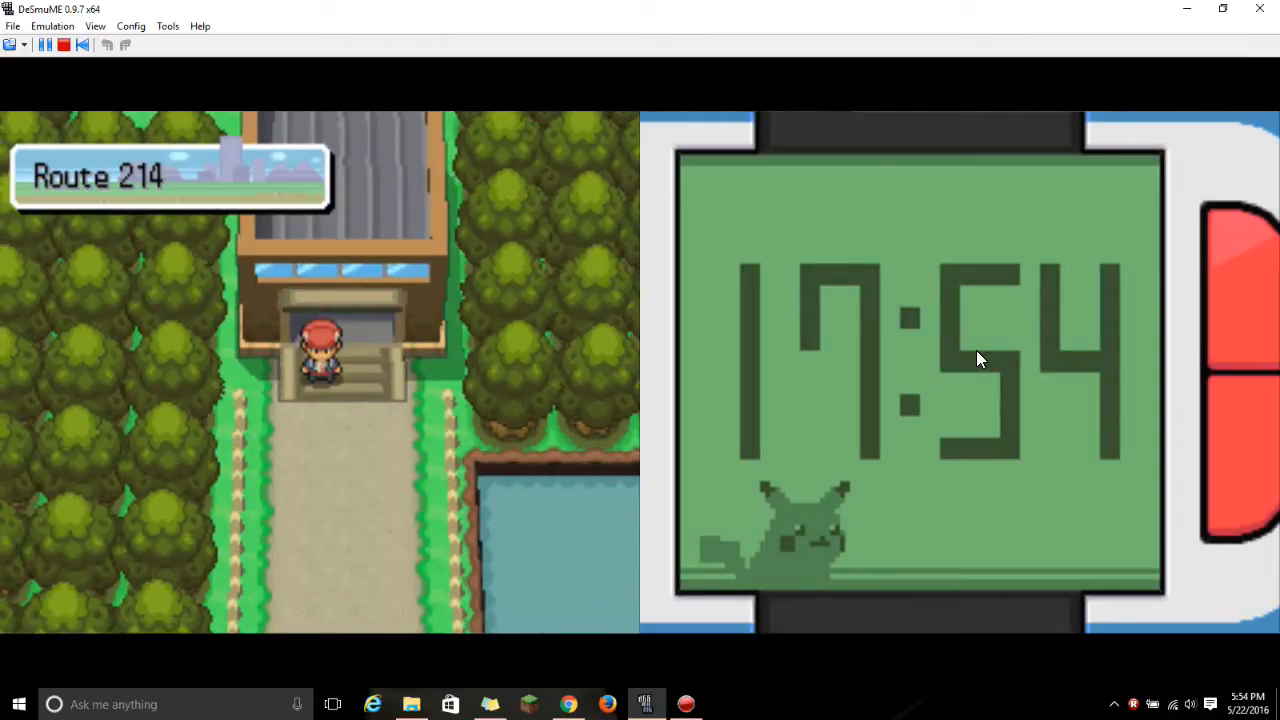
# Walk along Route 214 through the grass past the rocky ledges until Cranidos appears
pyautogui.press('Down')
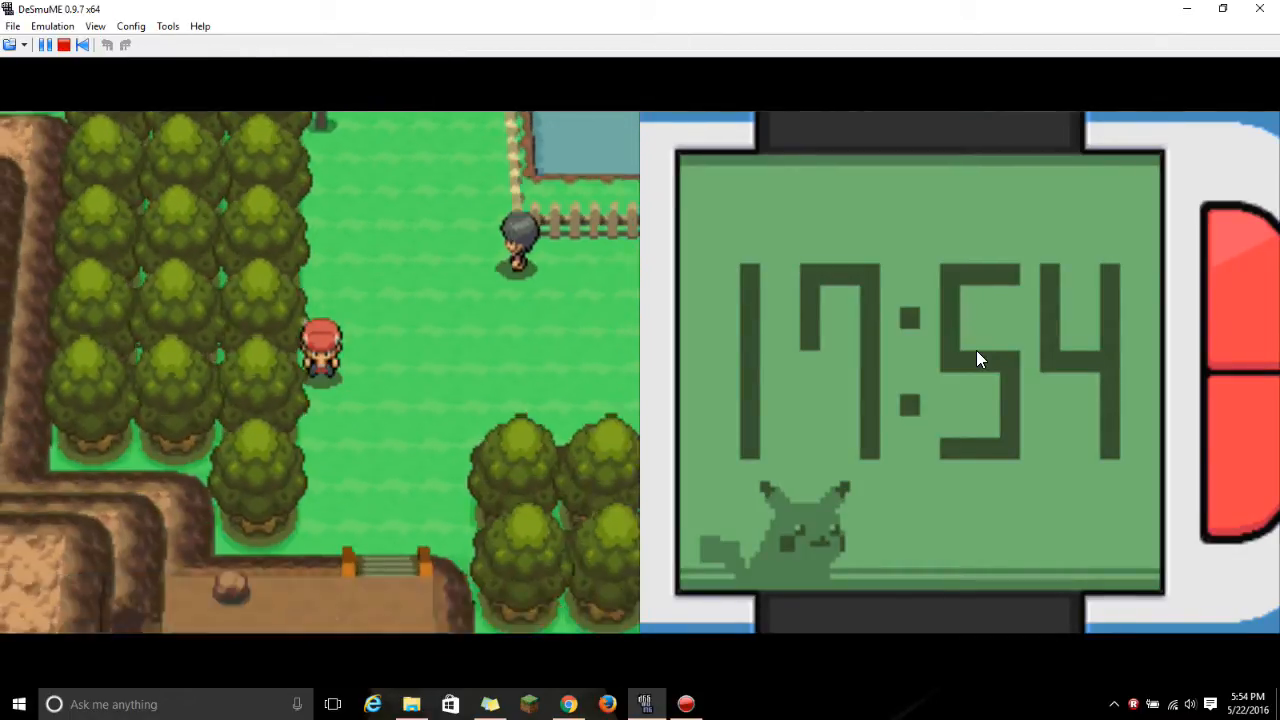
pyautogui.press('Down')
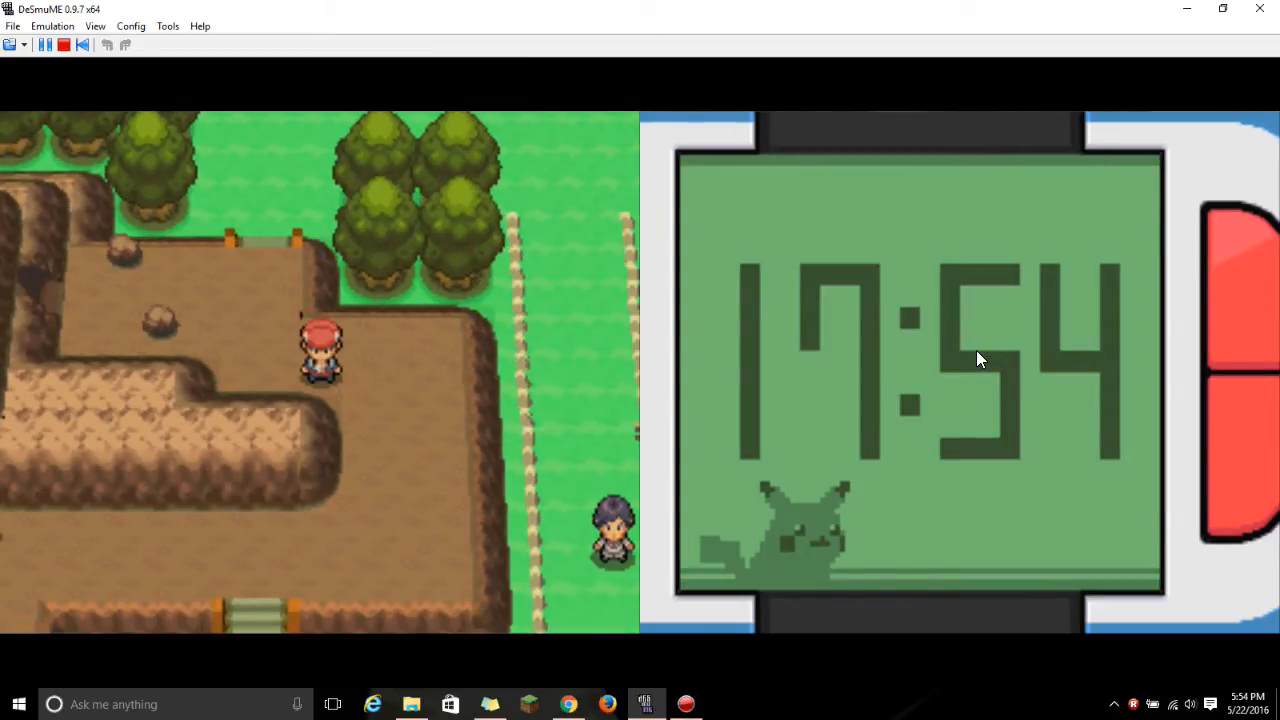
pyautogui.press('Up')
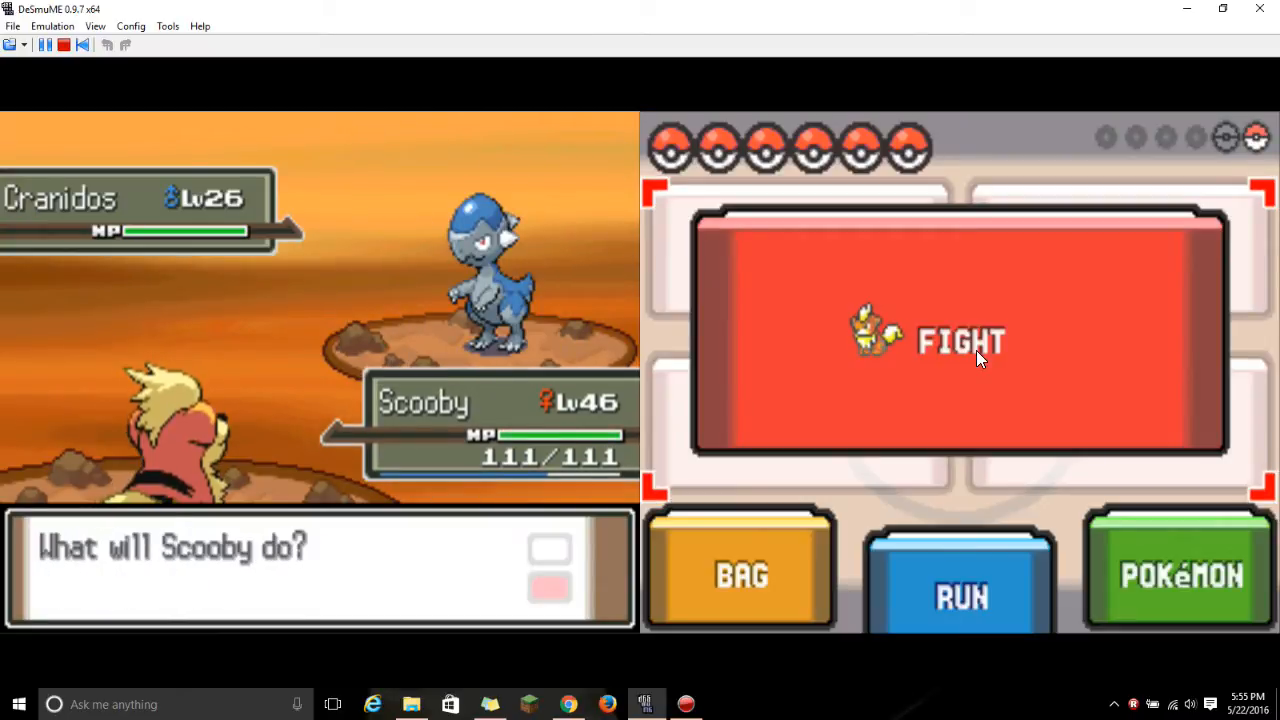
# Attack Cranidos with one of Scooby's moves to end the battle
pyautogui.click(961, 340)
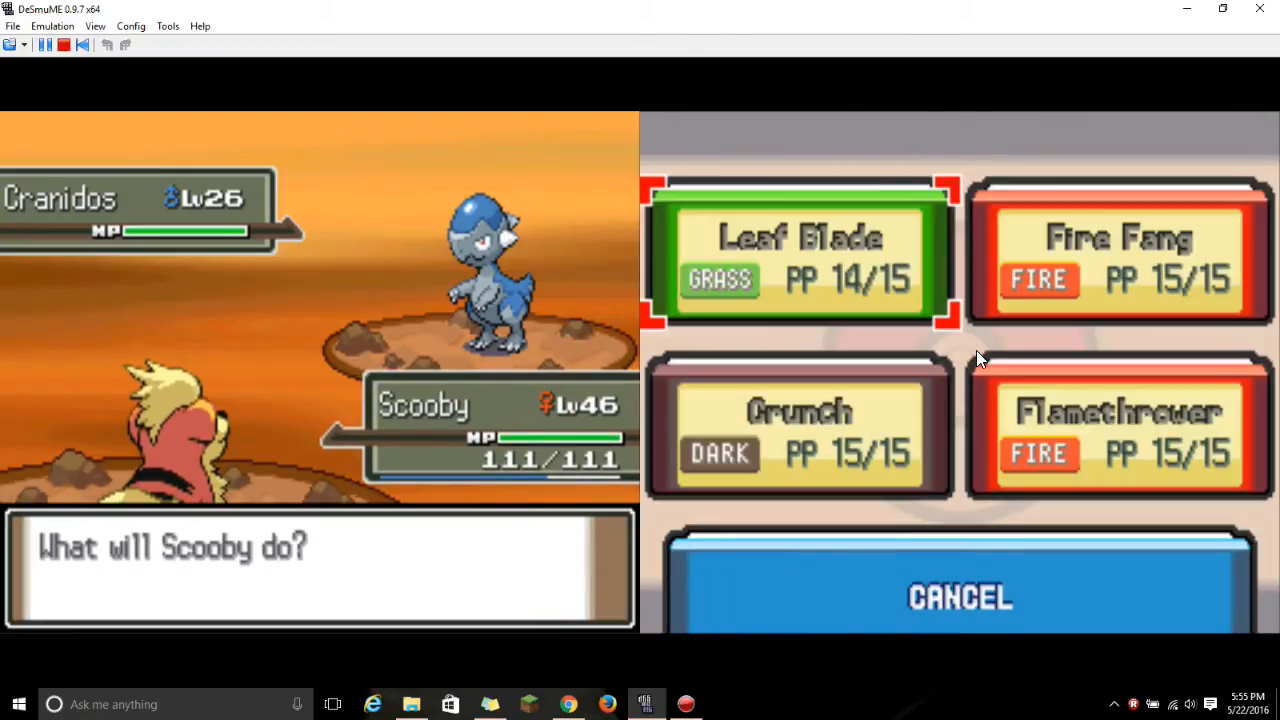
pyautogui.click(799, 255)
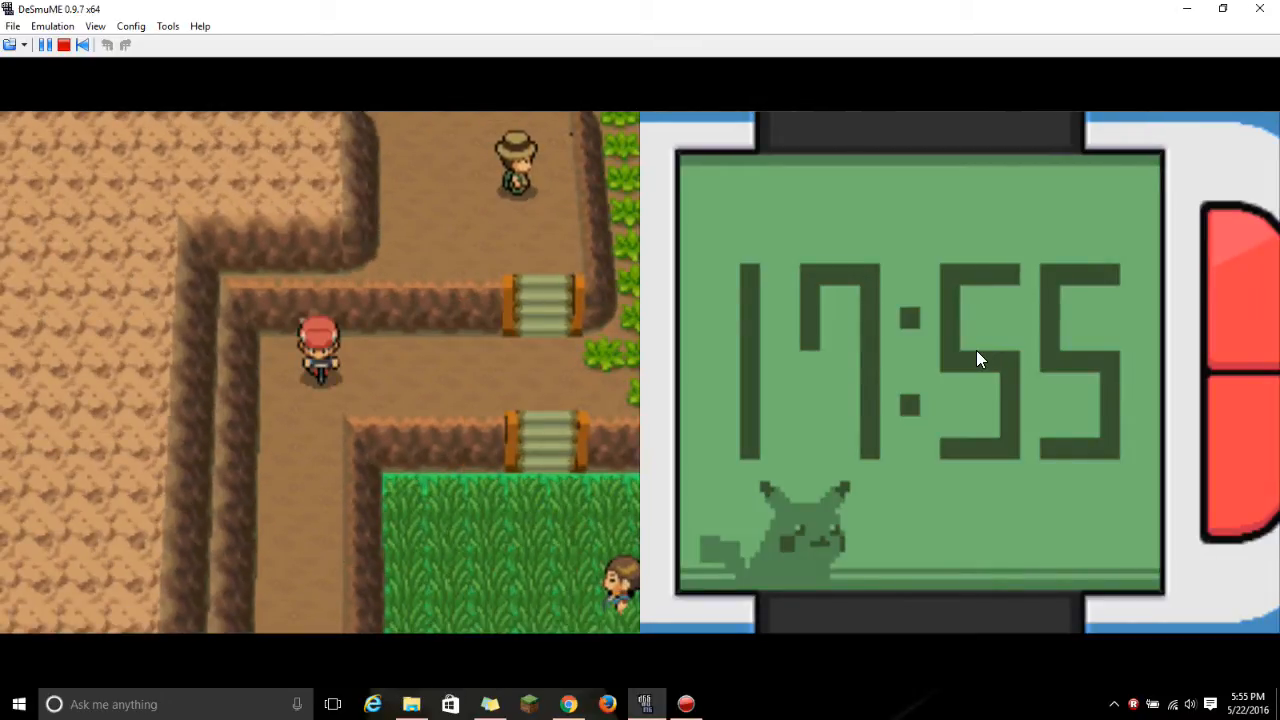
# Walk down the mountain path, close the pause menu, and enter the tall grass
pyautogui.press('Up')
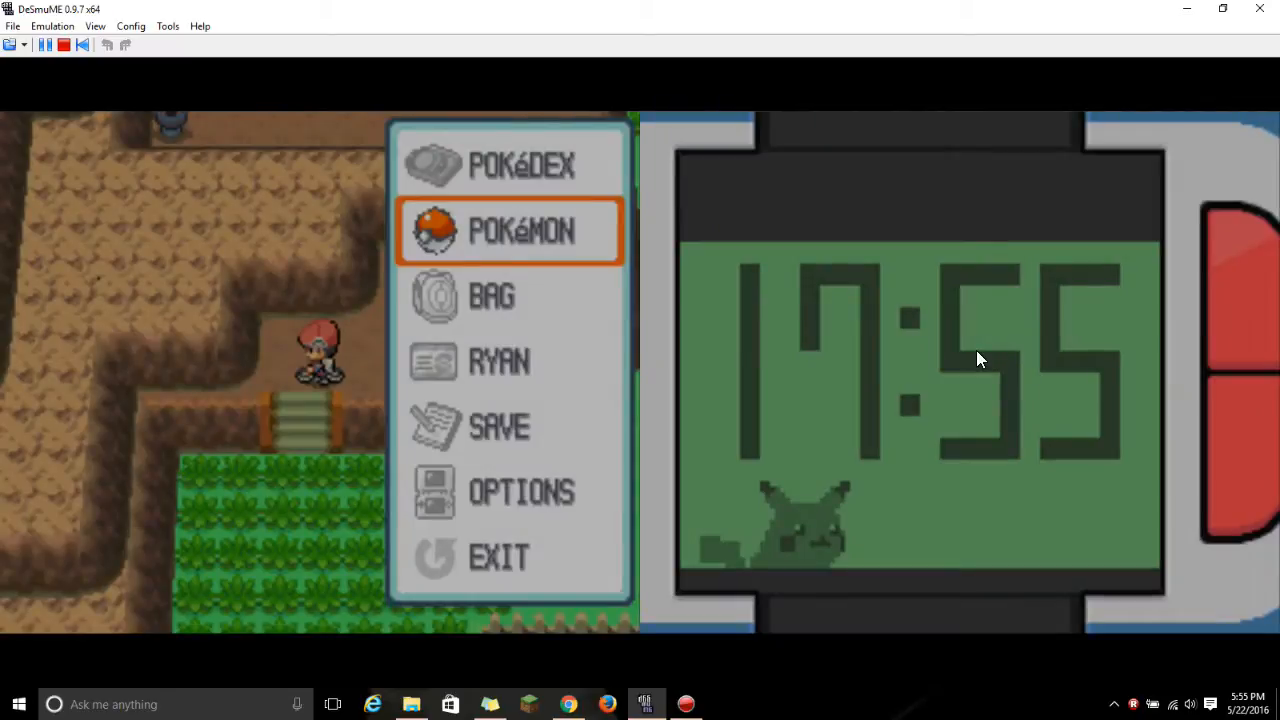
pyautogui.press('Escape')
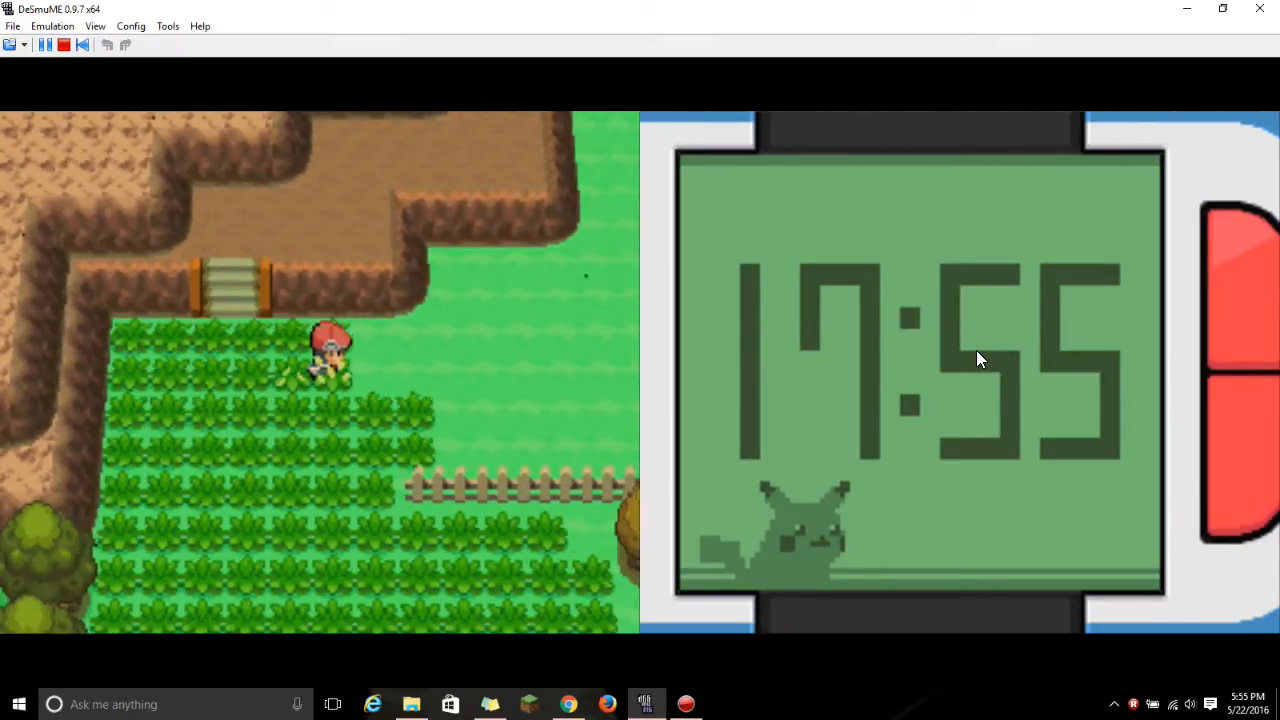
pyautogui.press('Down')
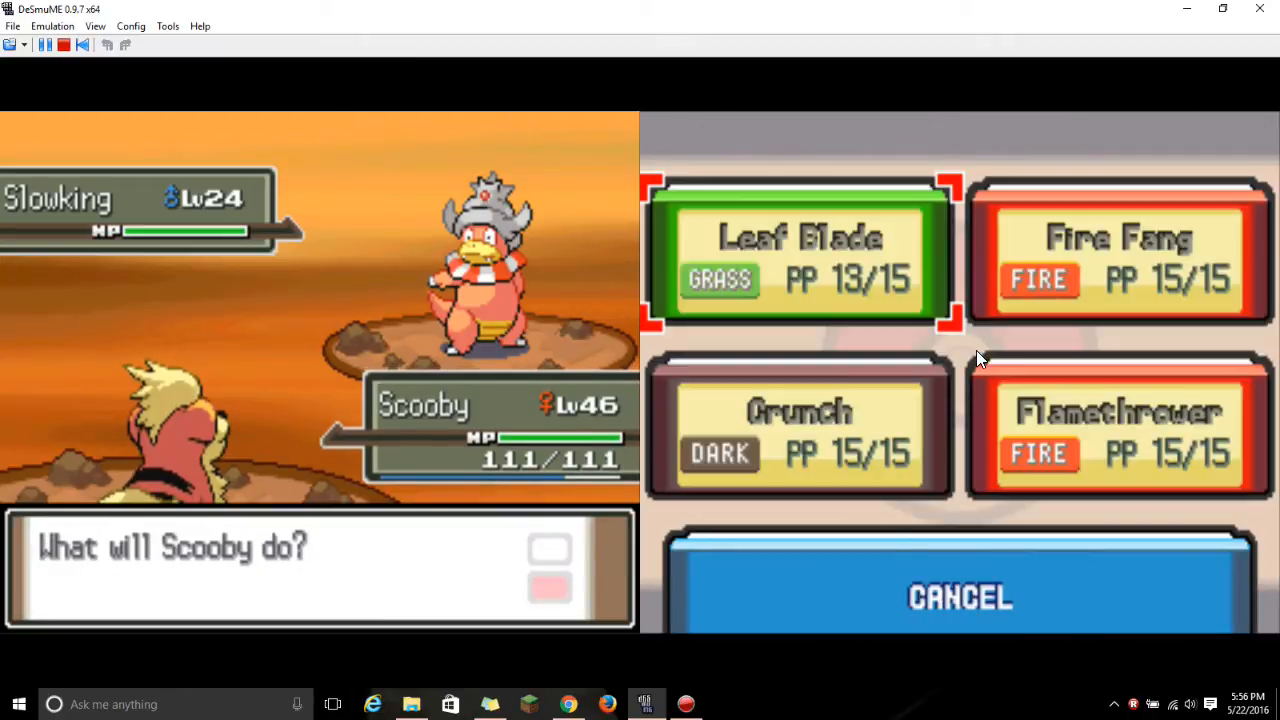
# Defeat Slowking with Leaf Blade, then attack Meganium and Yanmega
pyautogui.click(798, 250)
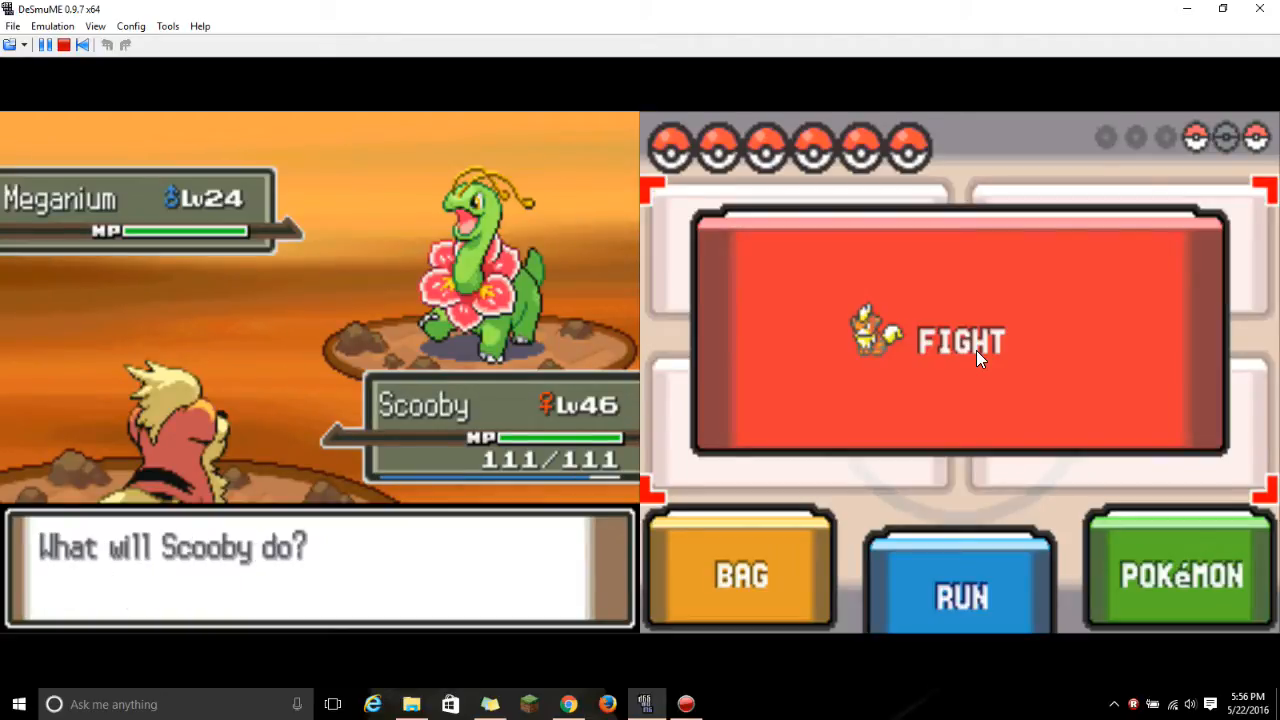
pyautogui.click(962, 343)
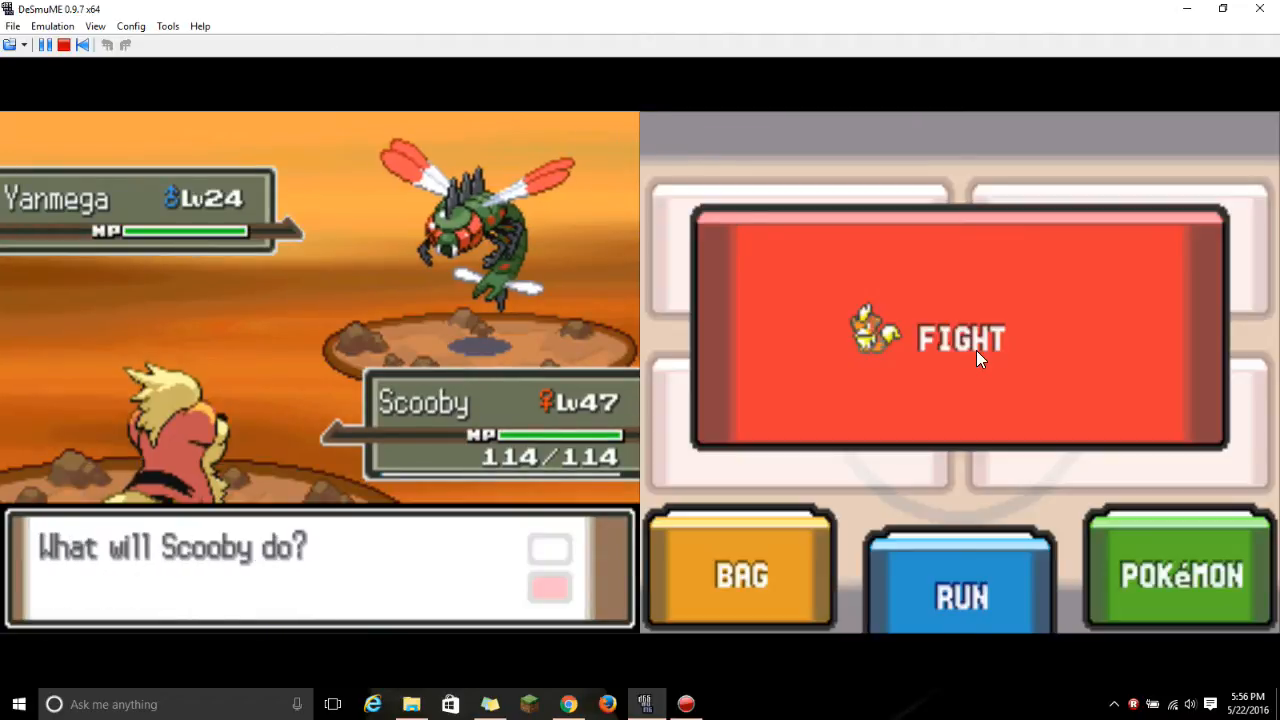
pyautogui.click(978, 340)
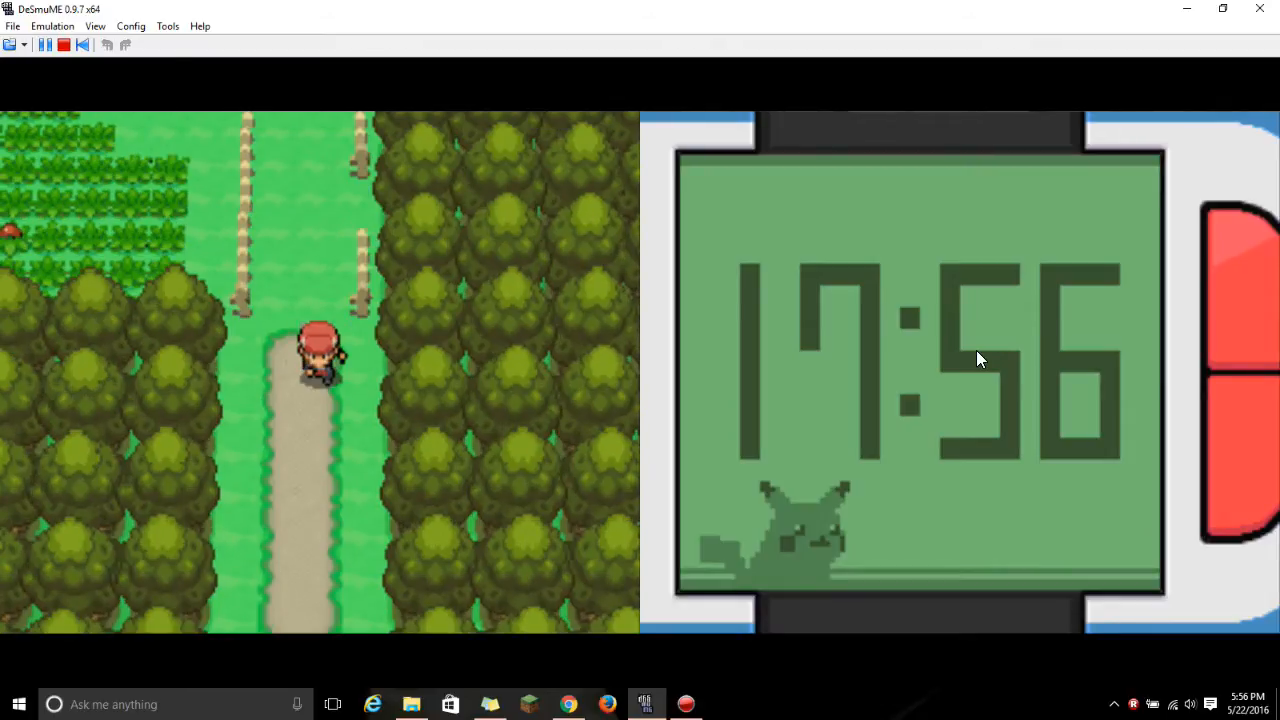
# Walk along the forest dirt path until a wild level-35 Ditto appears
pyautogui.press('Up')
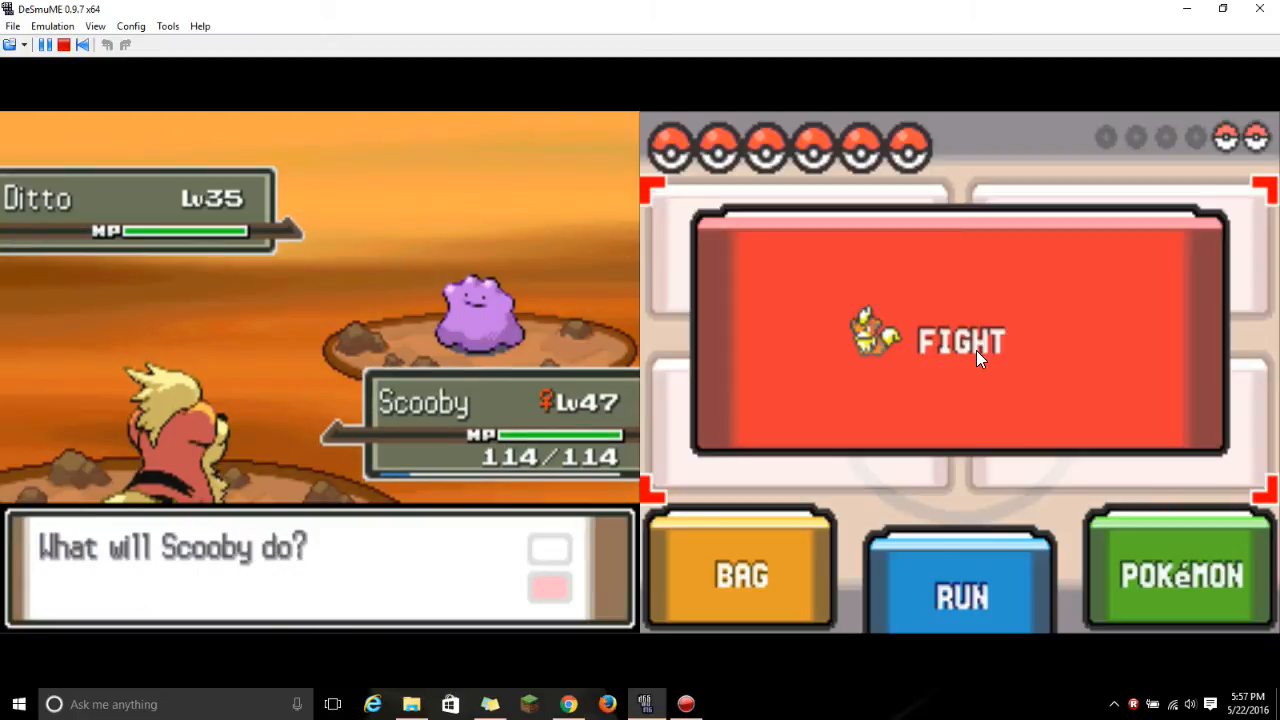
# Fight the level-35 Ditto, then open Scooby's moves against Porygon
pyautogui.click(960, 343)
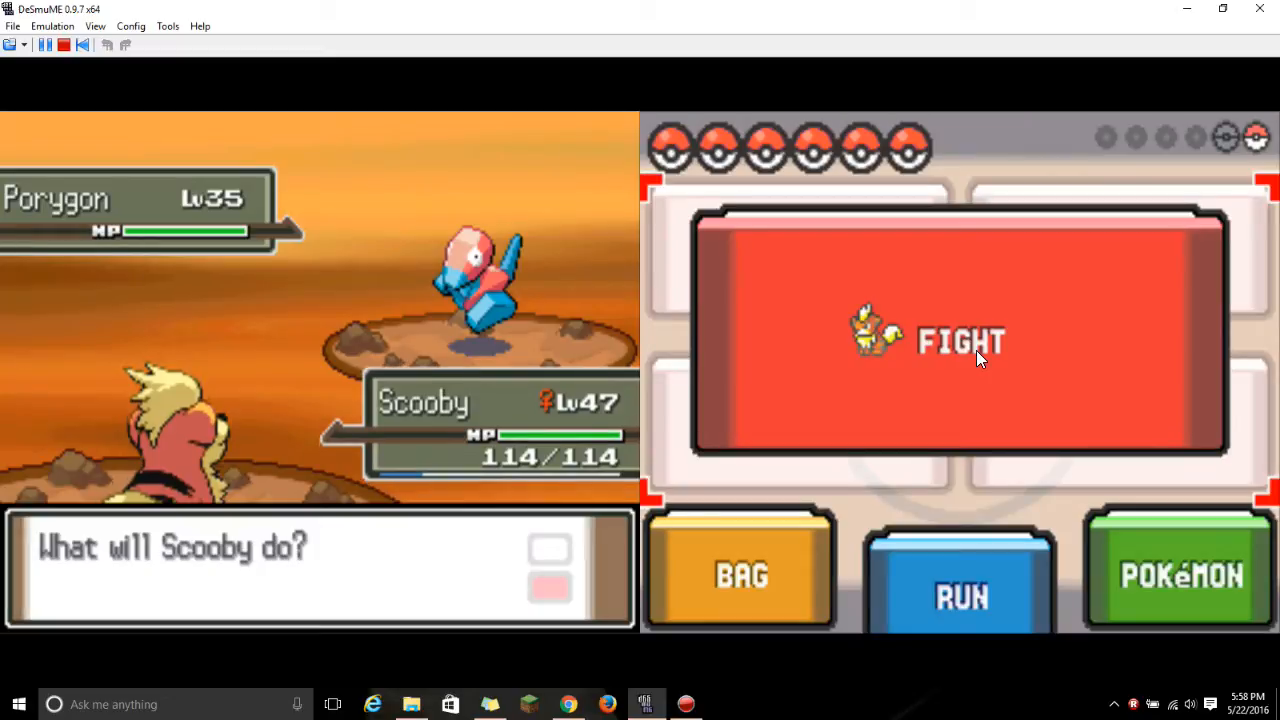
pyautogui.click(960, 345)
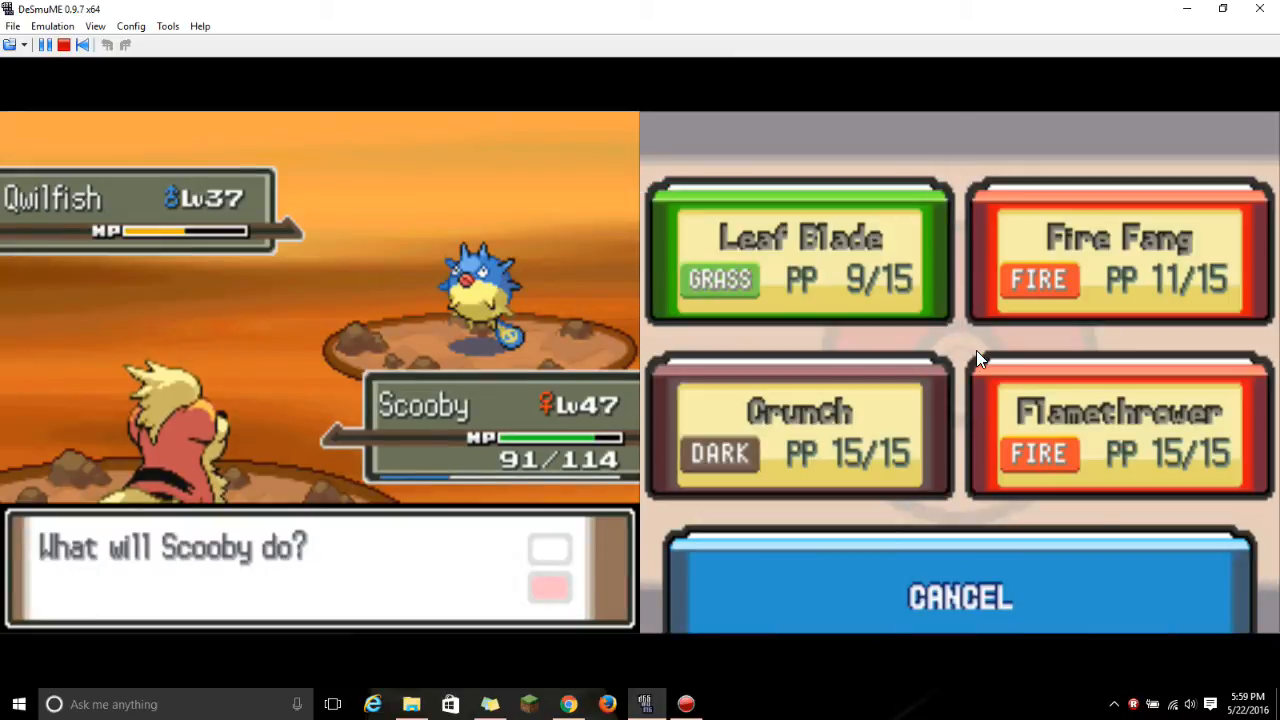
# Attack the trainer's Qwilfish with Scooby's Leaf Blade
pyautogui.click(799, 250)
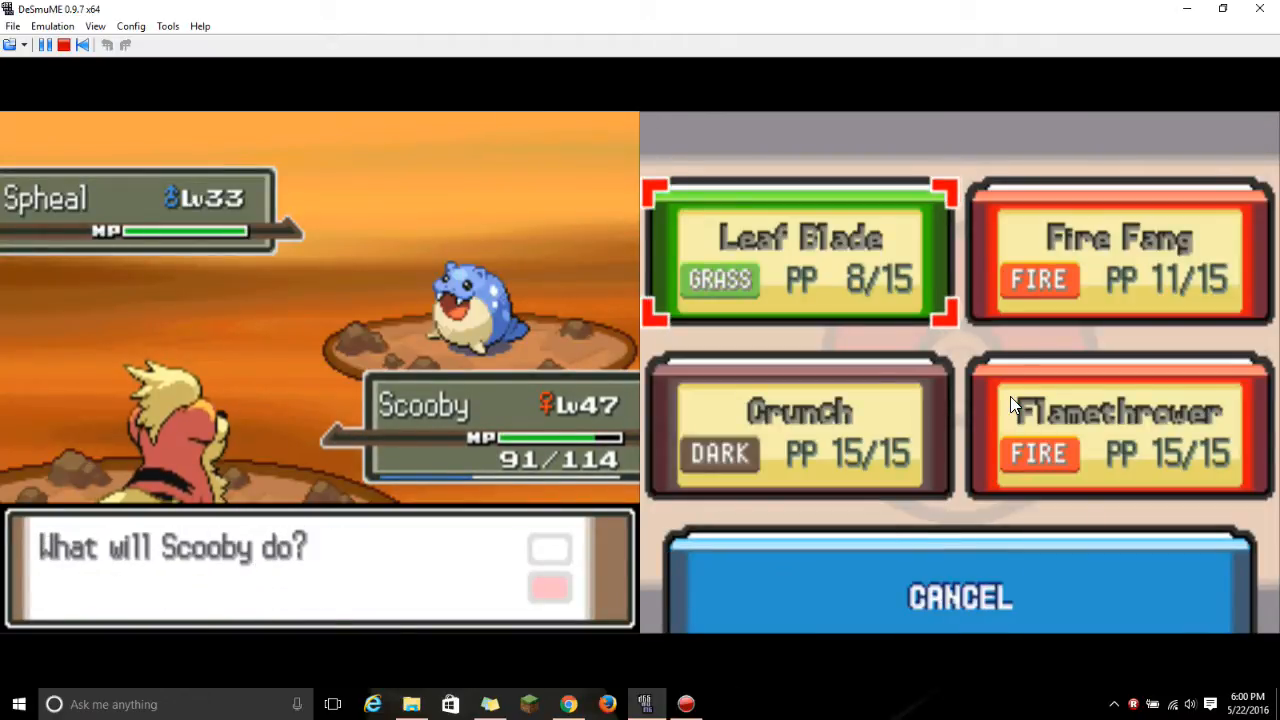
# Leaf Blade Spheal and keep Scooby battling through Remoraid, Koffing and Nuzleaf
pyautogui.click(798, 252)
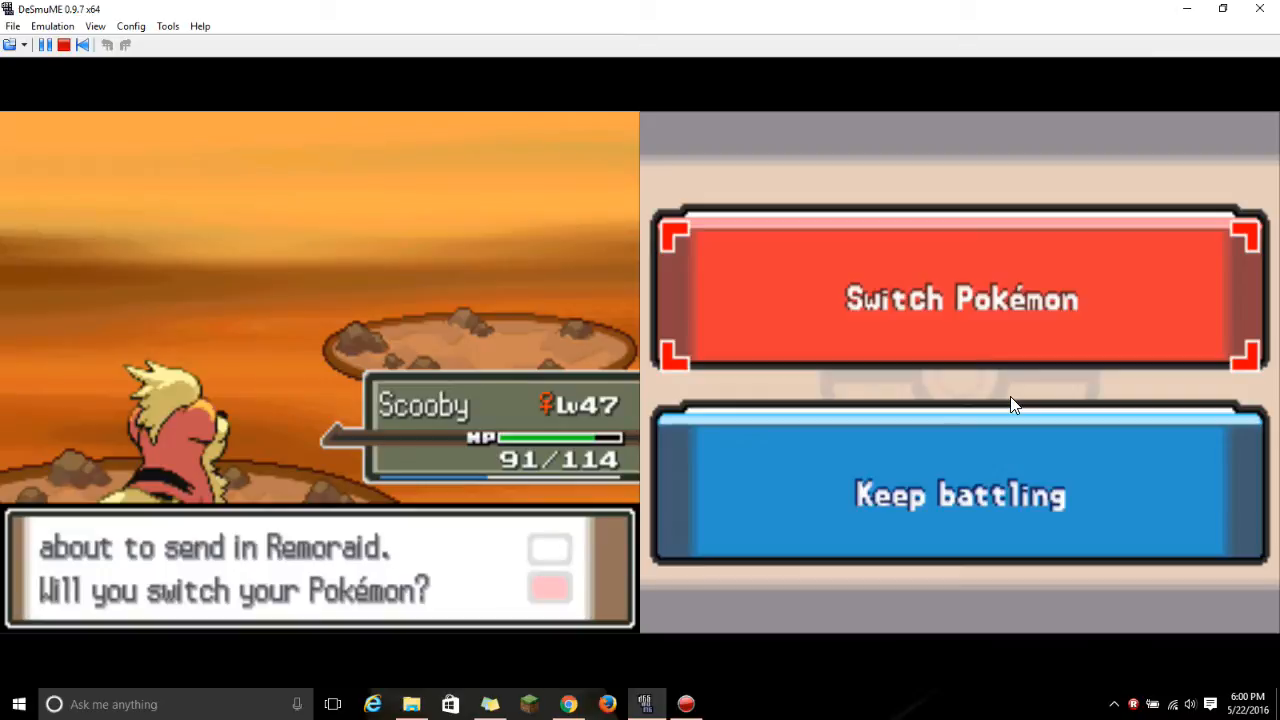
pyautogui.click(960, 298)
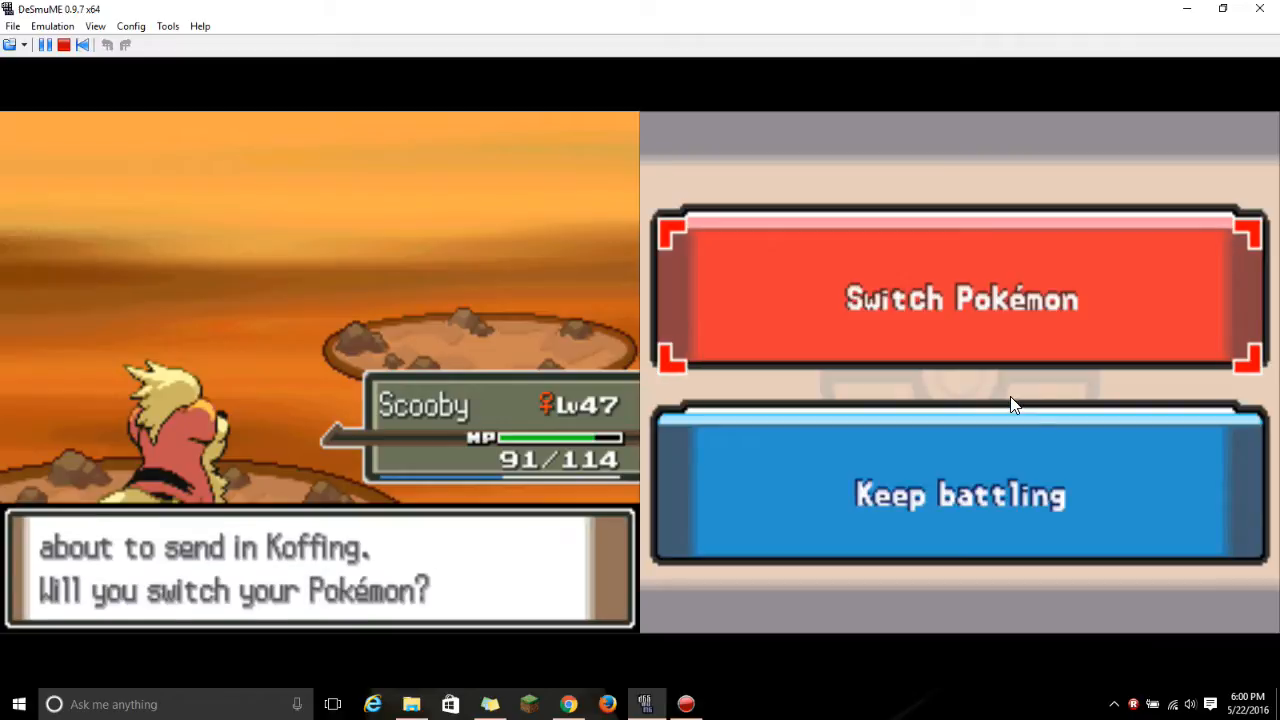
pyautogui.click(960, 494)
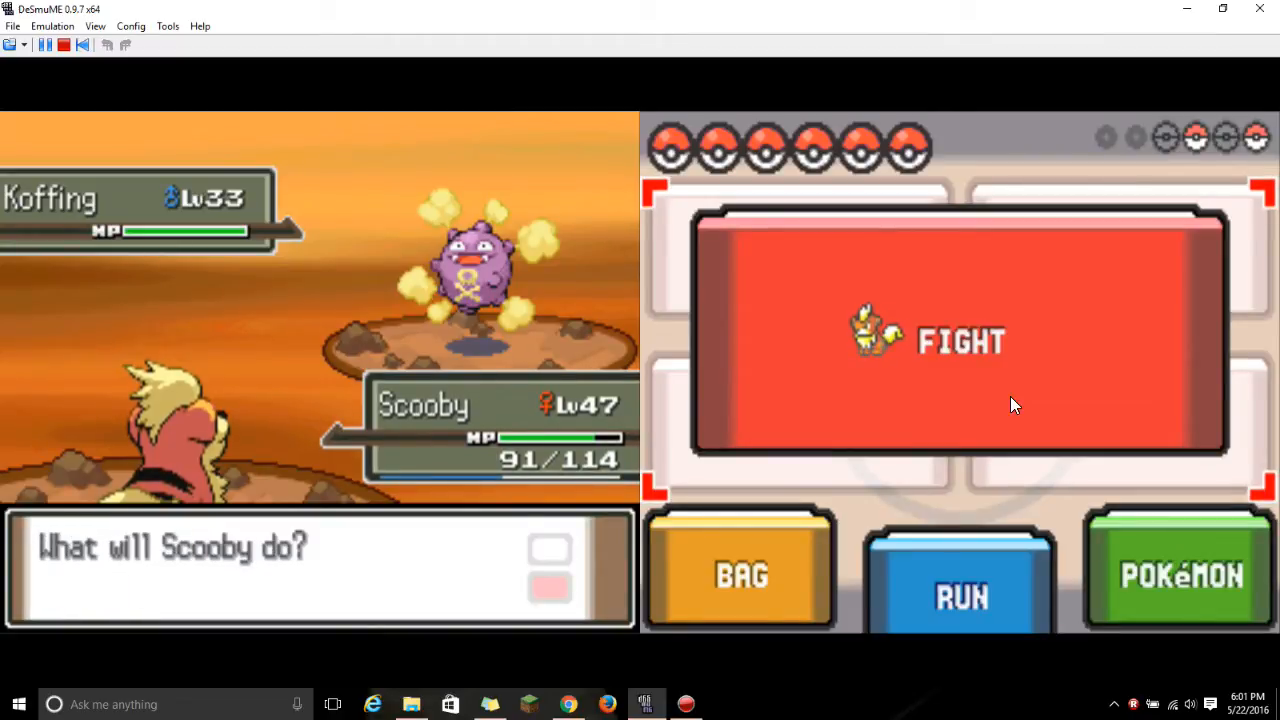
pyautogui.click(960, 340)
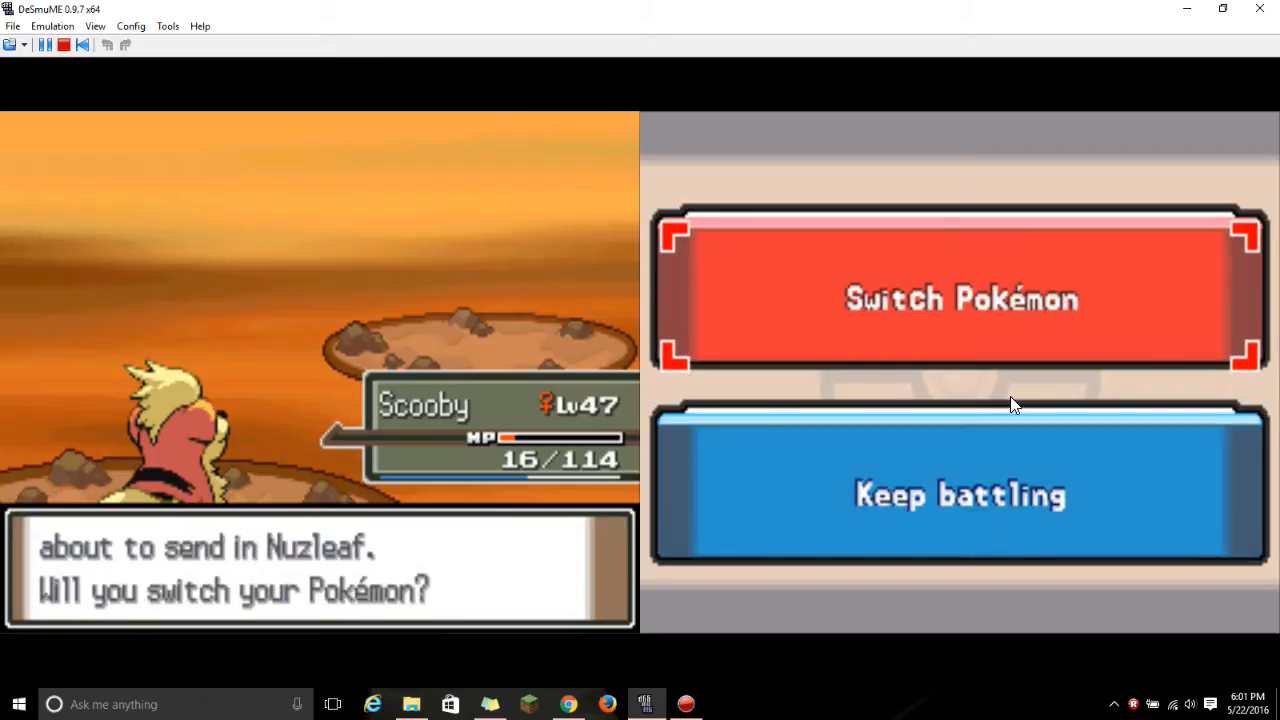
pyautogui.click(959, 494)
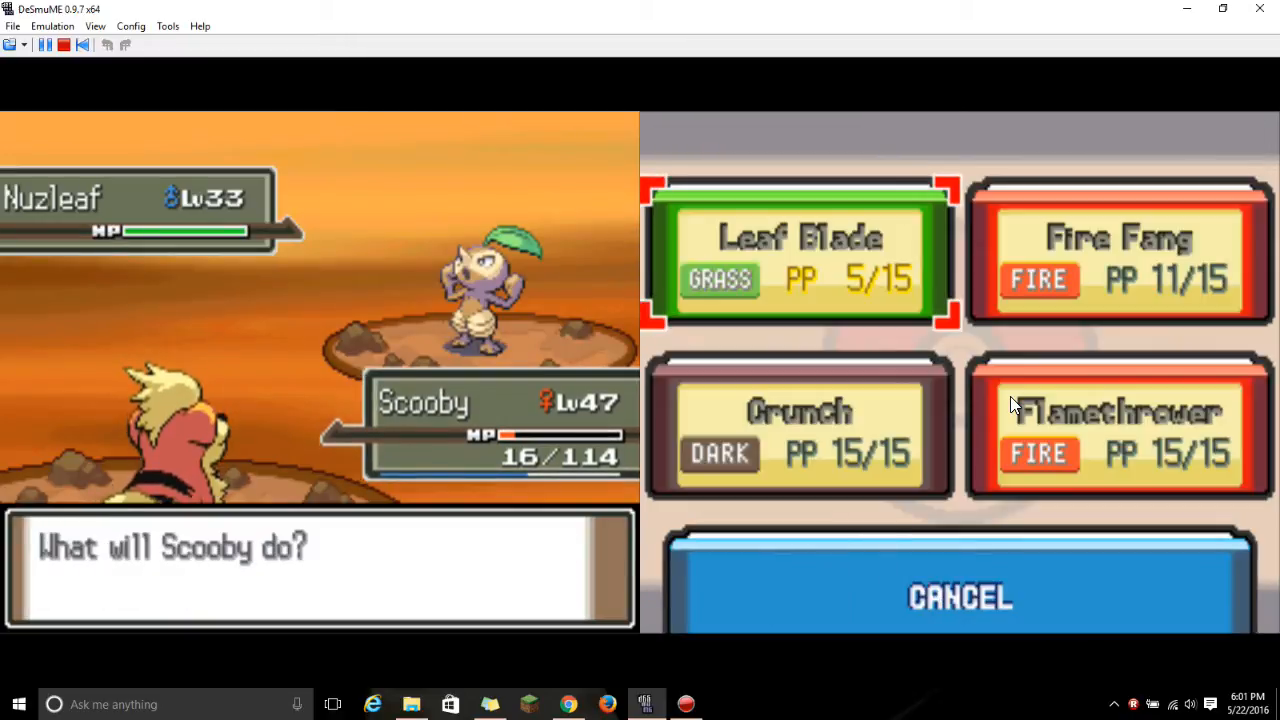
pyautogui.click(1118, 250)
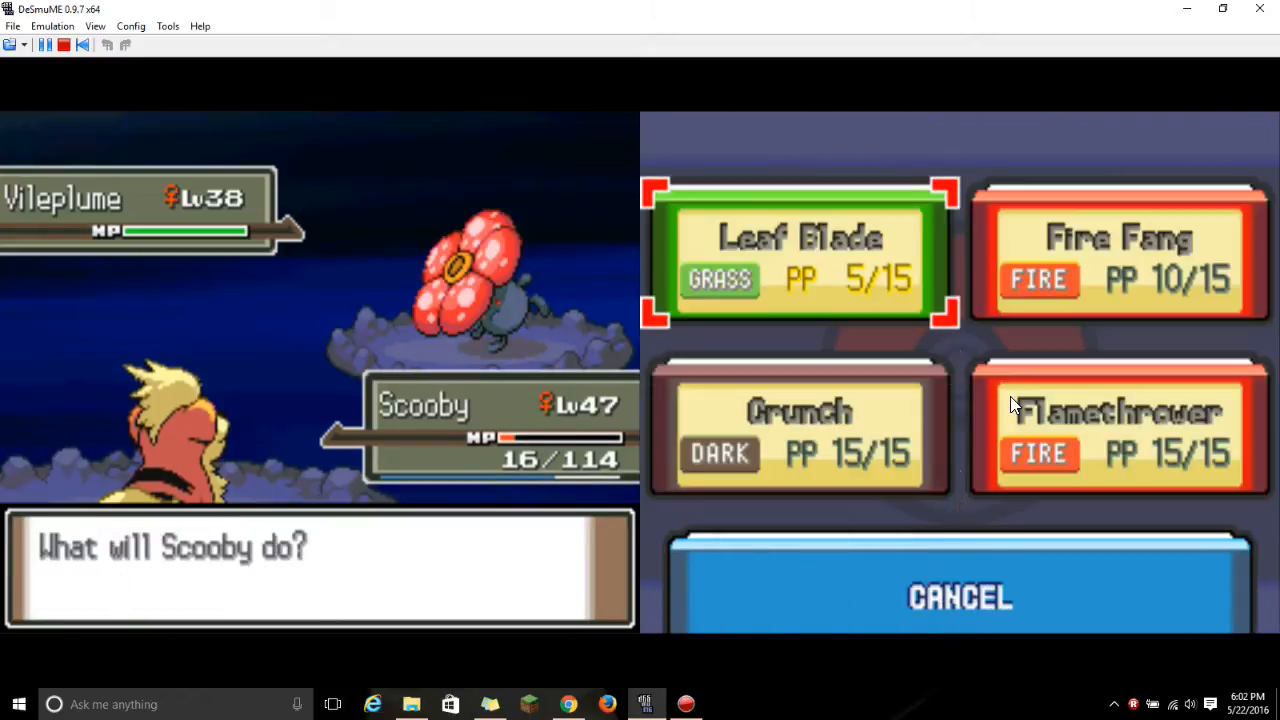
# Knock out Vileplume with Flamethrower and advance past the fainted message
pyautogui.click(1123, 430)
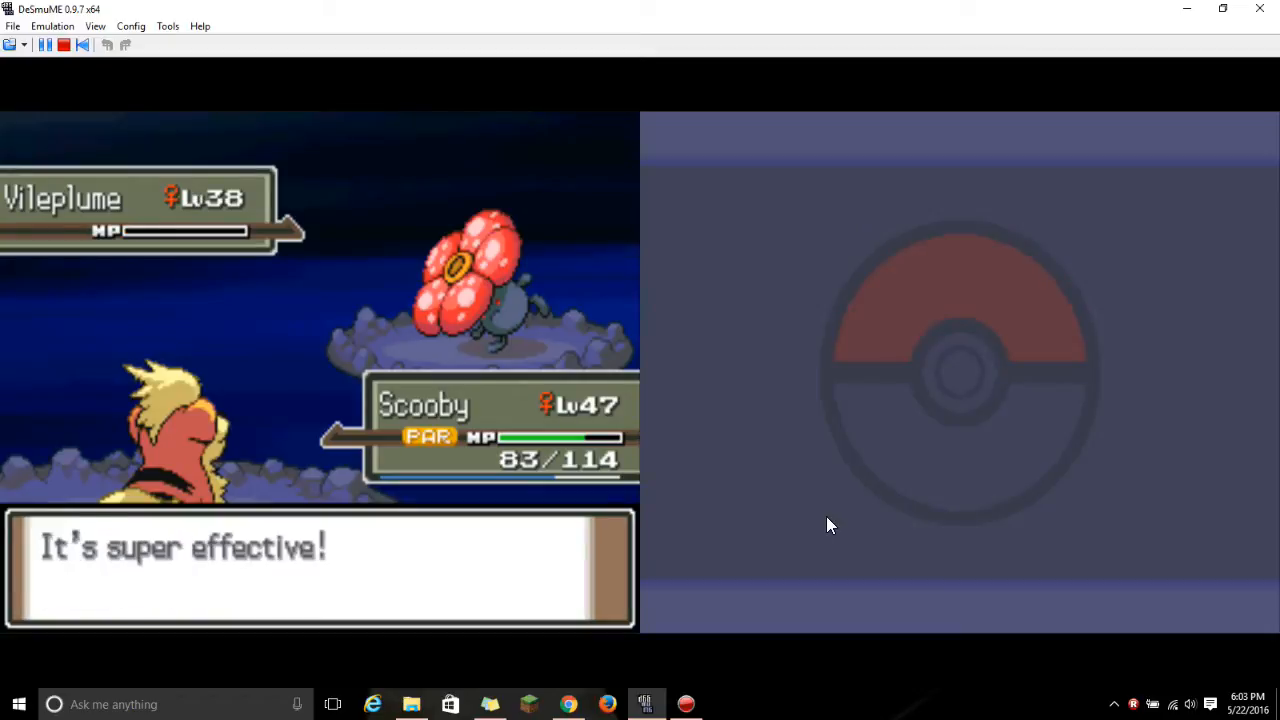
pyautogui.moveTo(830, 533)
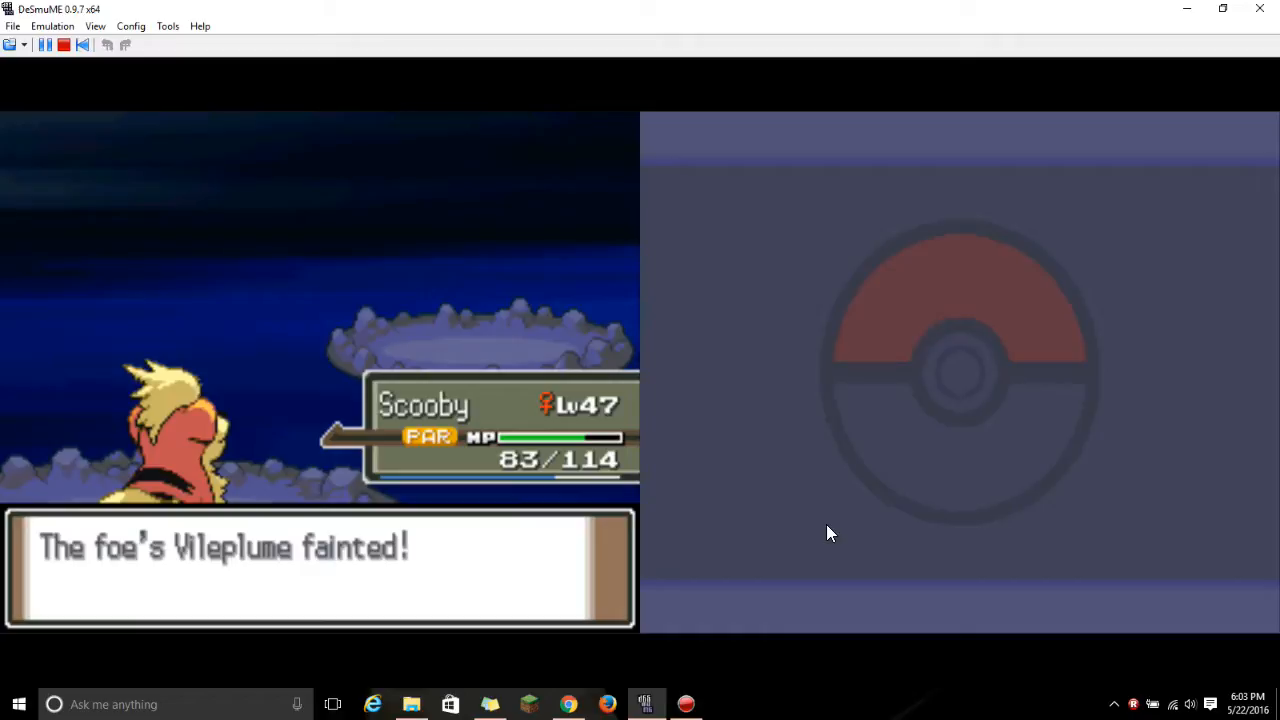
pyautogui.press('Enter')
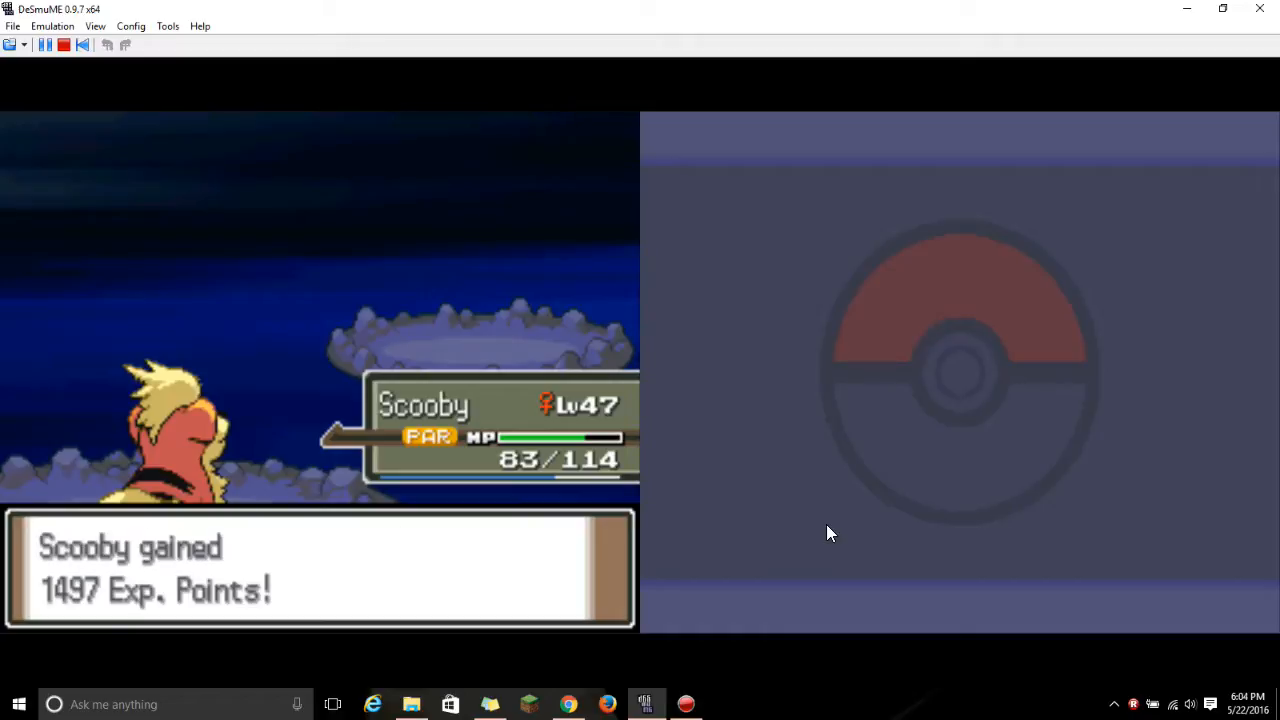
pyautogui.moveTo(830, 555)
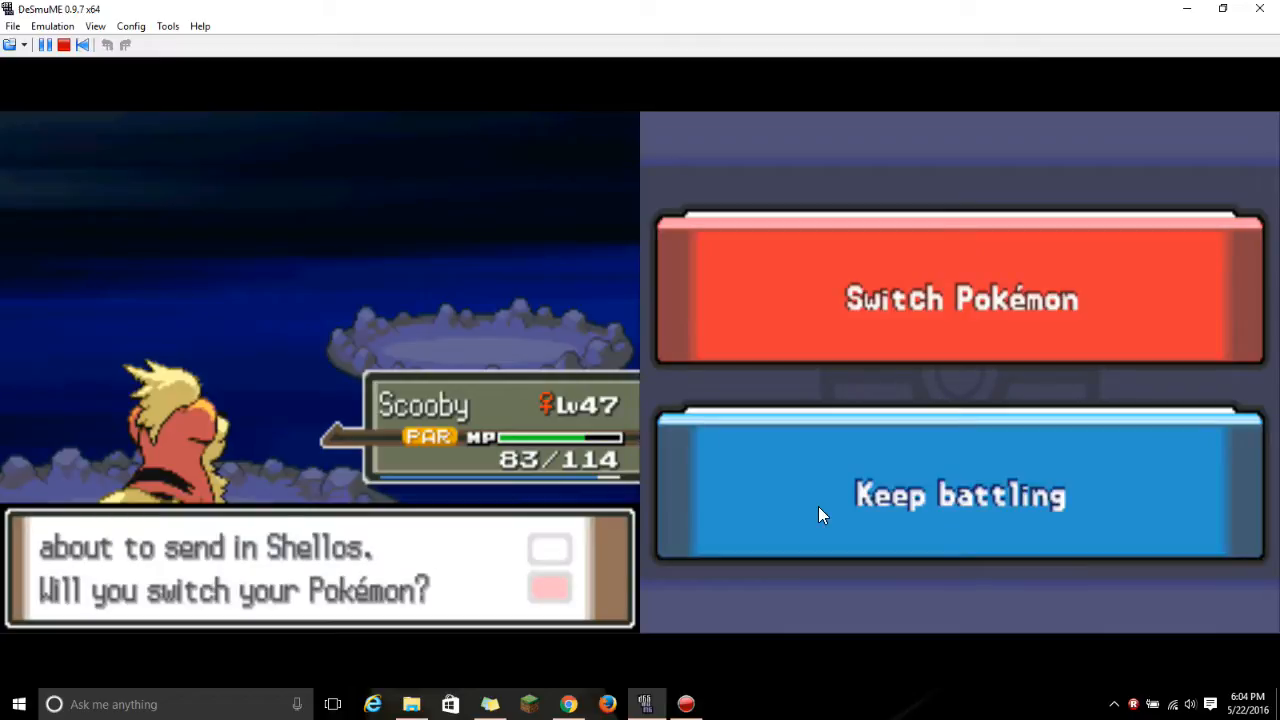
# Keep Scooby in against Shellos, then send out GAJEEL after Scooby faints
pyautogui.click(960, 495)
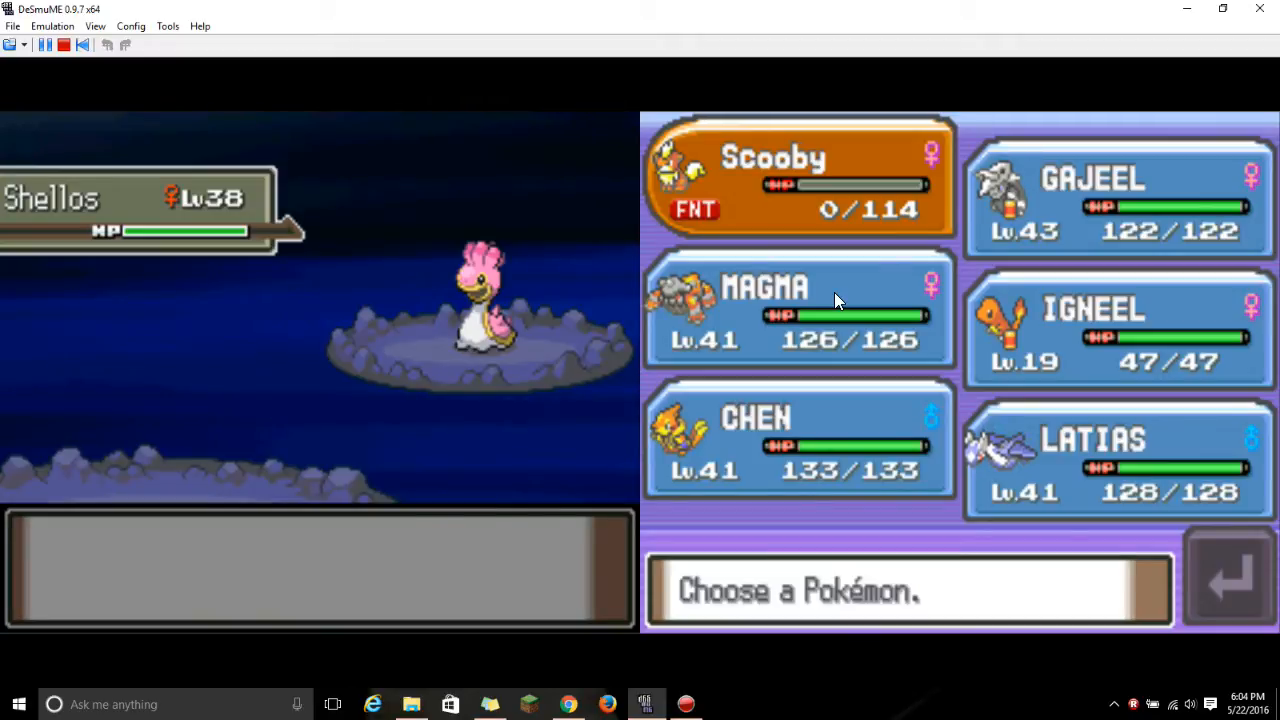
pyautogui.click(1115, 195)
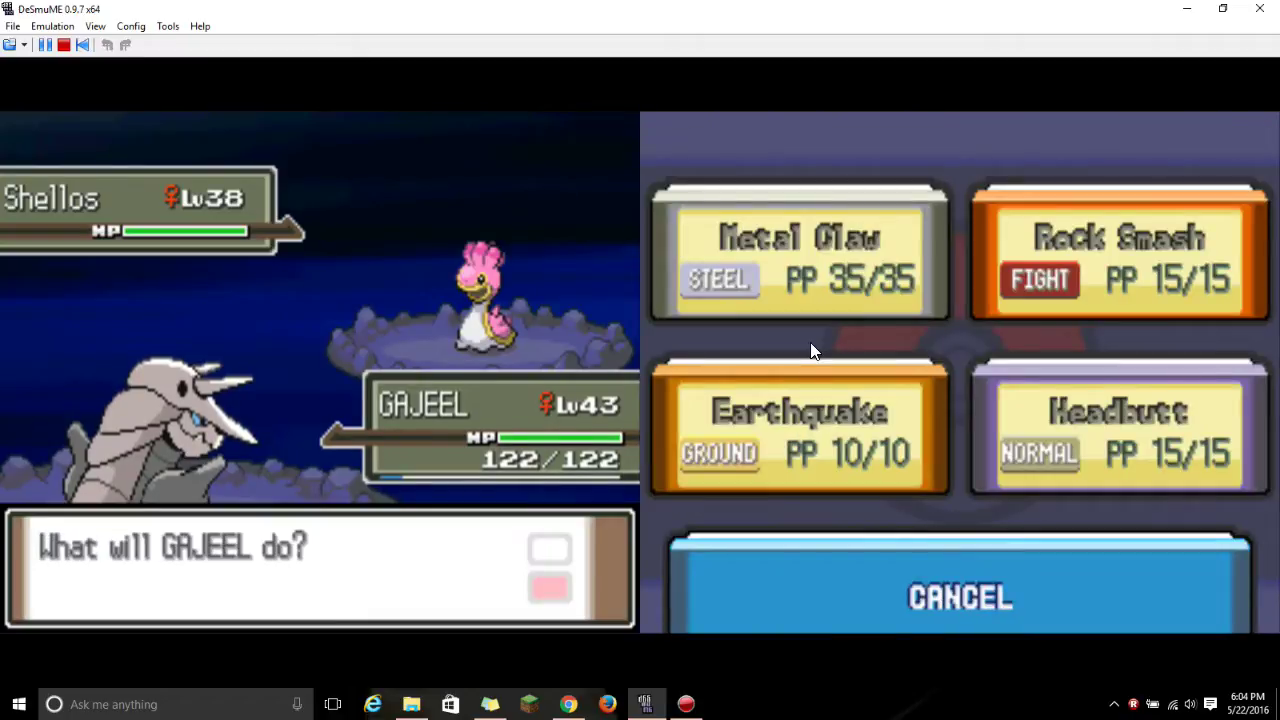
pyautogui.moveTo(797, 403)
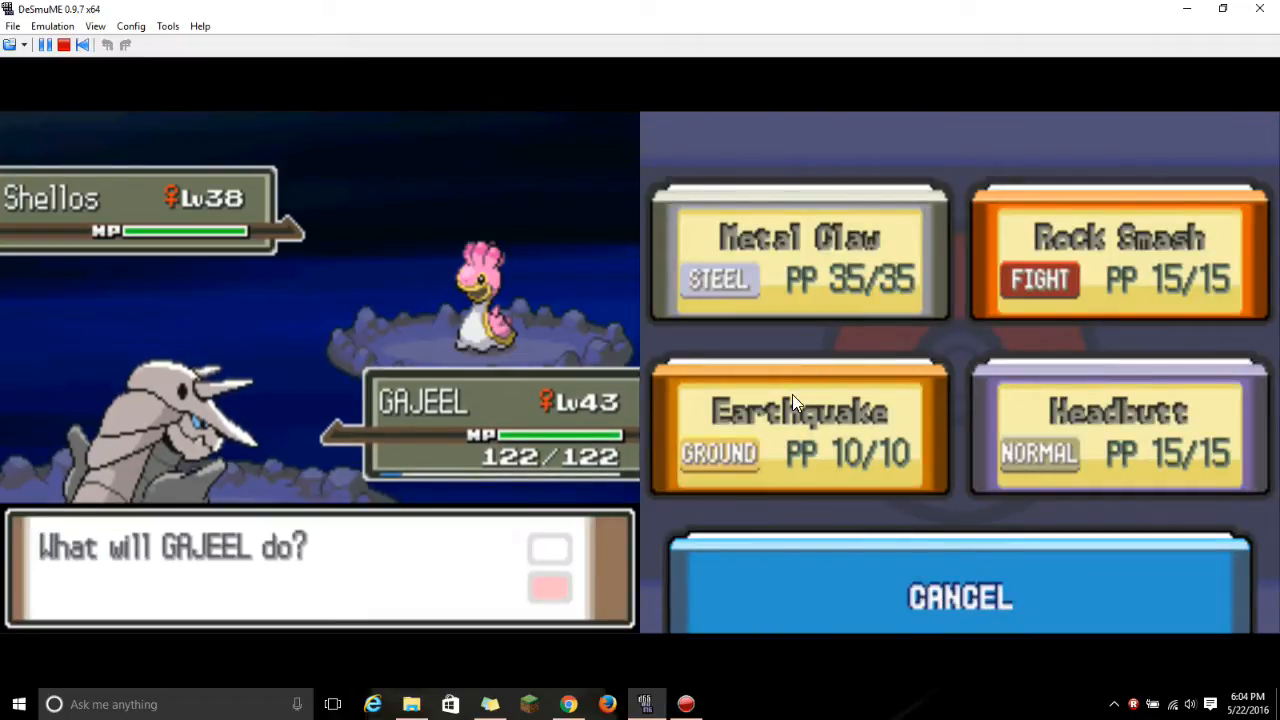
# Hit Shellos with GAJEEL's Earthquake
pyautogui.click(799, 428)
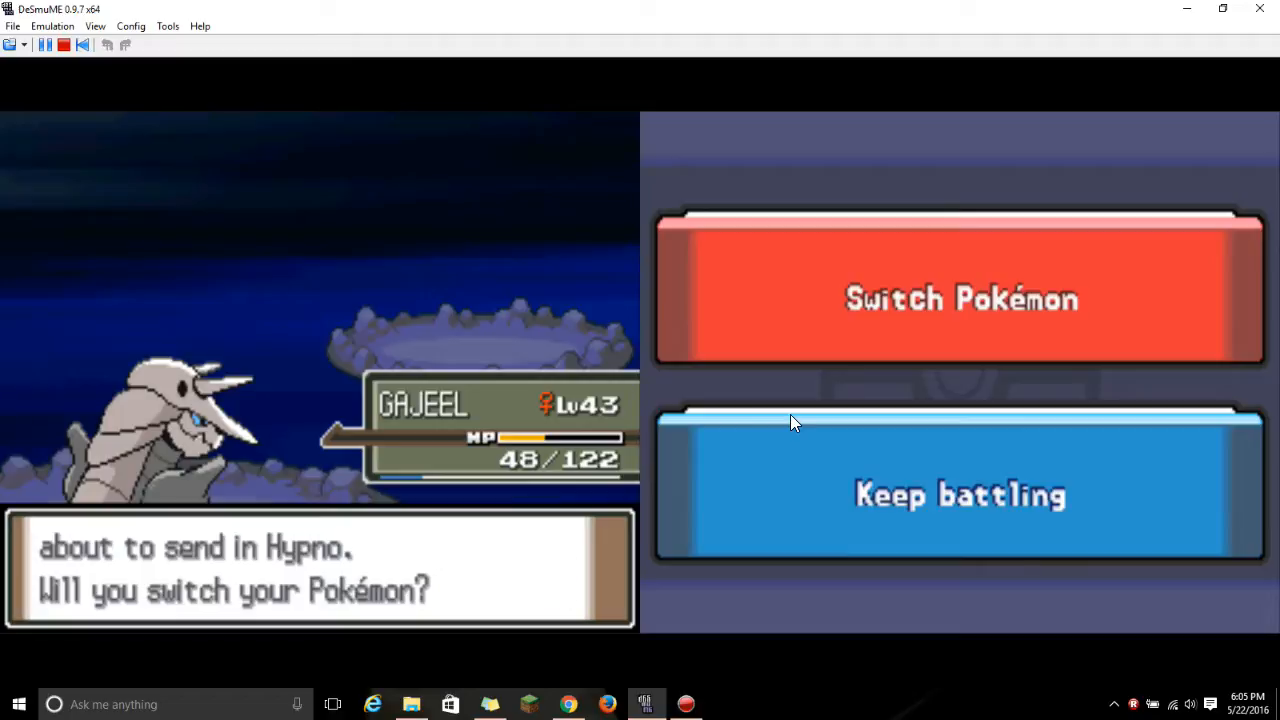
pyautogui.moveTo(575, 525)
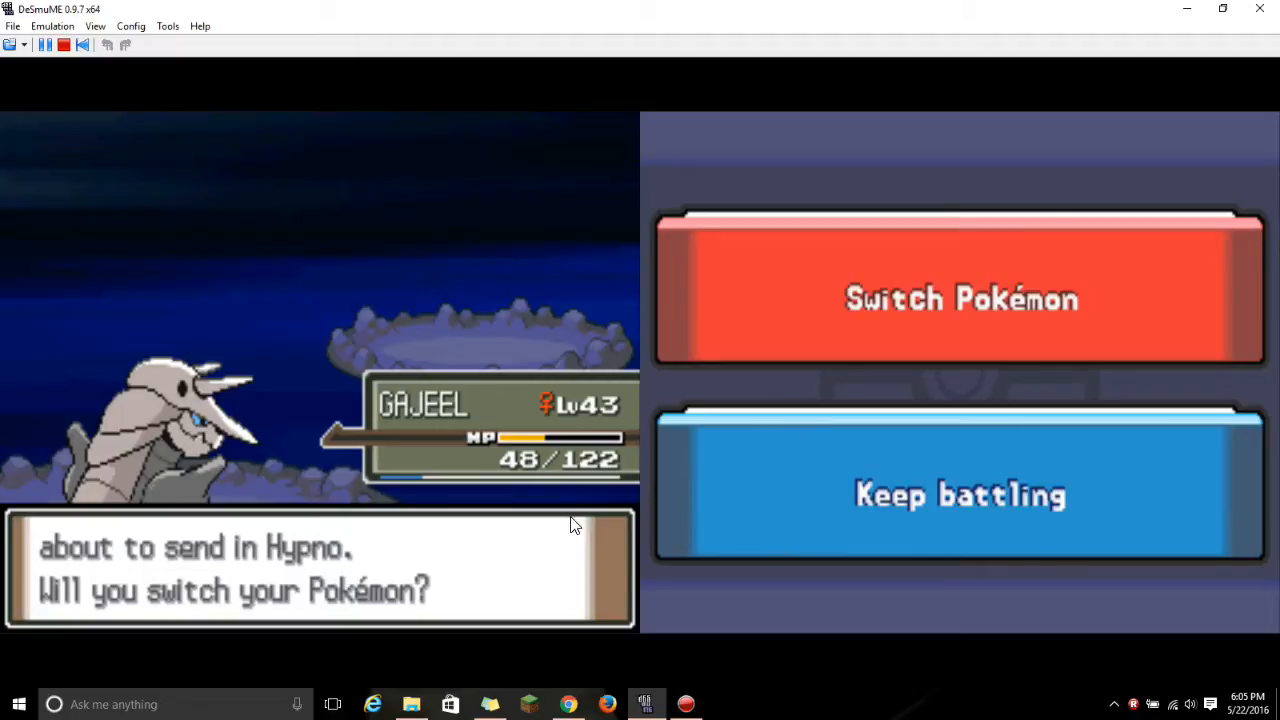
# Keep battling as Hypno enters, then hit it with Earthquake and Headbutt
pyautogui.click(960, 494)
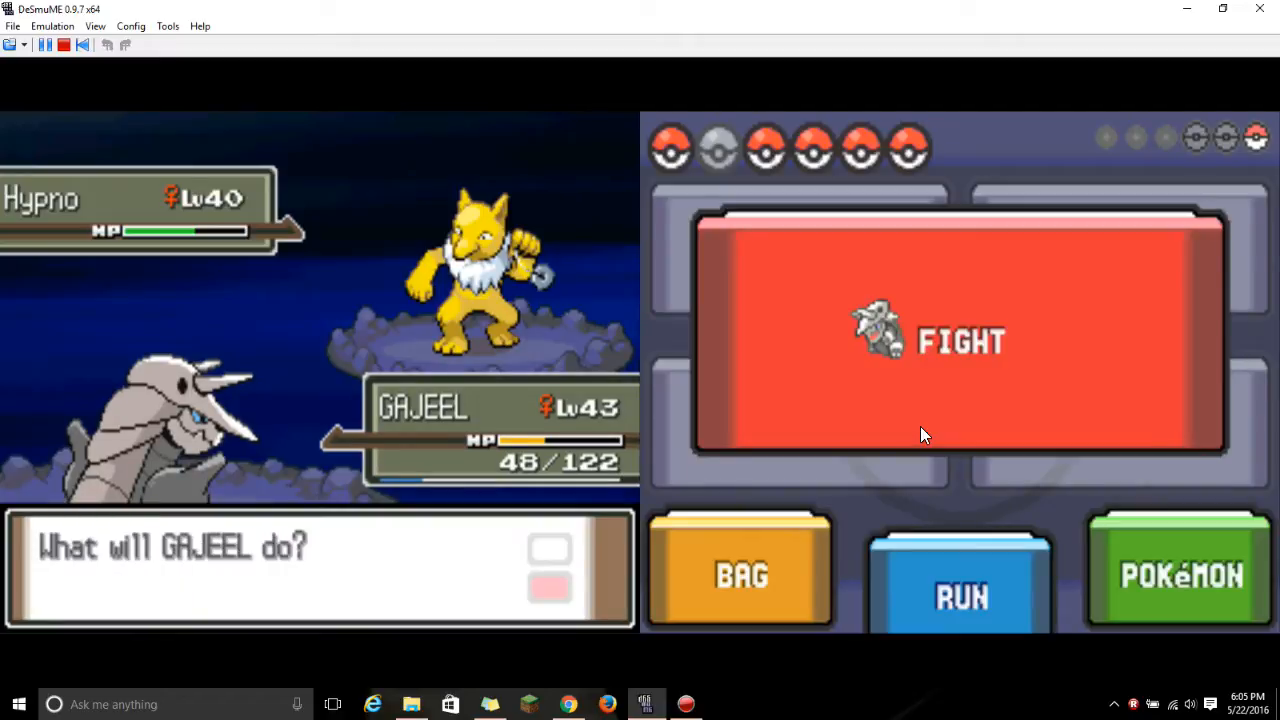
pyautogui.click(958, 340)
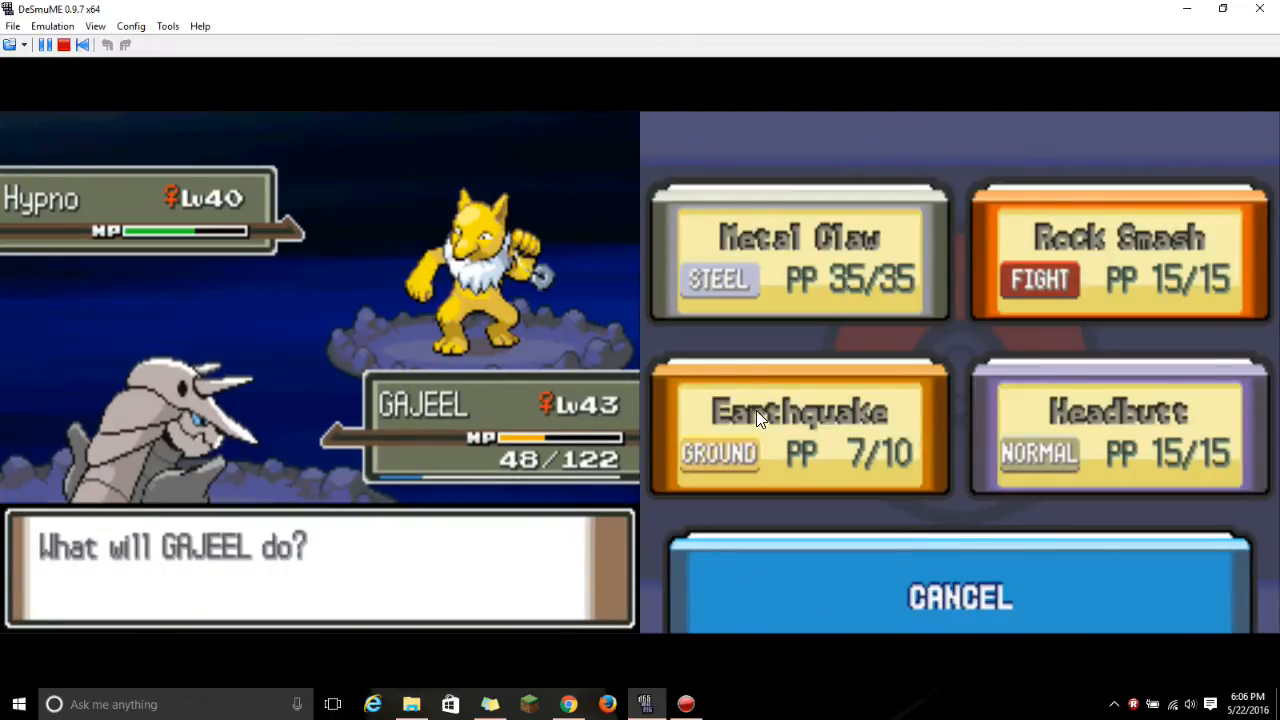
pyautogui.click(799, 428)
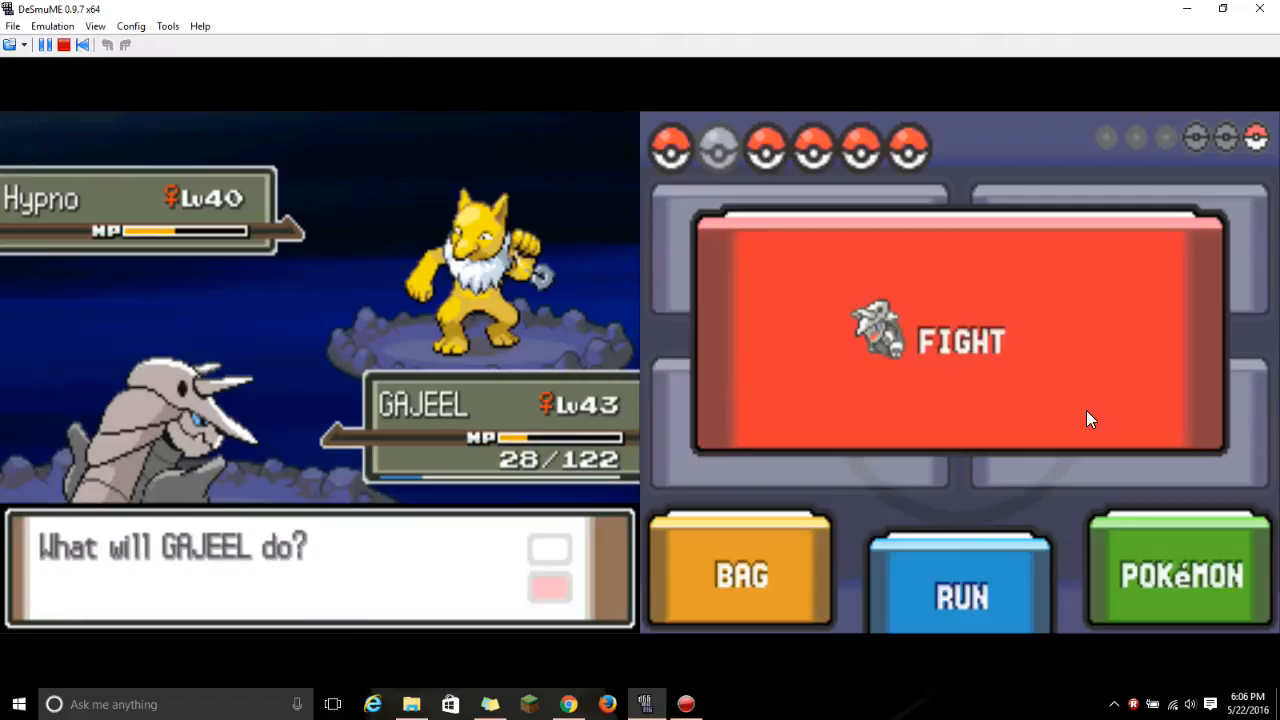
pyautogui.click(950, 340)
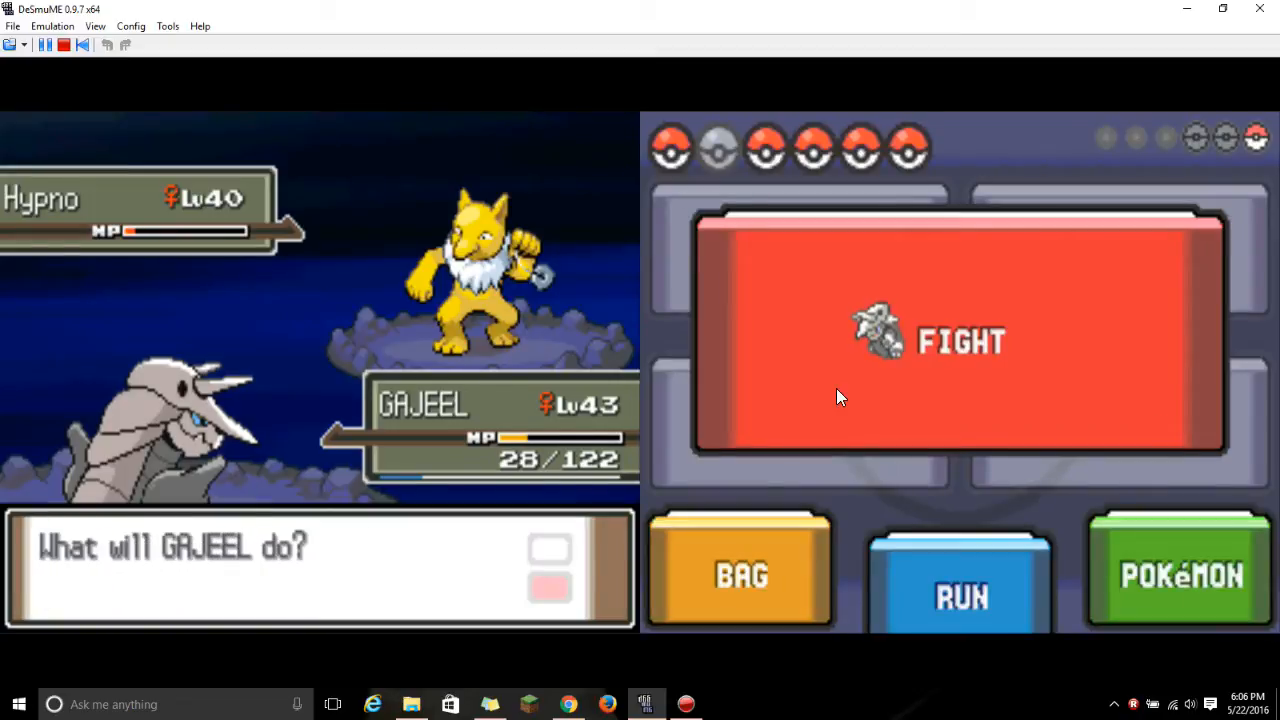
pyautogui.click(953, 340)
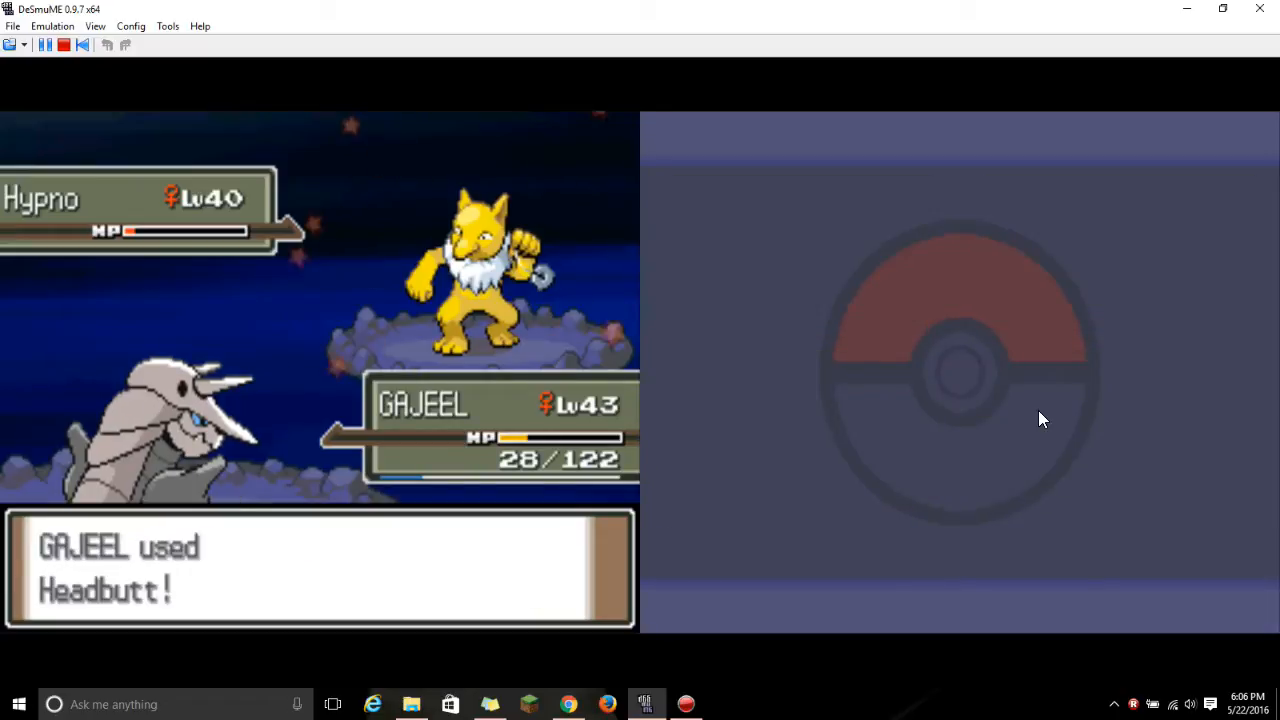
pyautogui.moveTo(1235, 238)
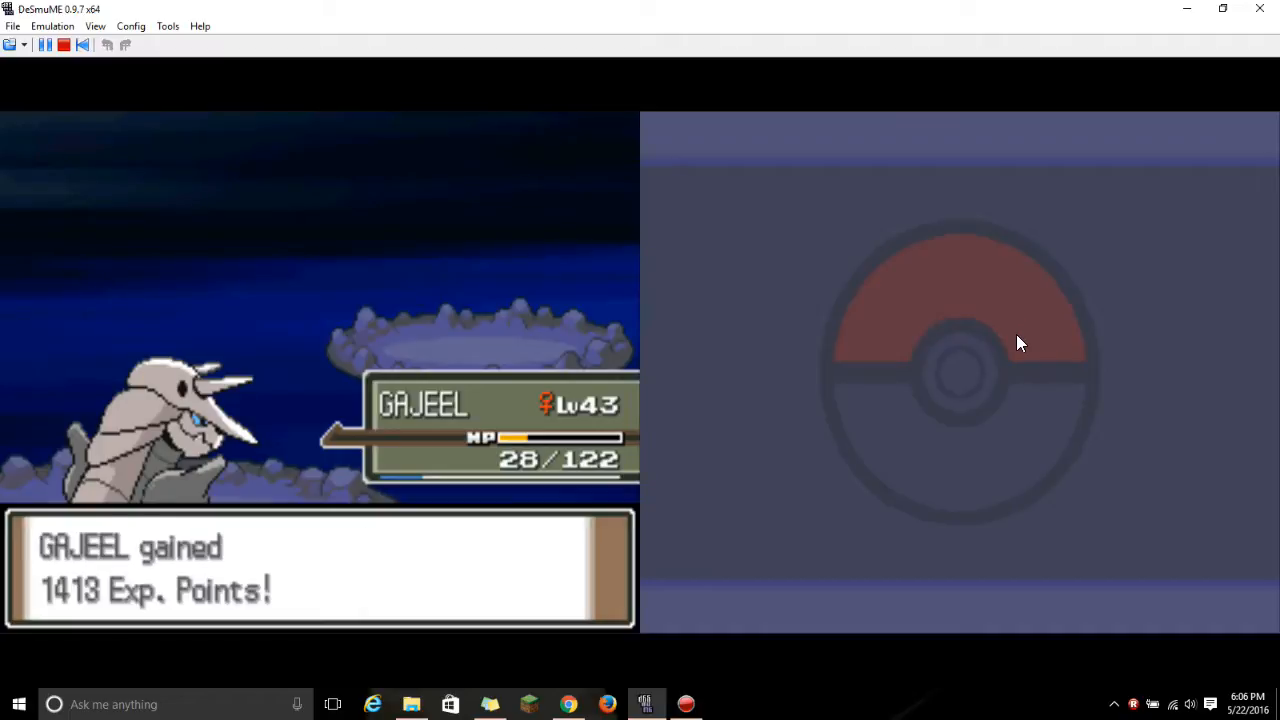
pyautogui.moveTo(1016, 350)
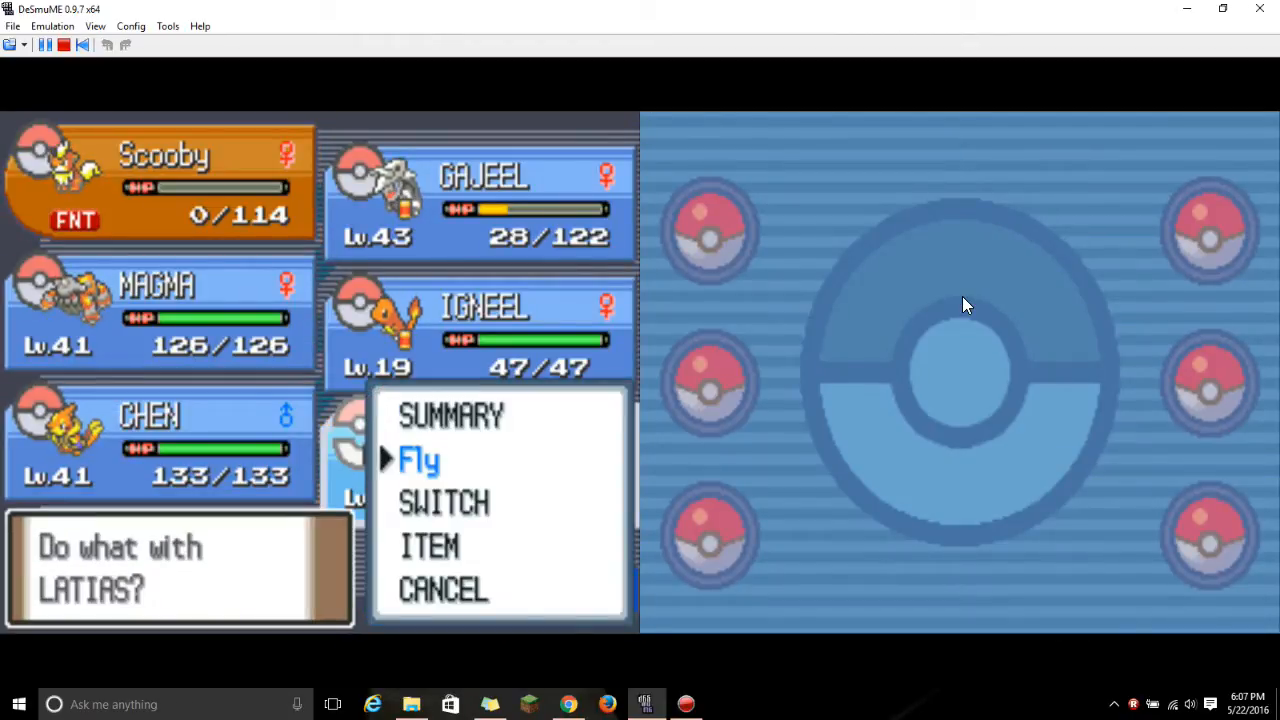
# Use LATIAS's Fly from the party menu to travel to a town
pyautogui.click(419, 460)
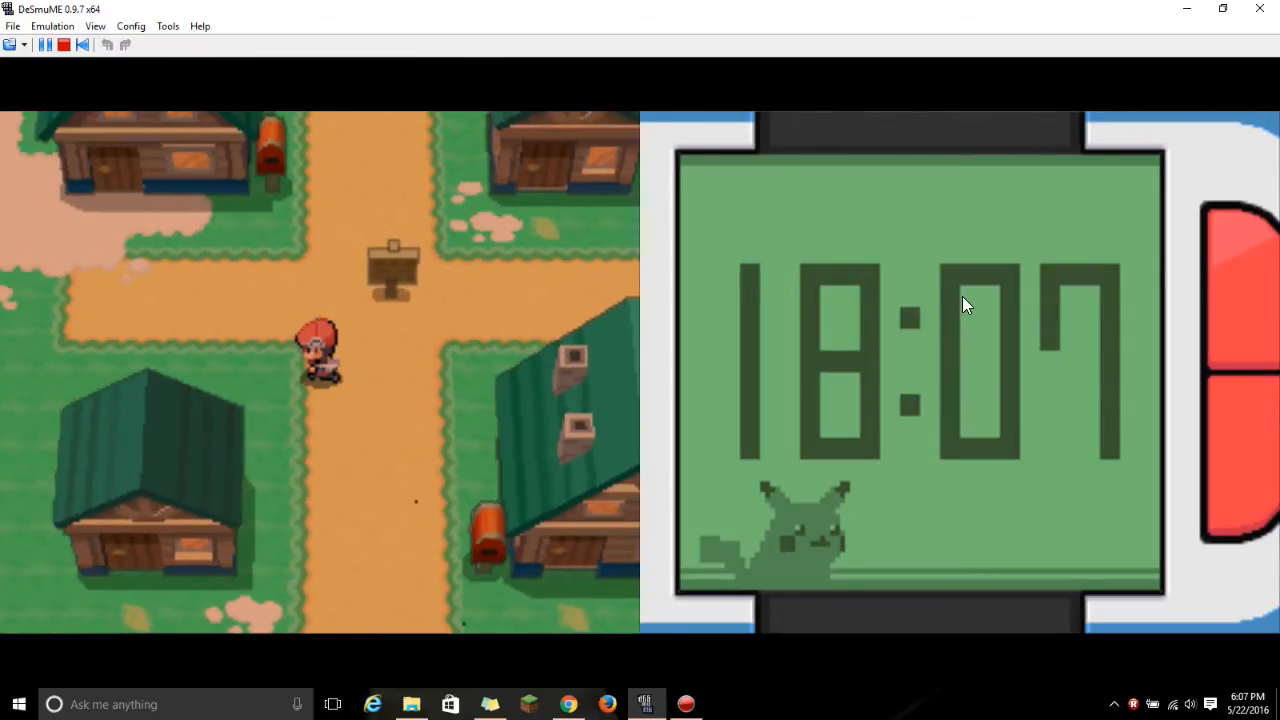
# Walk the trainer up through the town of wooden houses
pyautogui.press('Up')
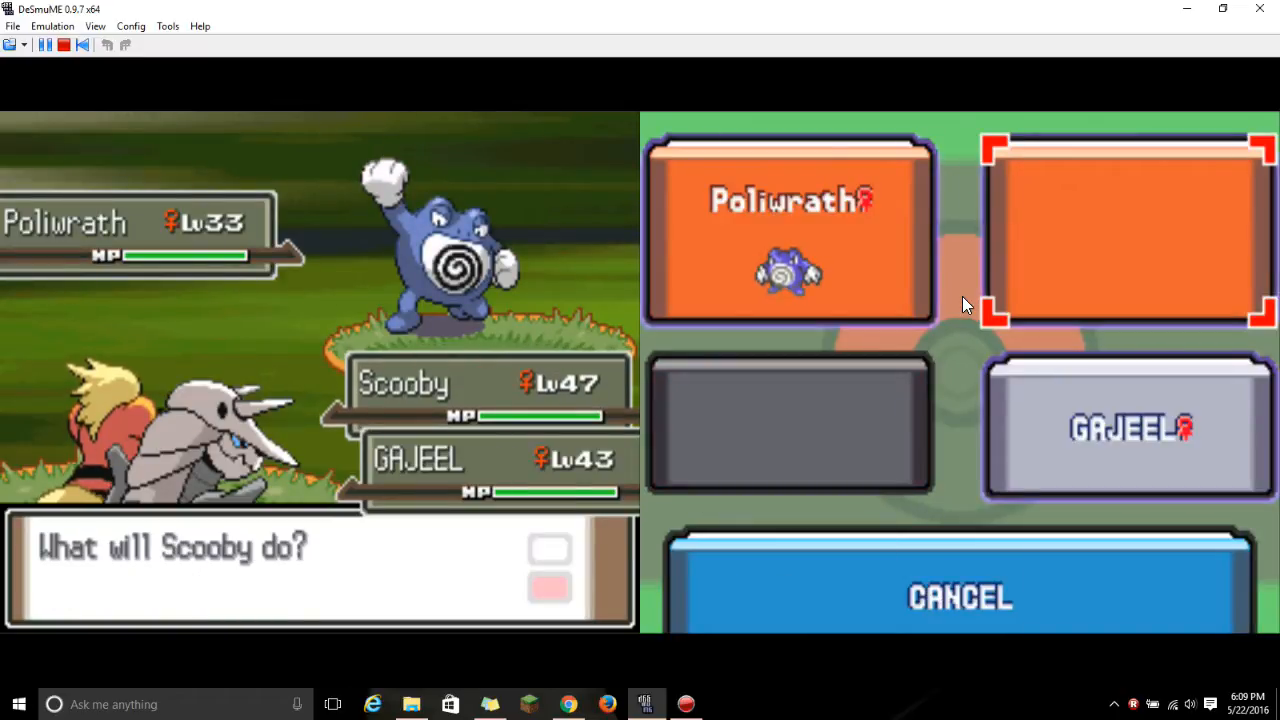
# Target Poliwrath with Scooby's attack in the double battle
pyautogui.click(1130, 425)
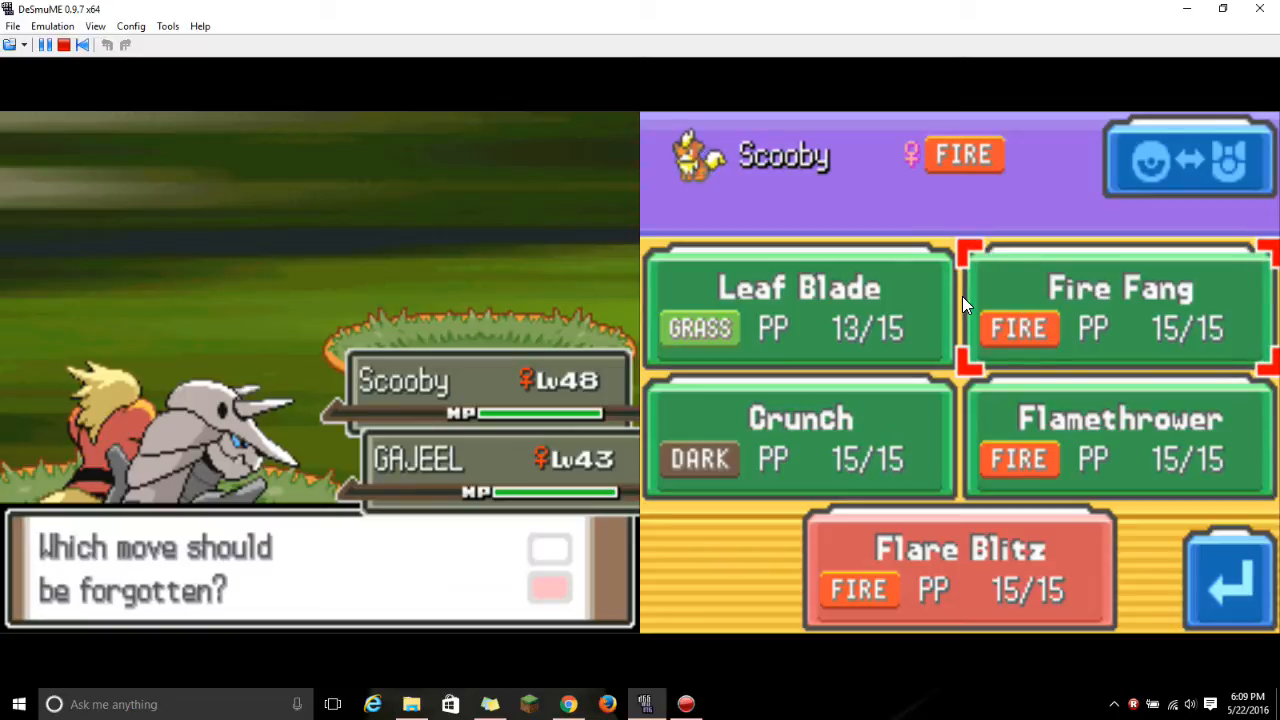
# Replace Fire Fang with Flare Blitz, then fight Combusken with Scooby and GAJEEL
pyautogui.click(1119, 305)
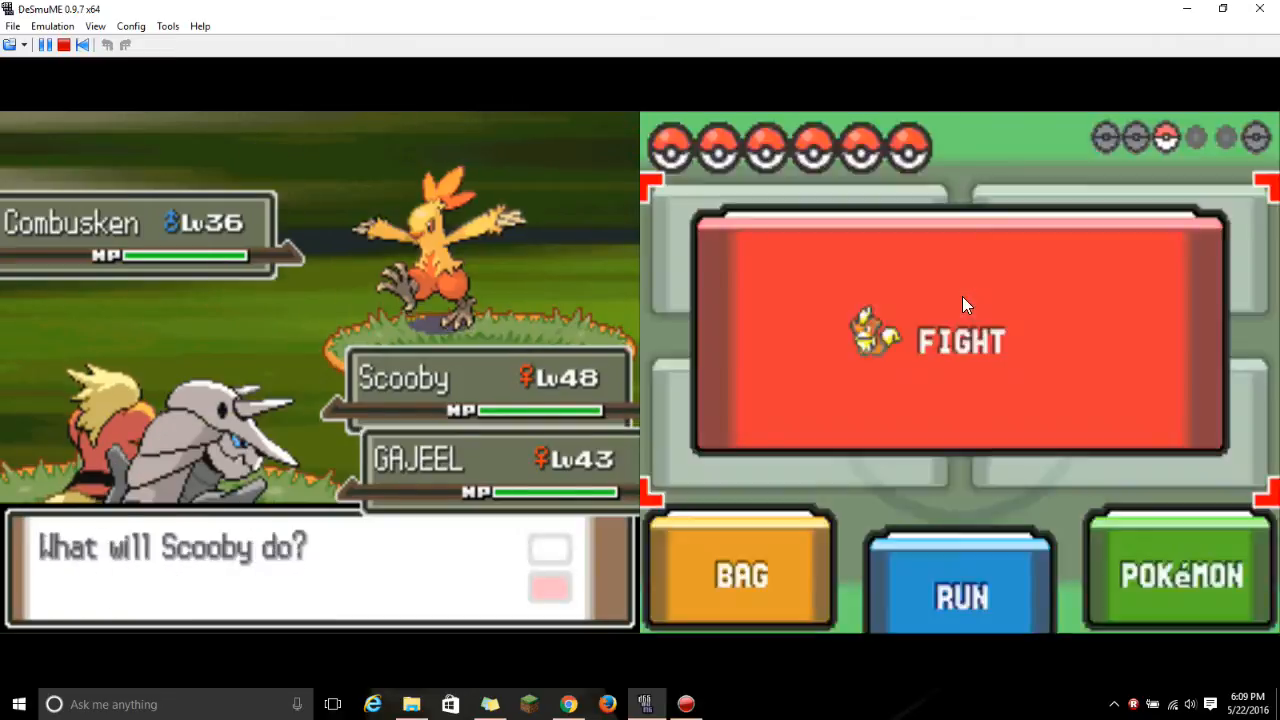
pyautogui.click(961, 340)
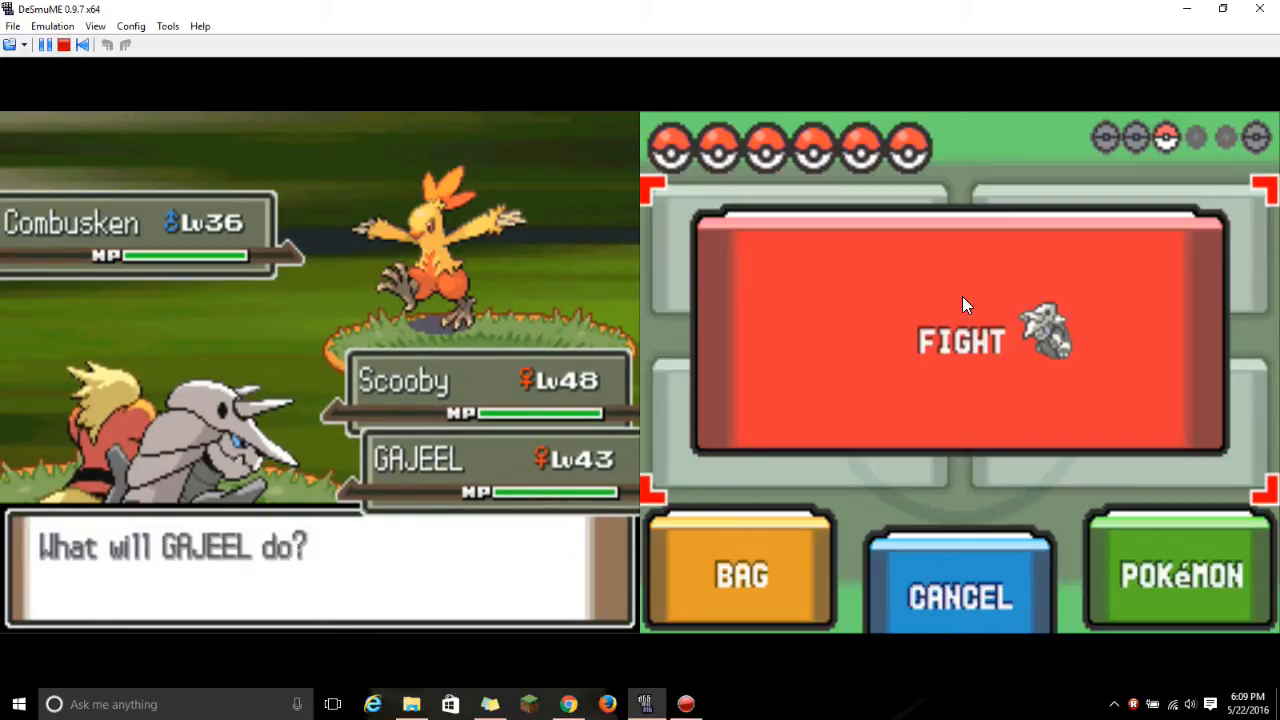
pyautogui.click(962, 340)
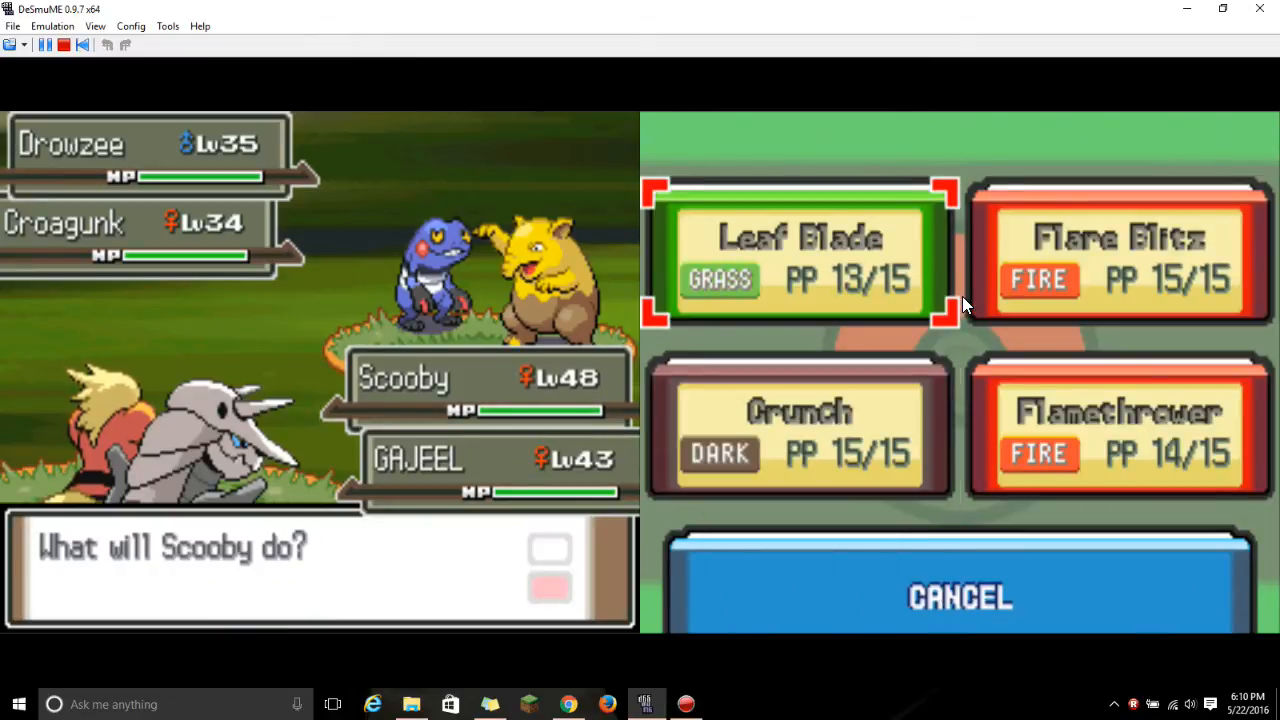
pyautogui.click(960, 597)
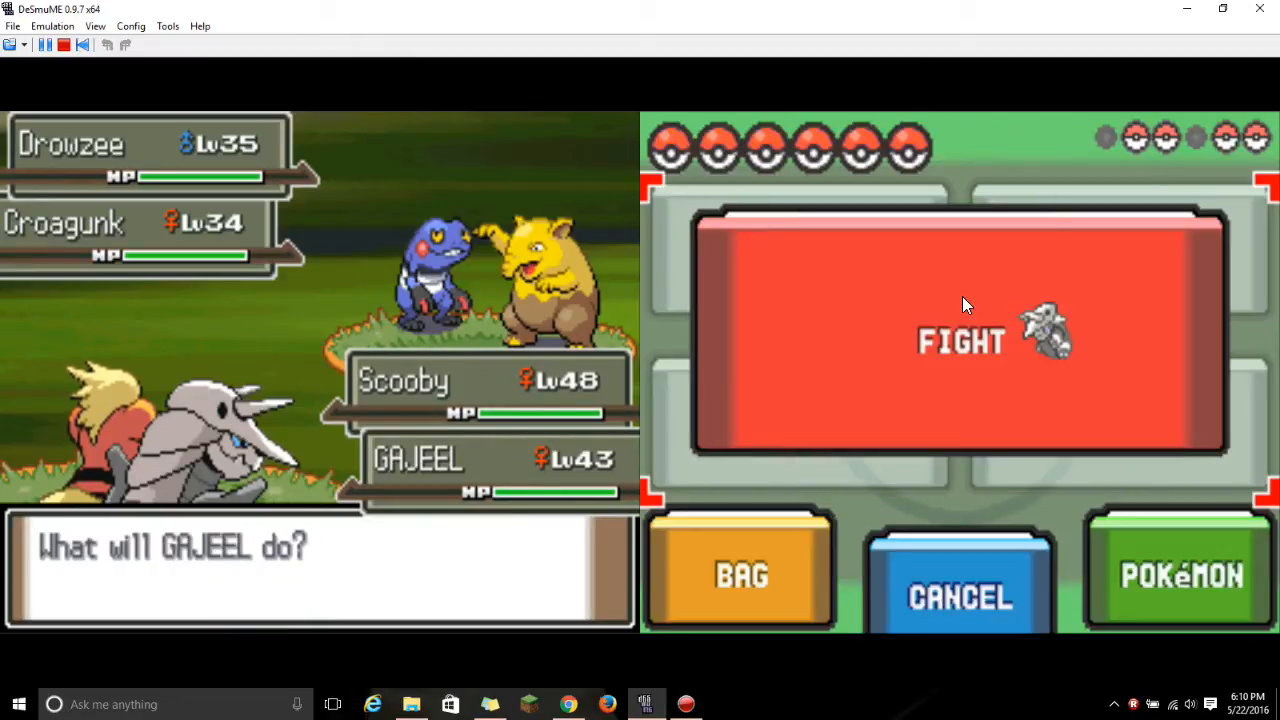
pyautogui.click(960, 340)
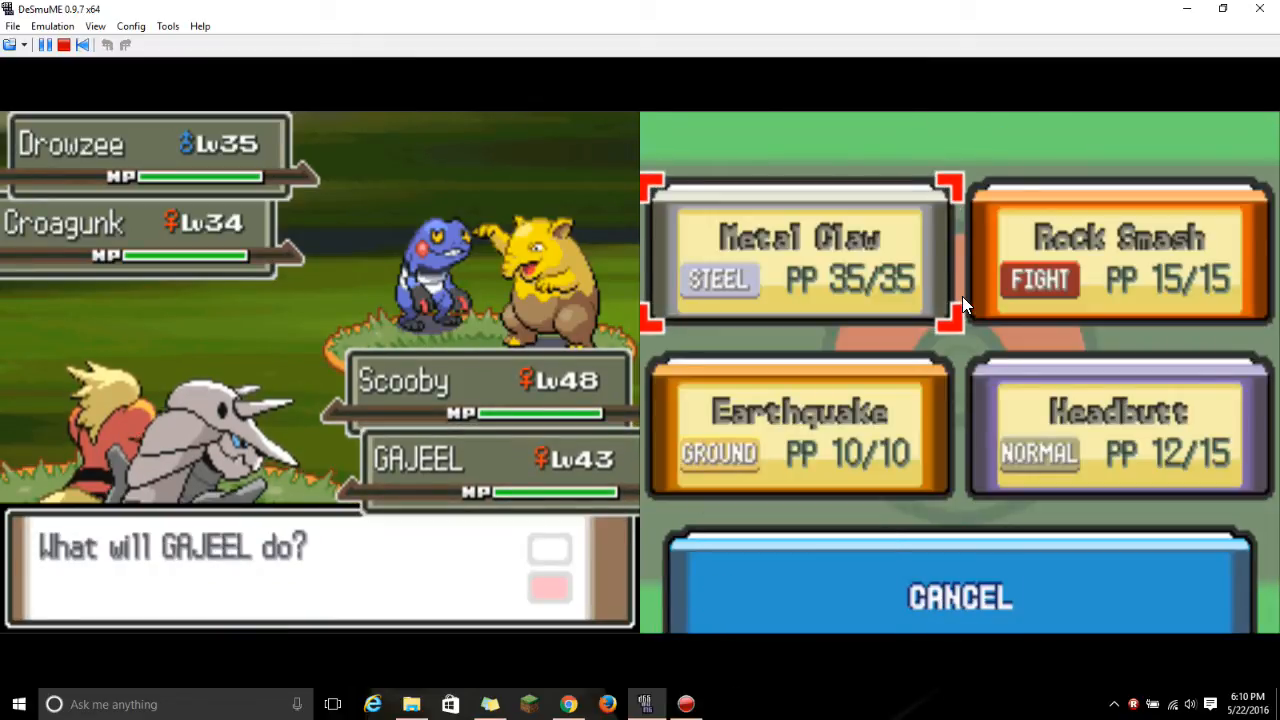
pyautogui.click(795, 250)
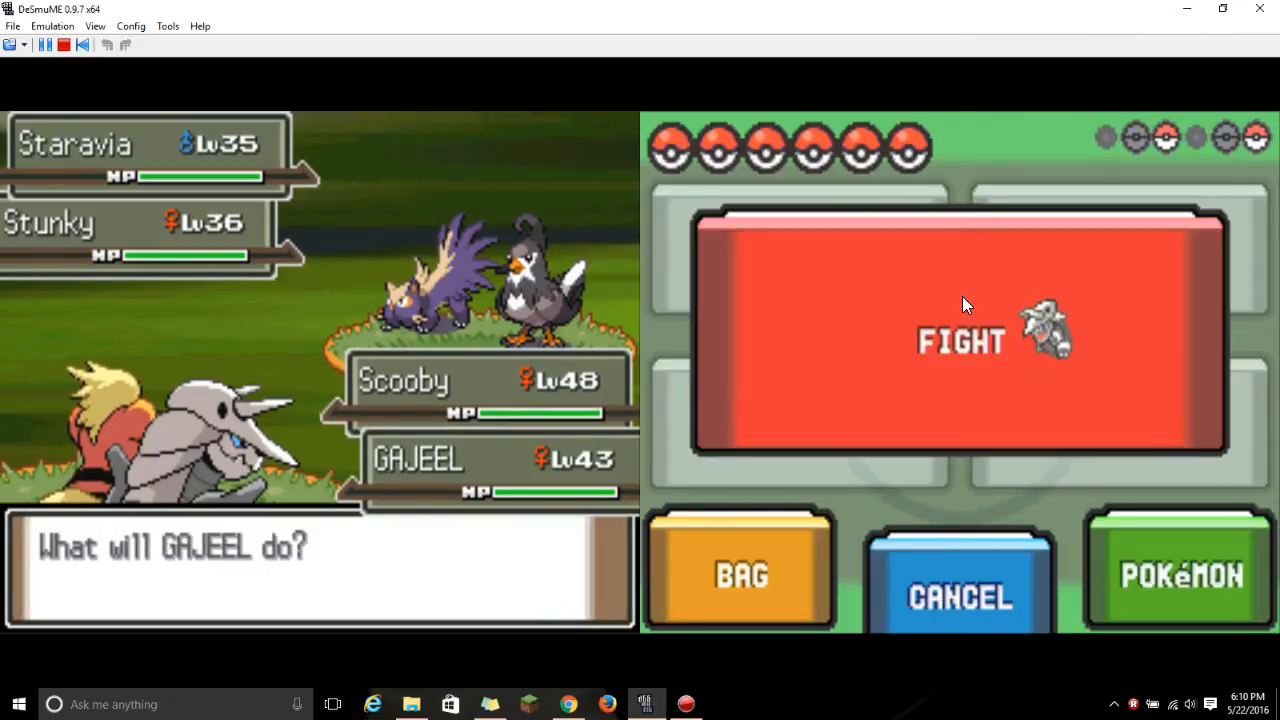
# Choose FIGHT against Stunky and Staravia, then attack the remaining Staravia
pyautogui.click(1180, 575)
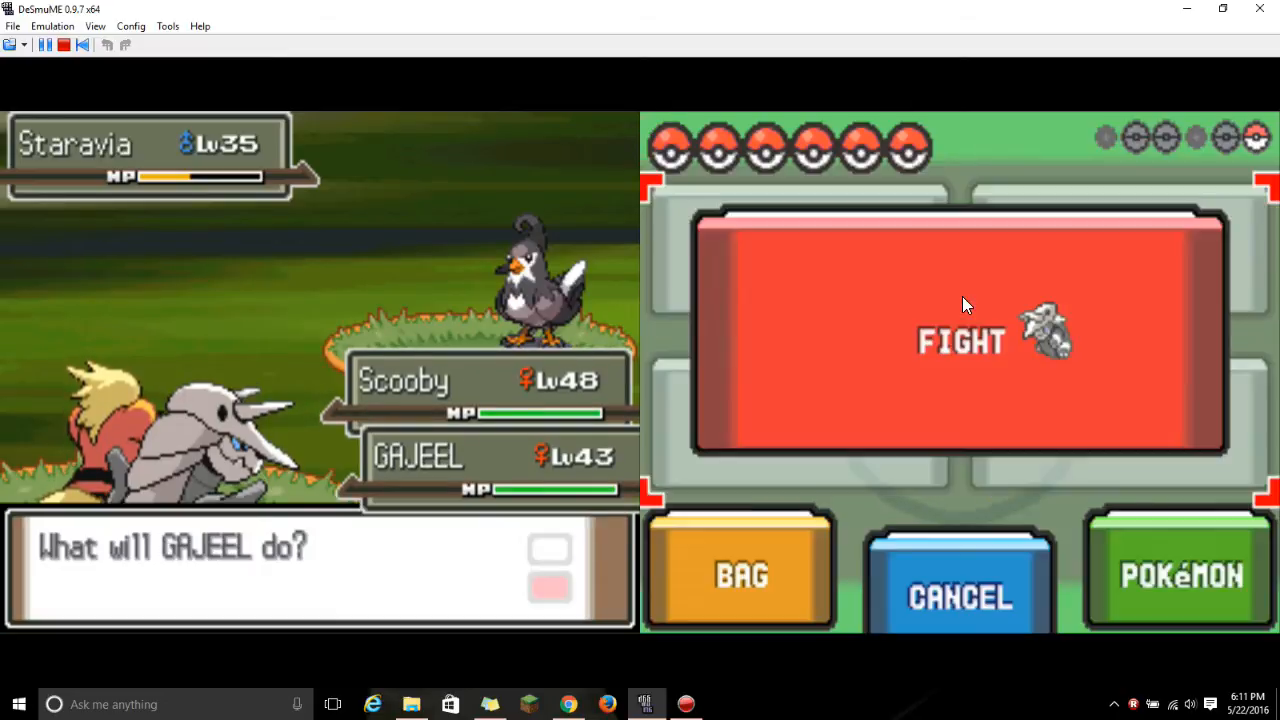
pyautogui.click(960, 340)
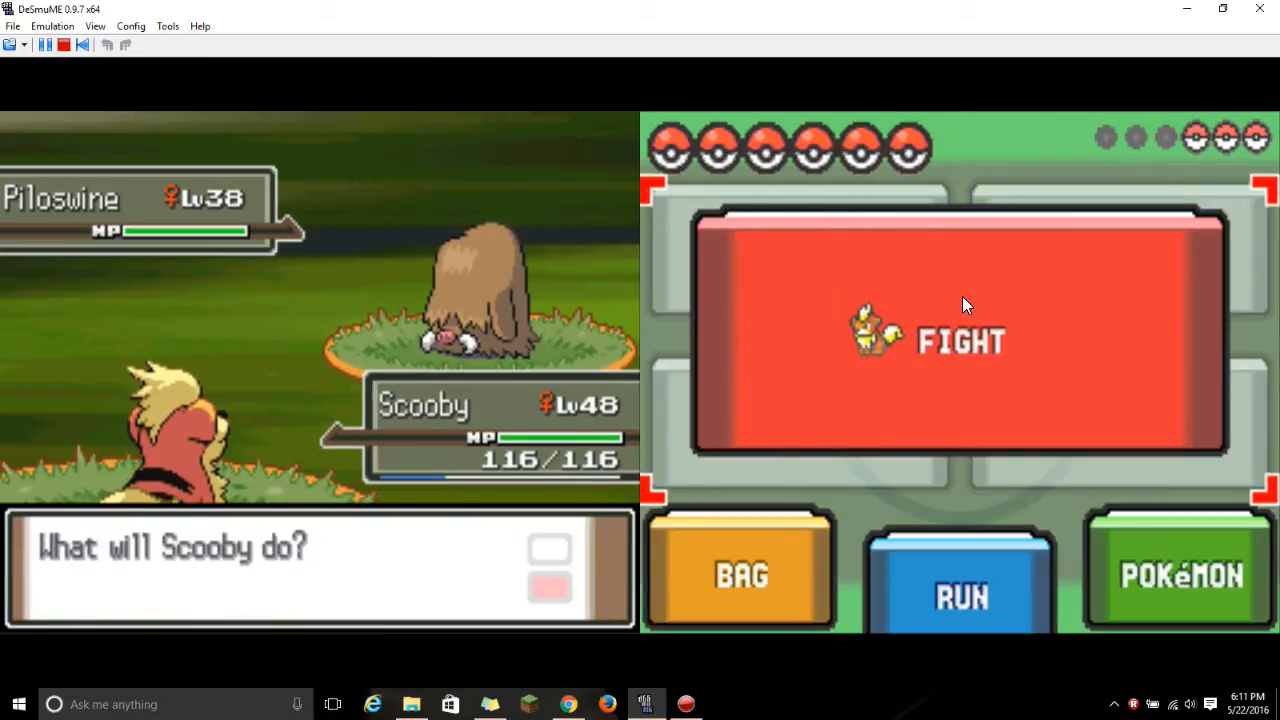
# Attack Piloswine twice, then Sharpedo, then Treecko with Scooby's moves
pyautogui.click(960, 340)
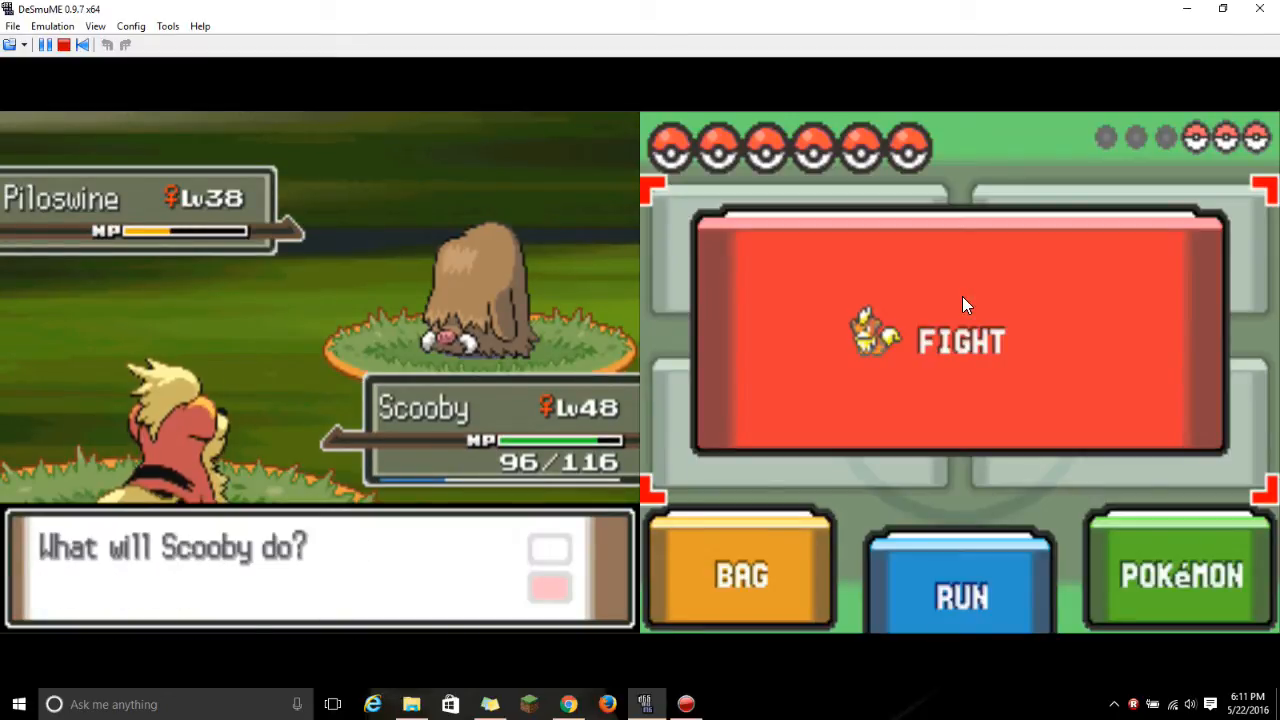
pyautogui.click(960, 340)
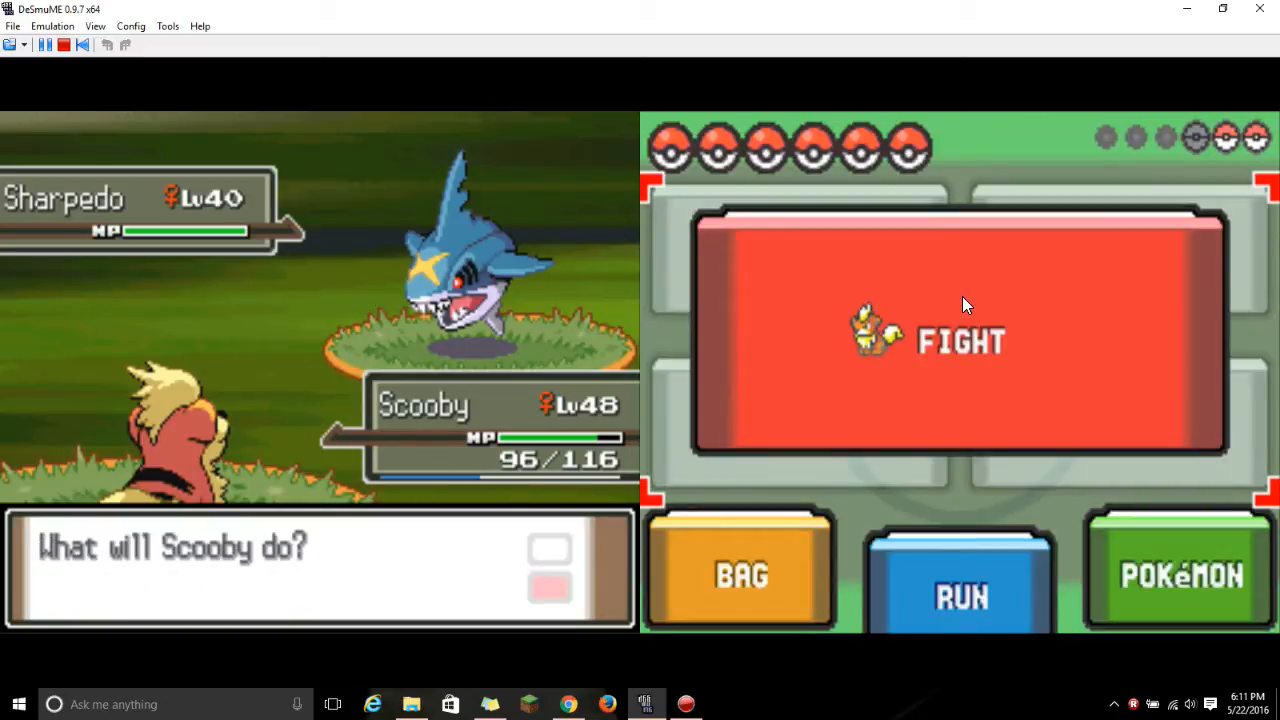
pyautogui.click(960, 340)
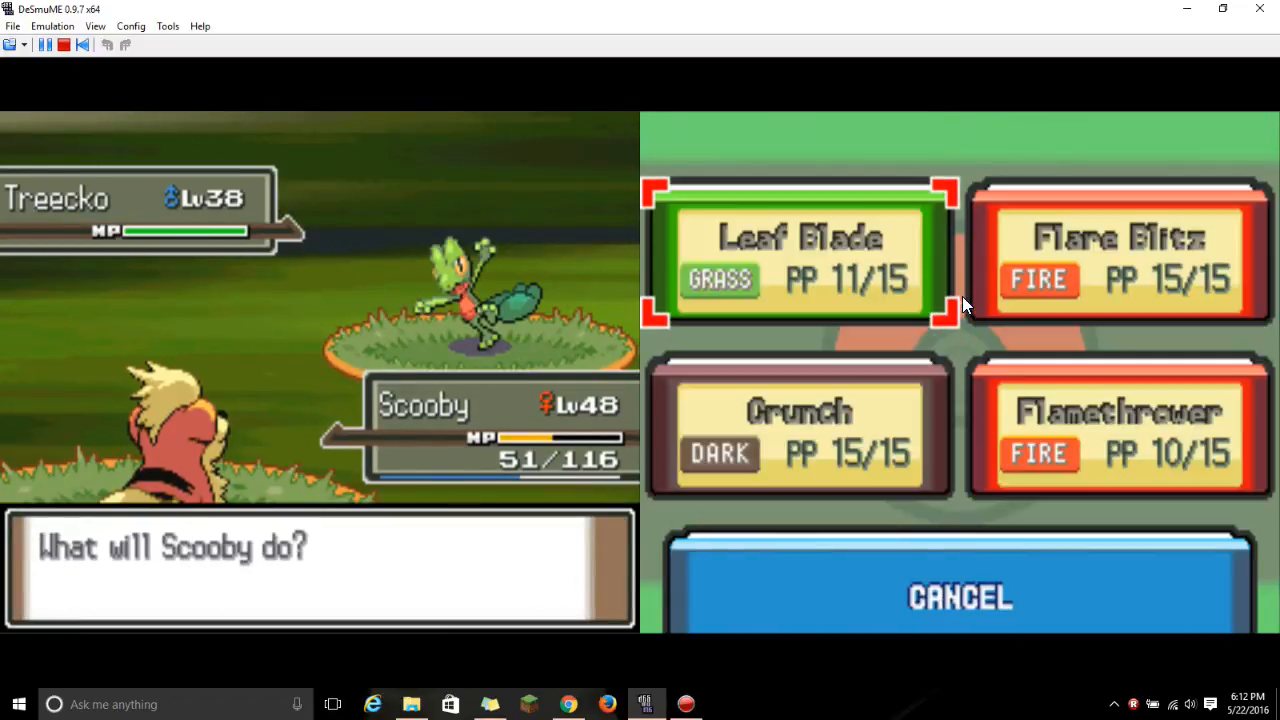
pyautogui.click(1123, 430)
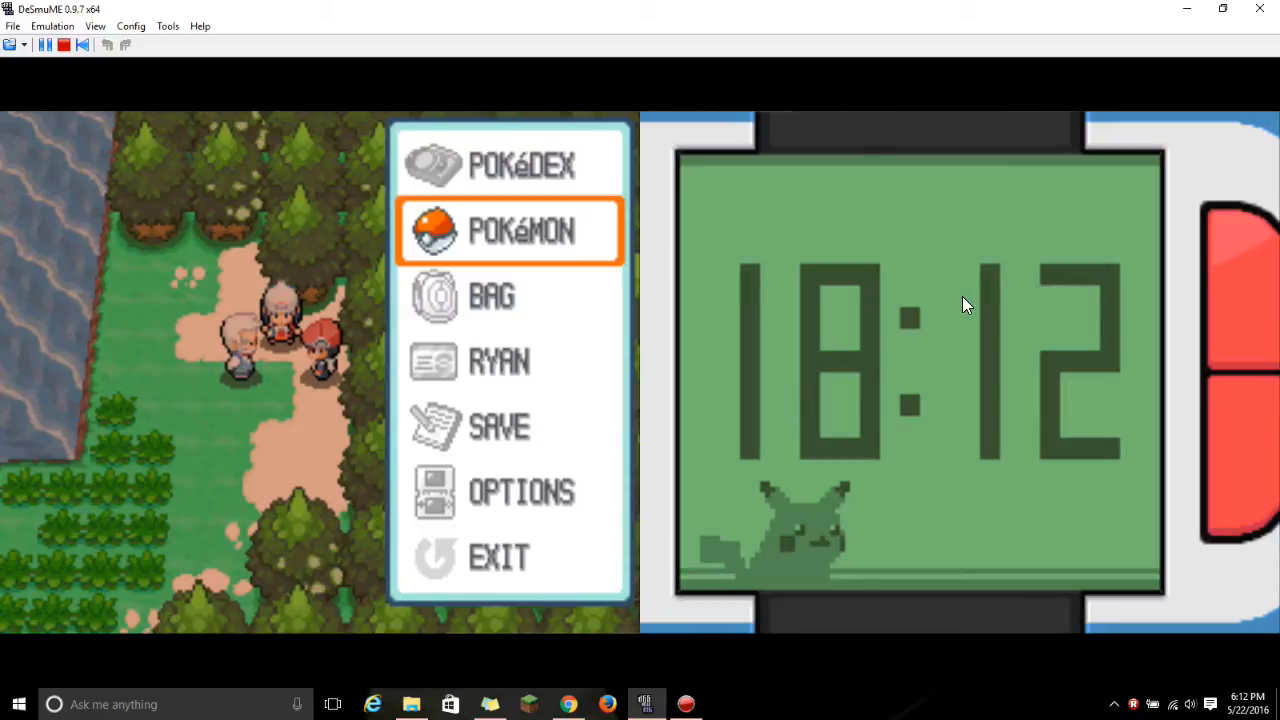
# Close the start menu and head toward the pond and wooden bridge
pyautogui.click(508, 231)
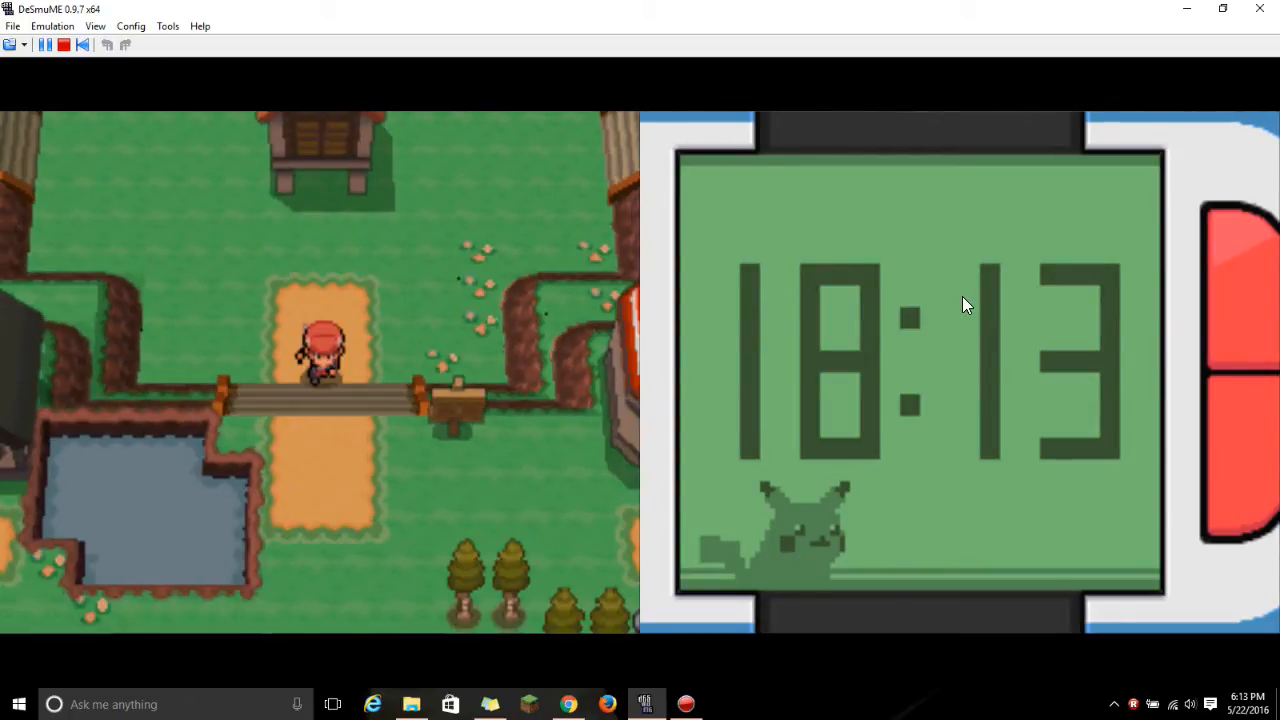
# Walk the rocky Route 211 mountain paths toward the cave entrance
pyautogui.press('Down')
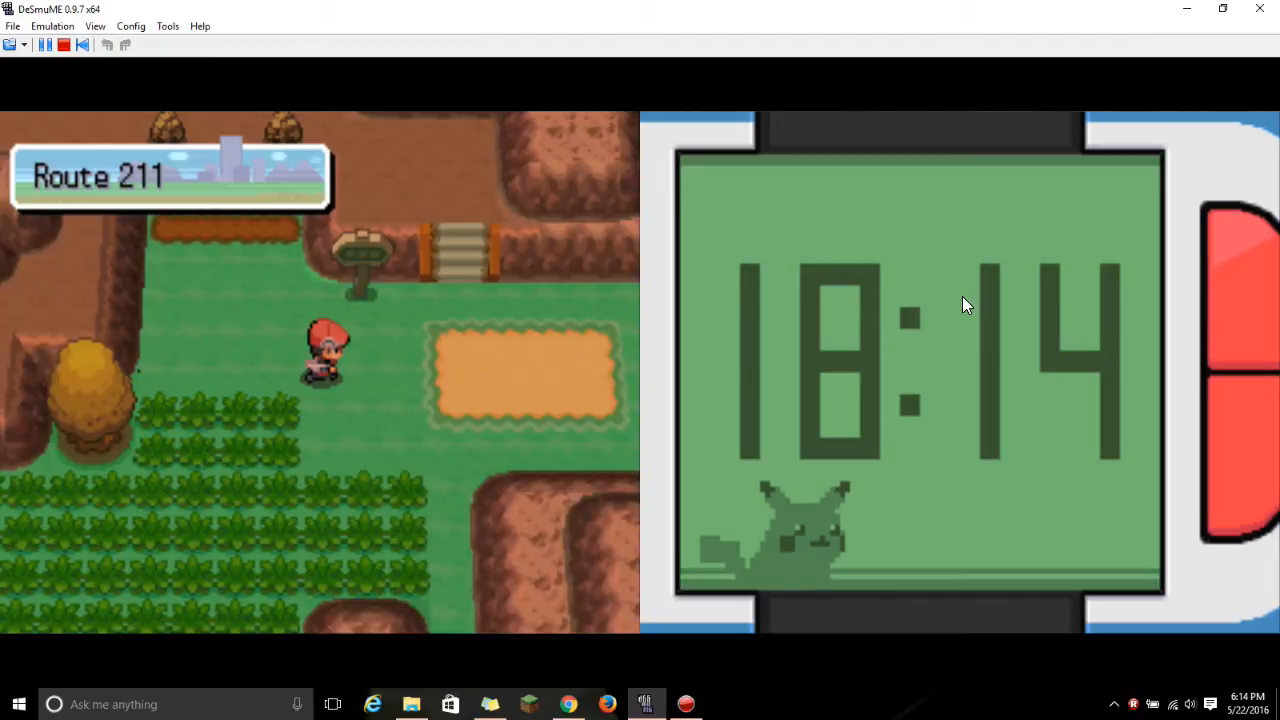
pyautogui.press('Up')
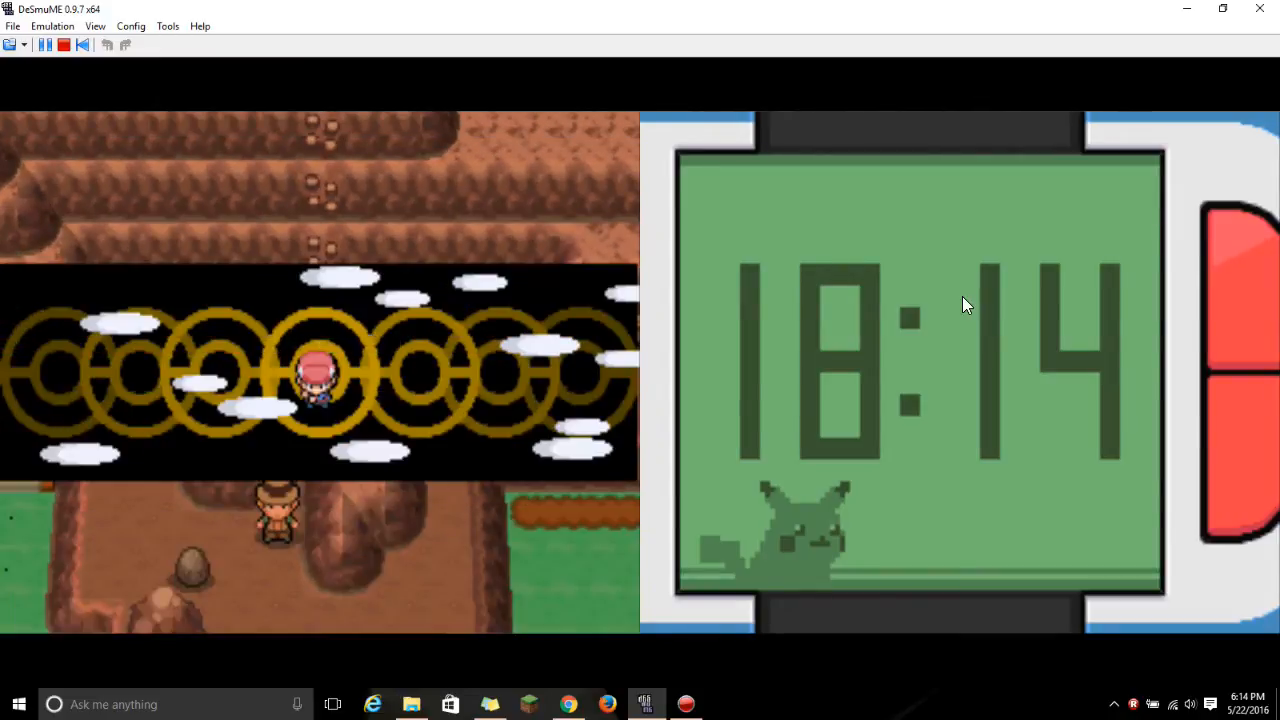
pyautogui.press('Up')
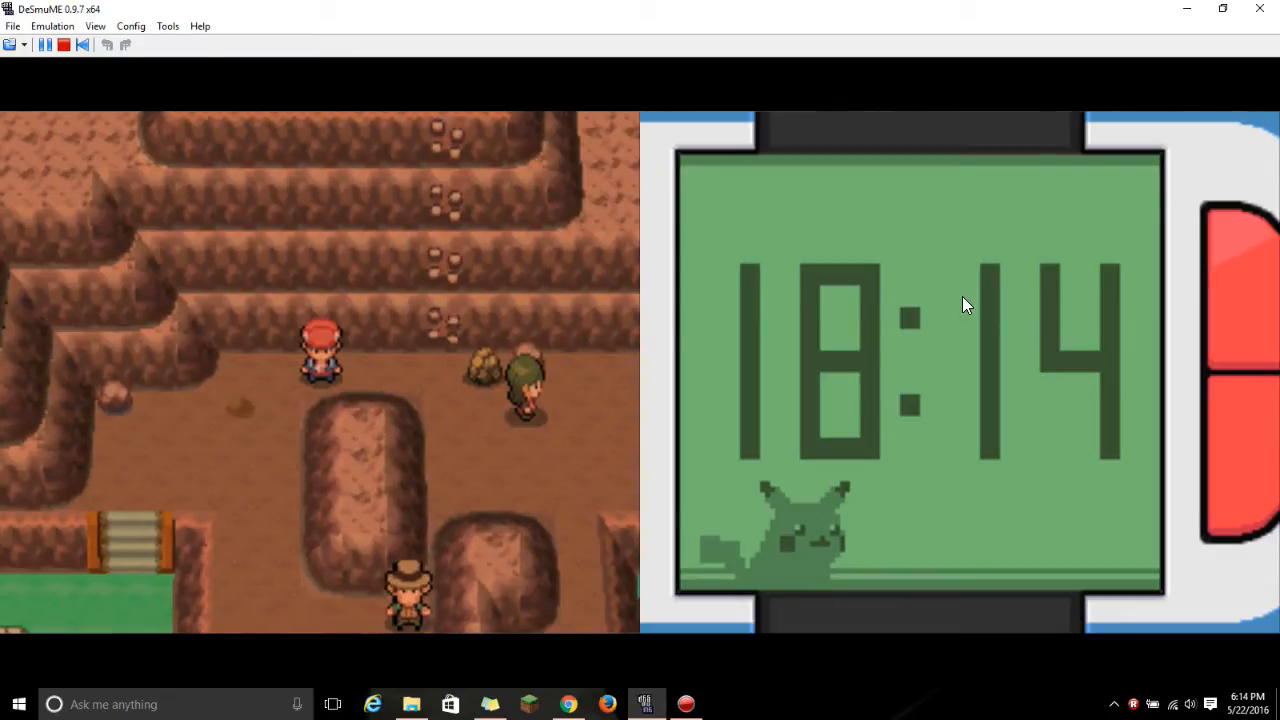
pyautogui.press('Down')
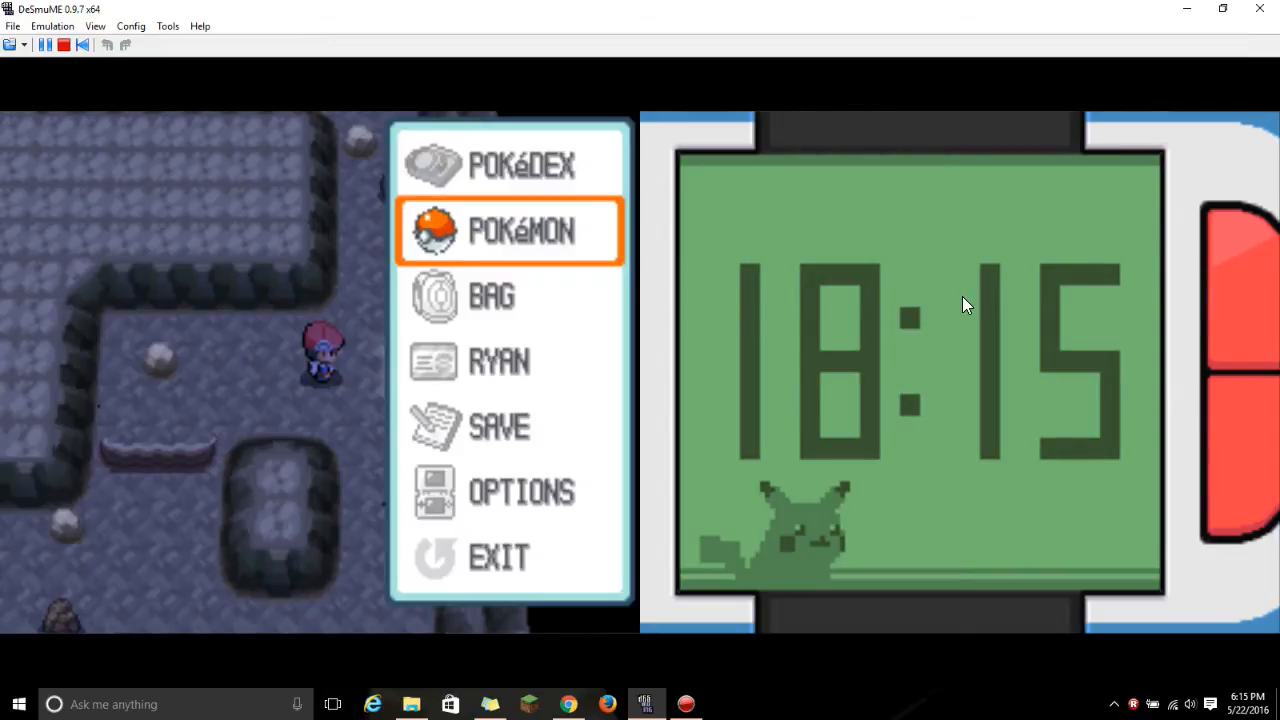
# Open the bag, select HM04 Strength, then back out of the party screen
pyautogui.click(460, 294)
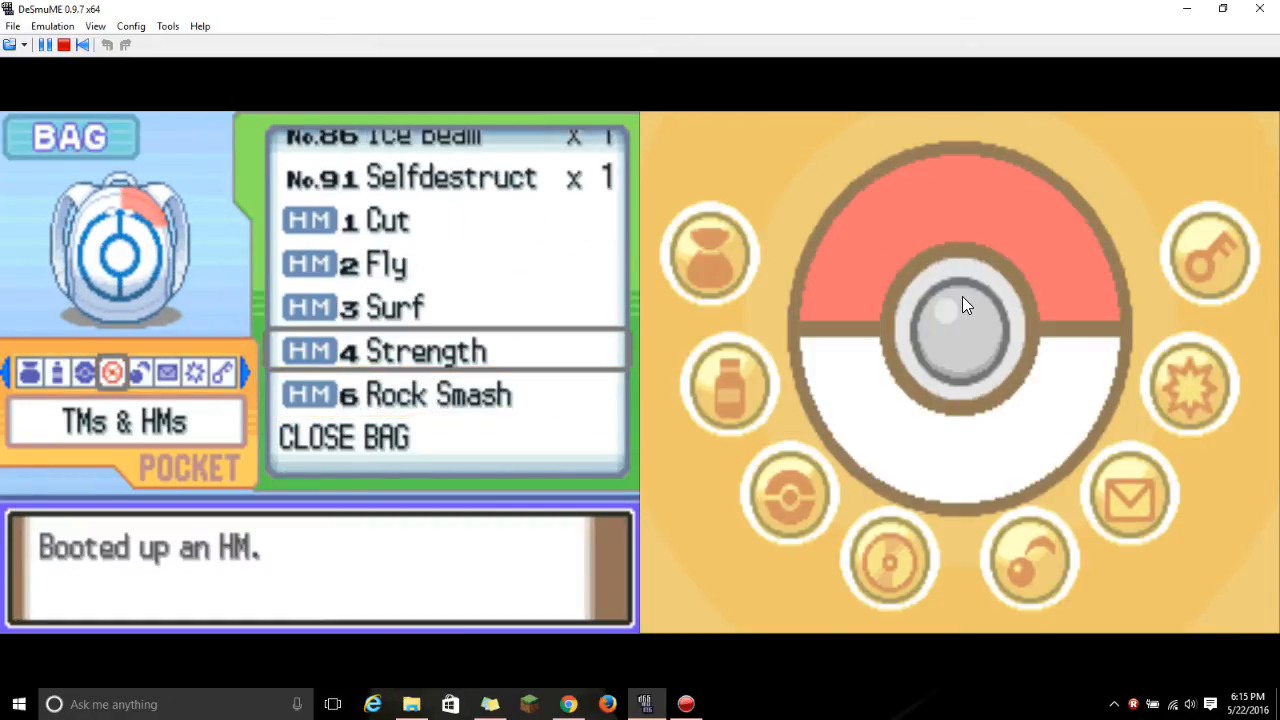
pyautogui.click(420, 351)
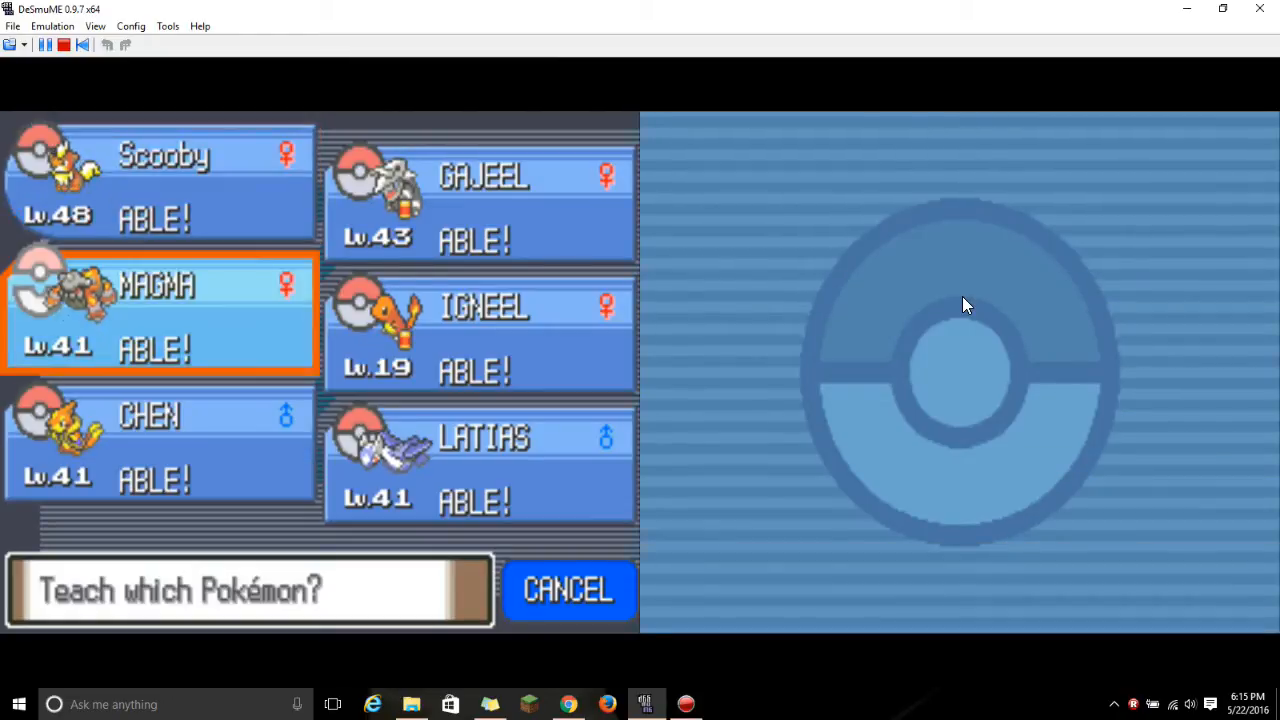
pyautogui.click(480, 335)
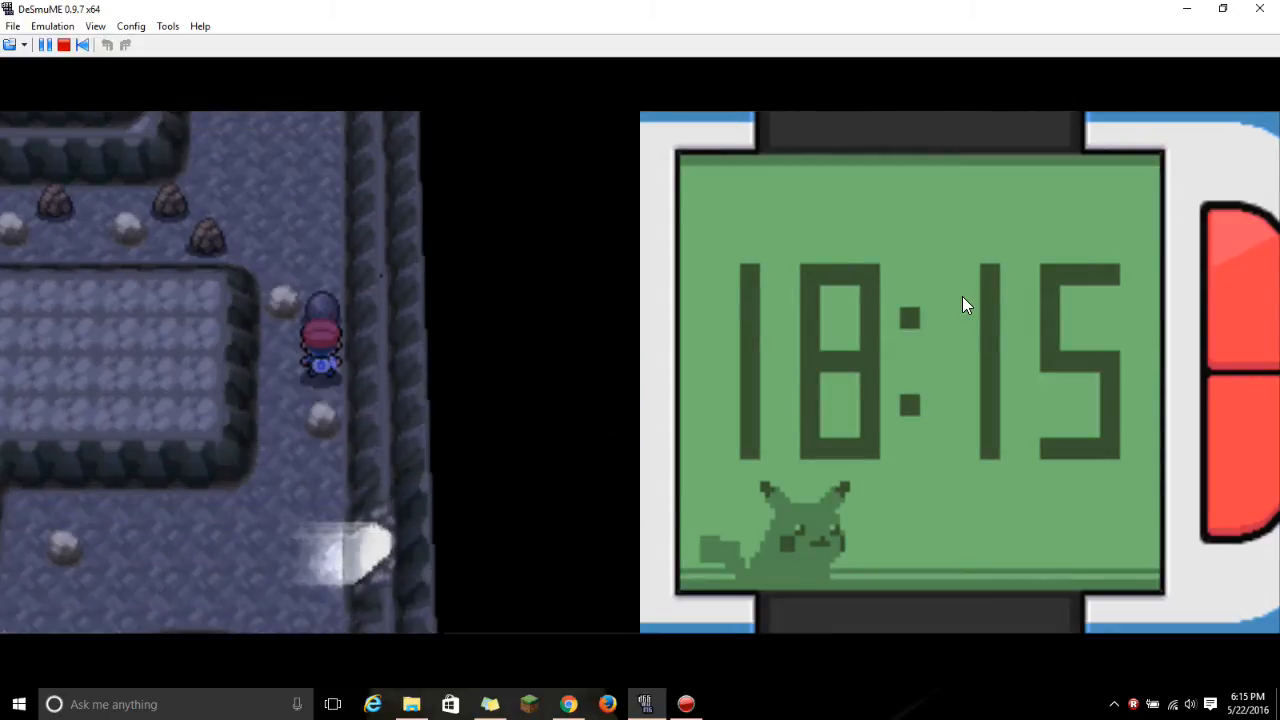
# Walk north up the narrow cave corridor until the Shelgon encounter
pyautogui.press('Up')
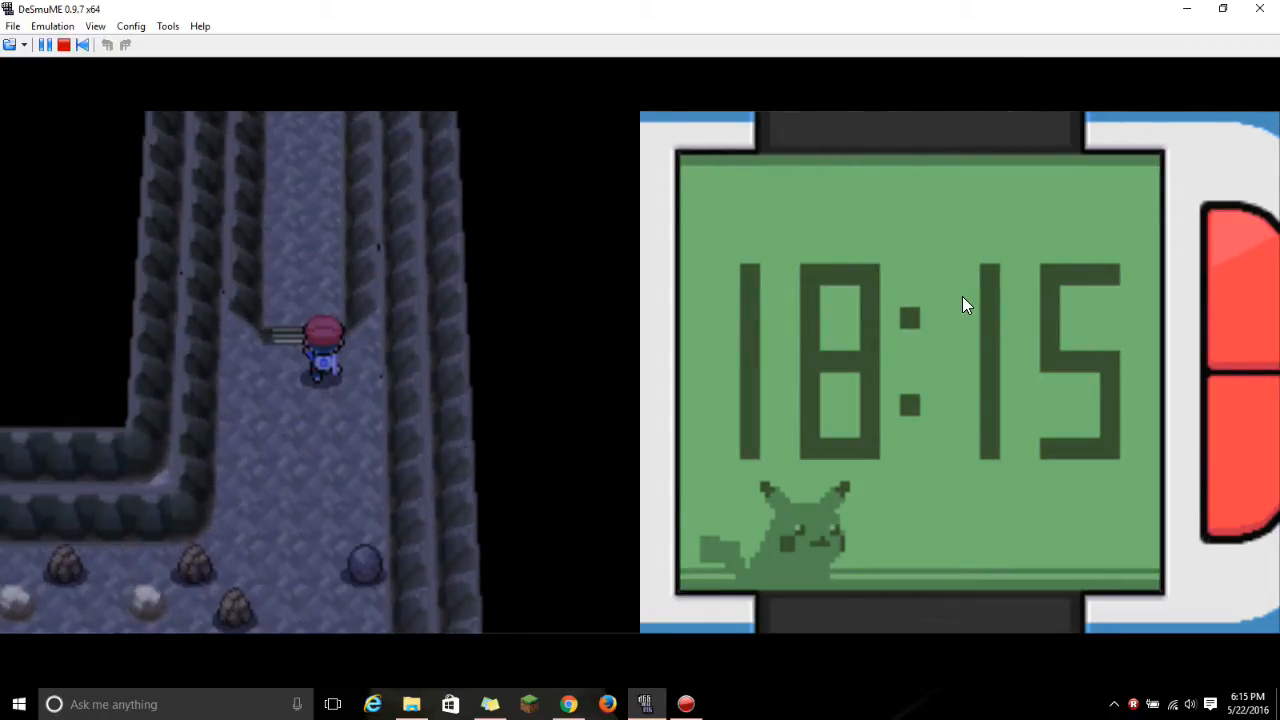
pyautogui.press('Up')
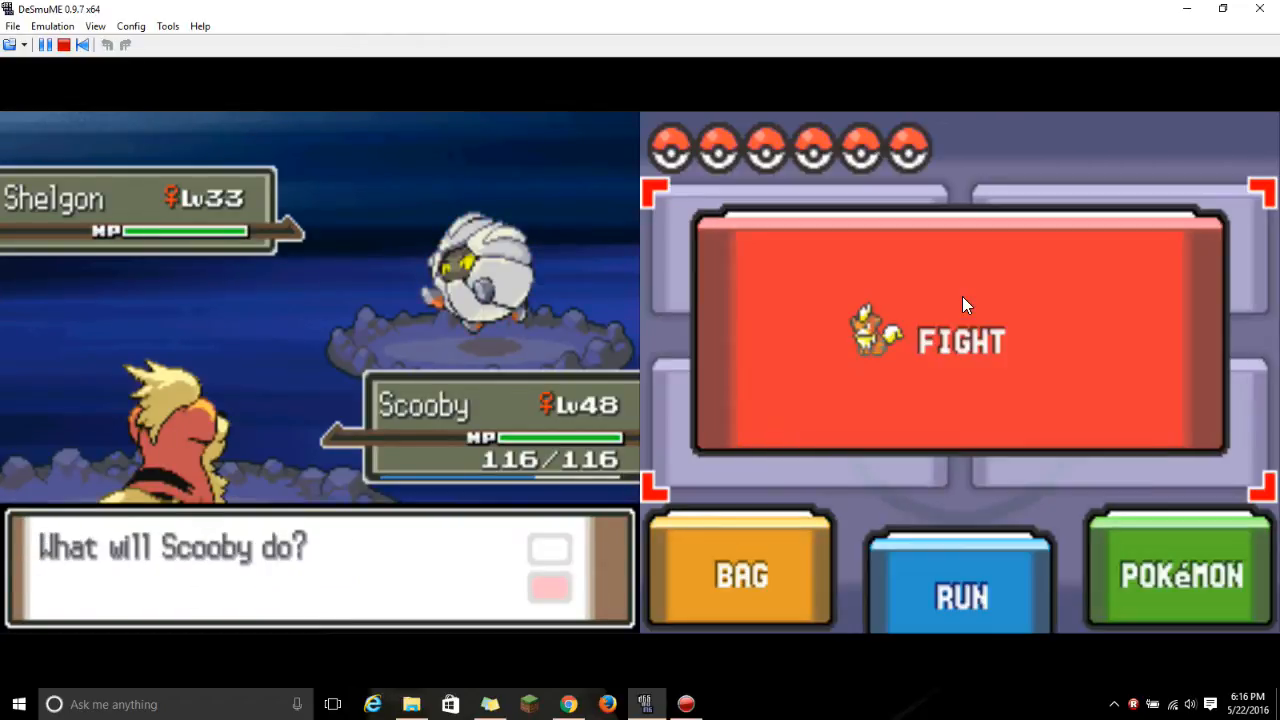
# Choose FIGHT and attack the level-33 Shelgon
pyautogui.click(960, 340)
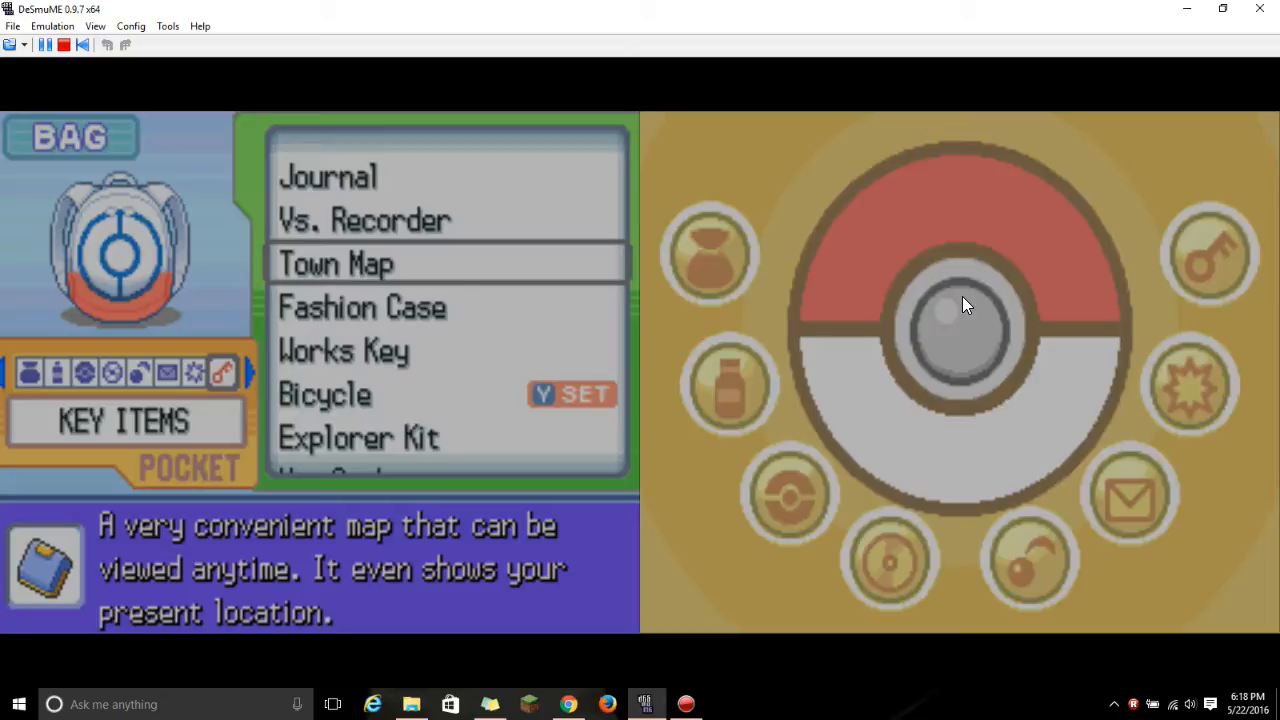
# Close the bag and continue on toward the Togekiss trainer
pyautogui.click(336, 263)
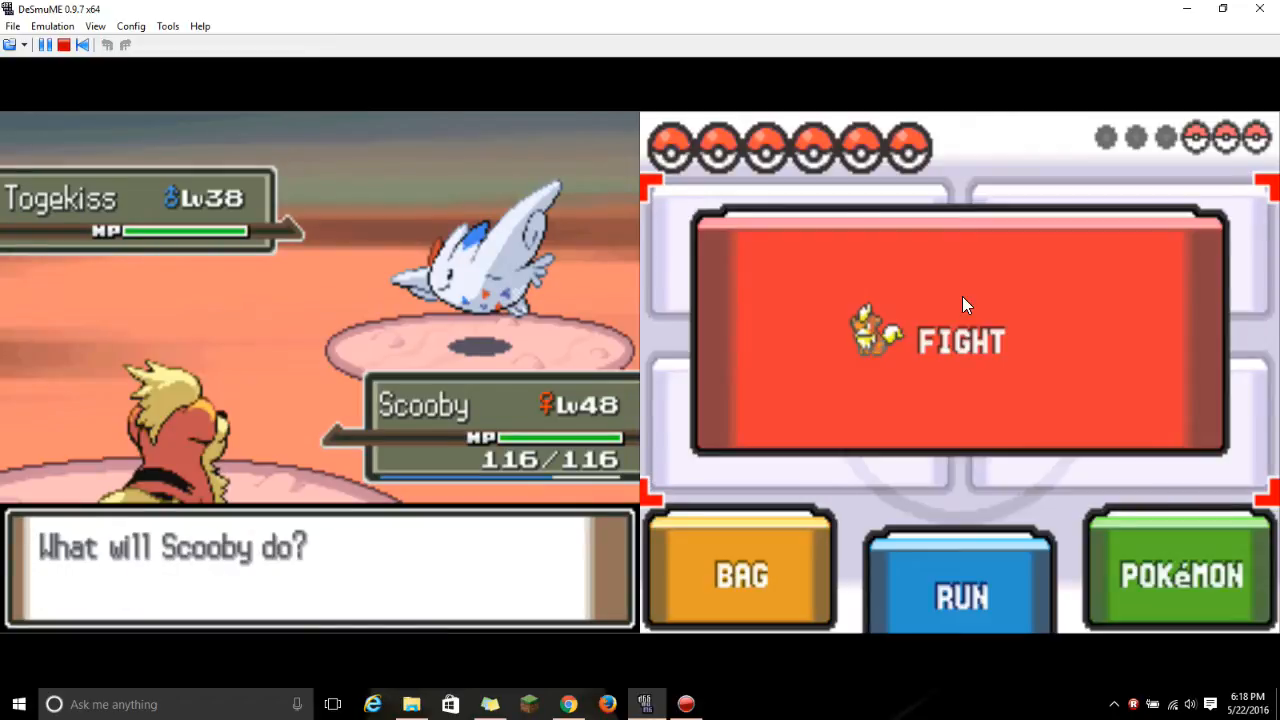
# Hit Togekiss with Scooby's Flamethrower twice until it faints
pyautogui.click(958, 340)
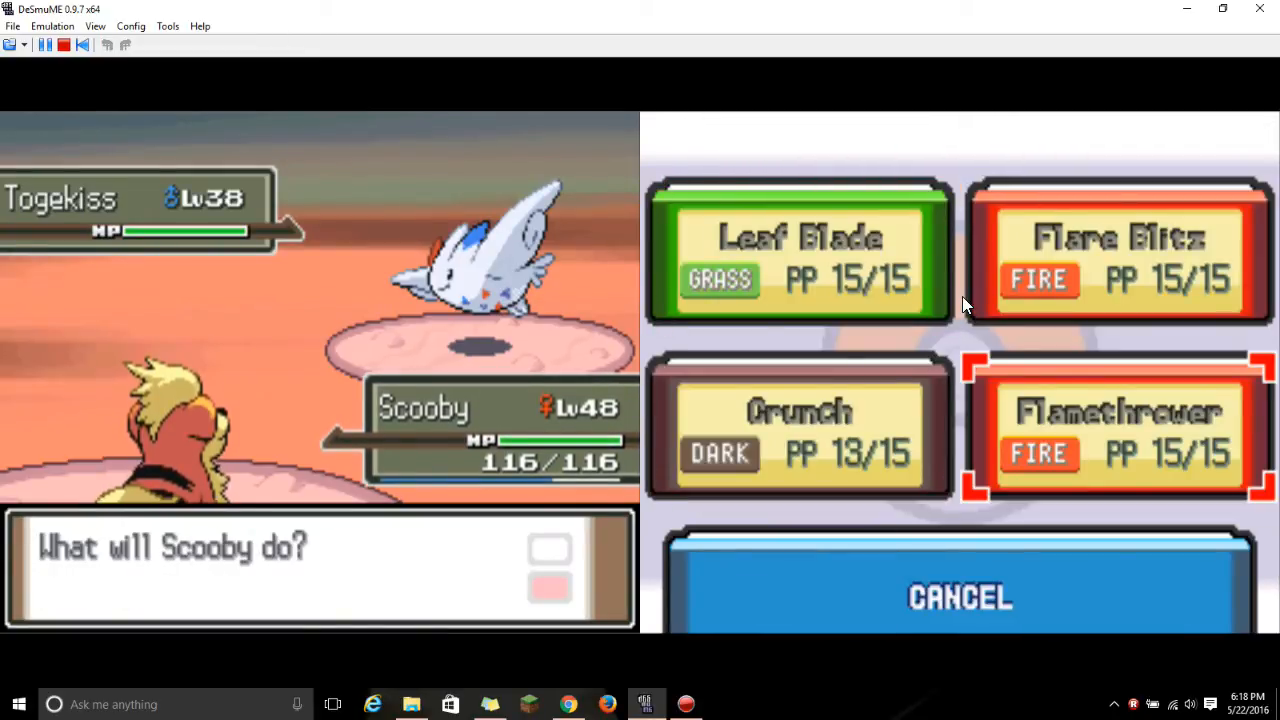
pyautogui.click(1117, 425)
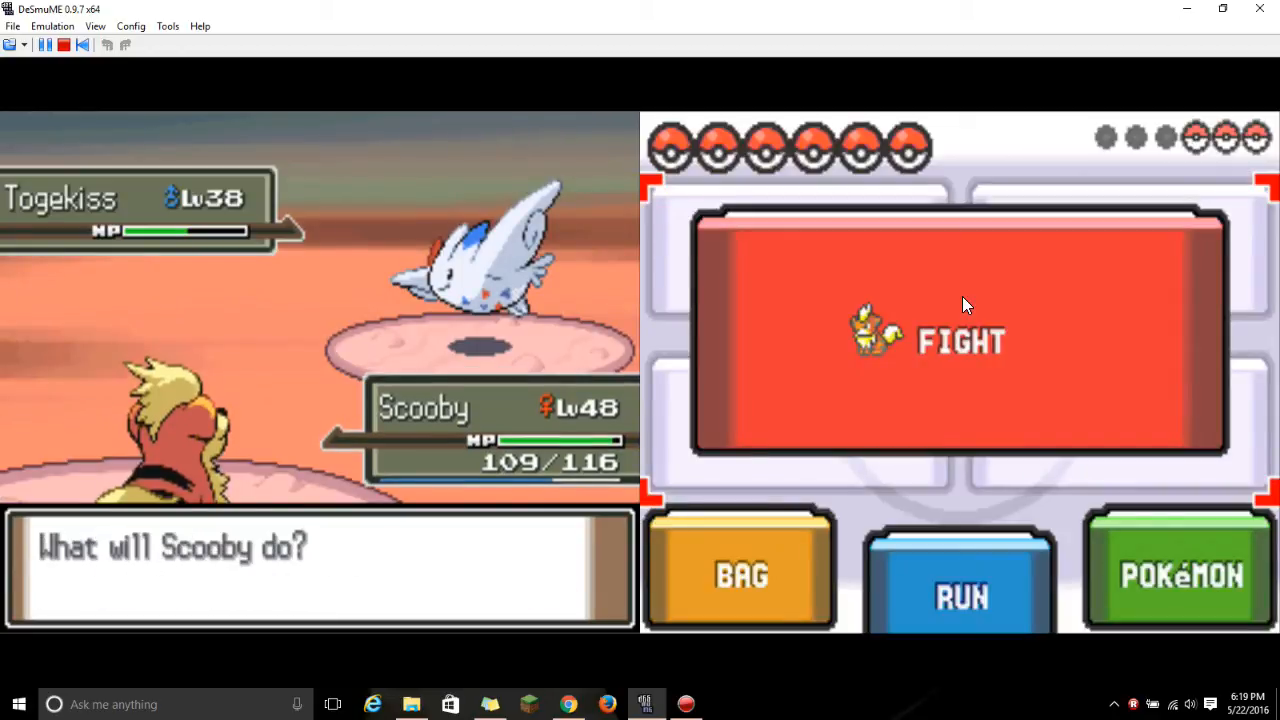
pyautogui.click(962, 340)
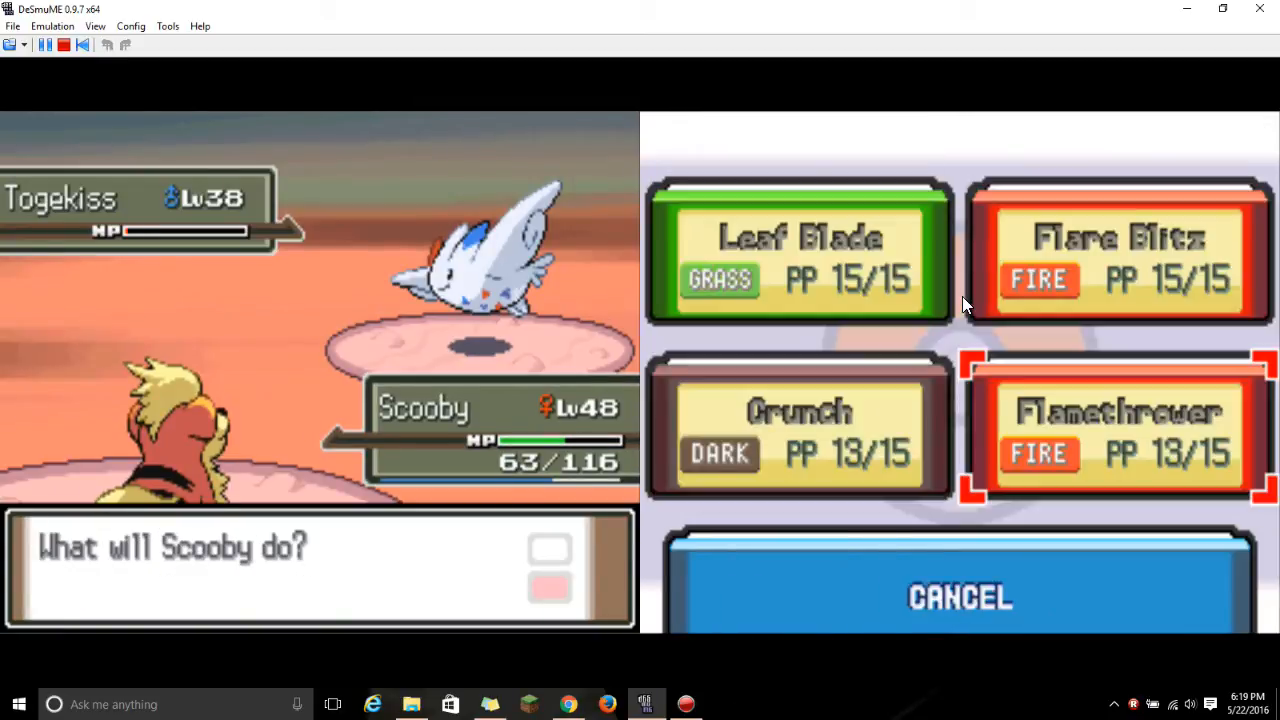
pyautogui.click(1117, 425)
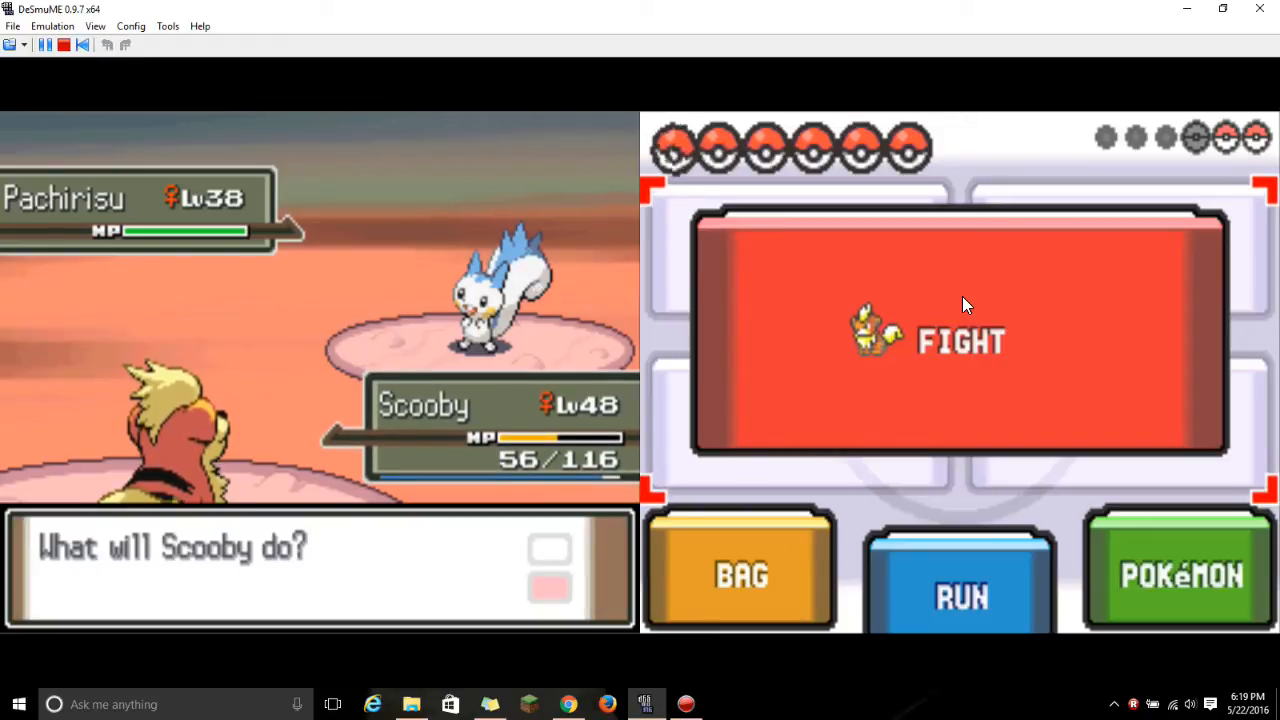
# Choose FIGHT to attack the level-38 Pachirisu
pyautogui.click(960, 340)
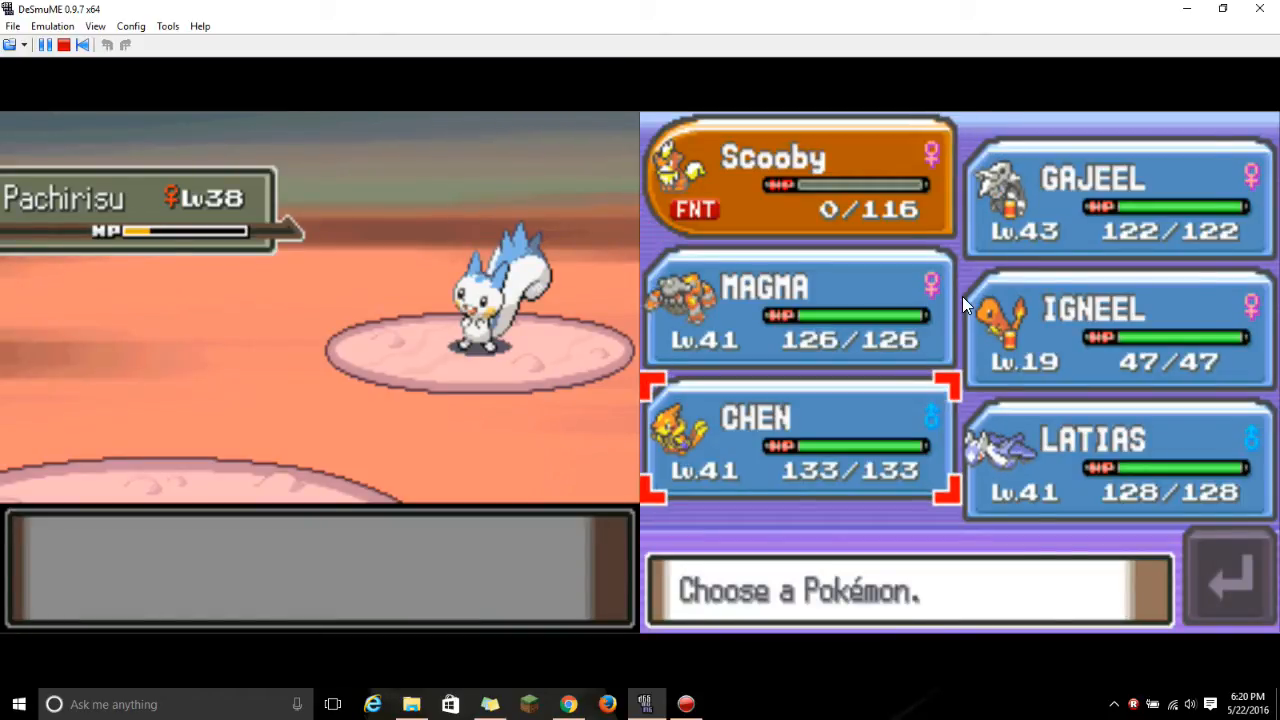
# Send out LATIAS, knock out Pachirisu with Luster Purge, and weaken the sleeping Walrein
pyautogui.click(1117, 460)
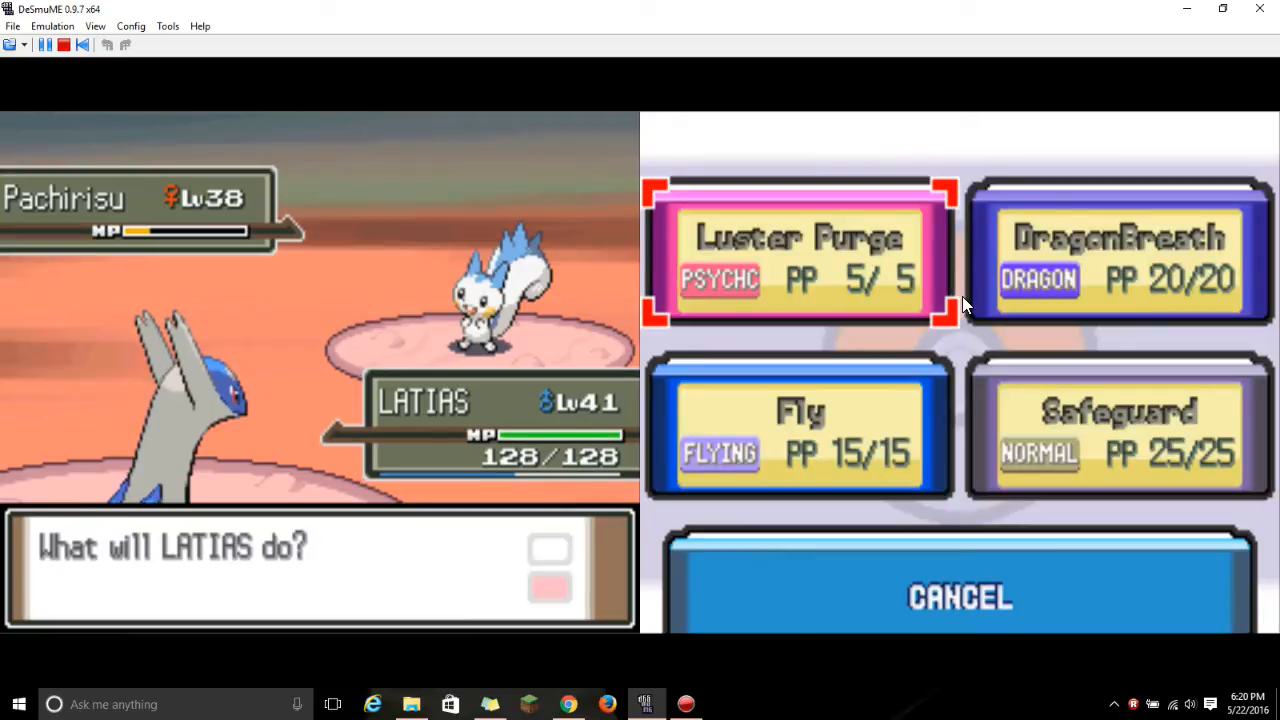
pyautogui.click(802, 260)
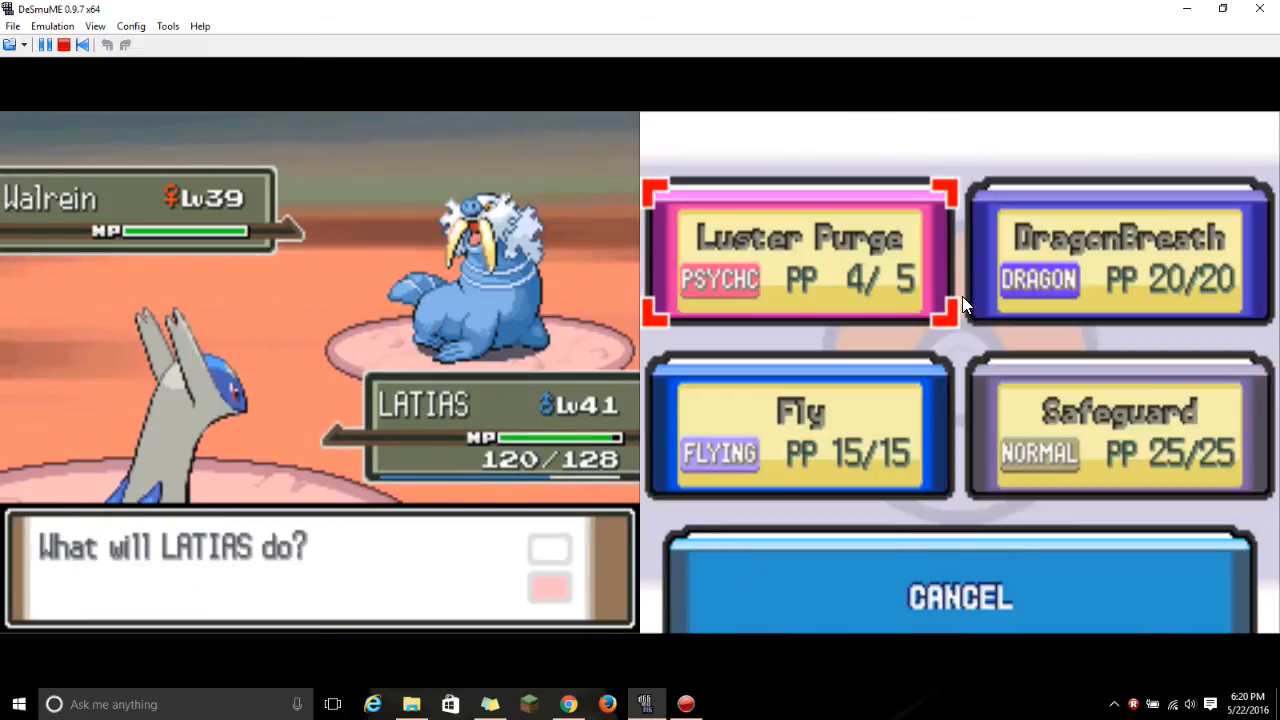
pyautogui.click(802, 255)
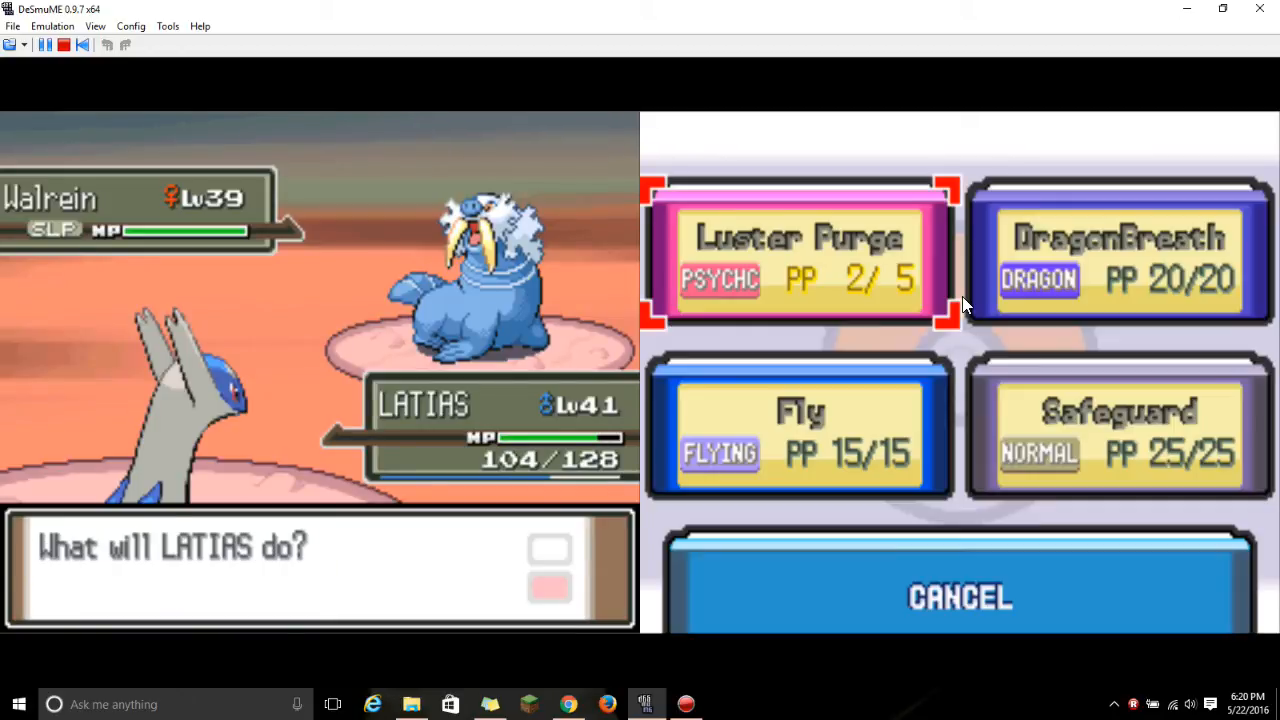
pyautogui.click(802, 255)
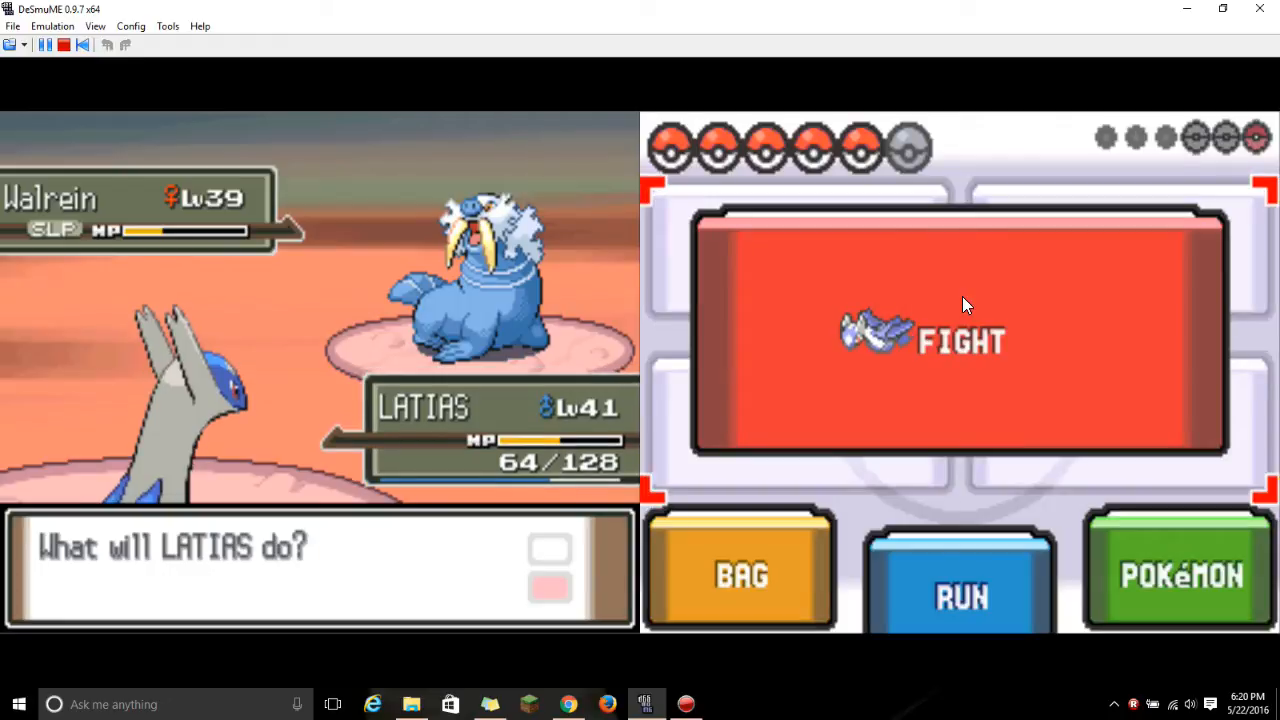
pyautogui.click(957, 335)
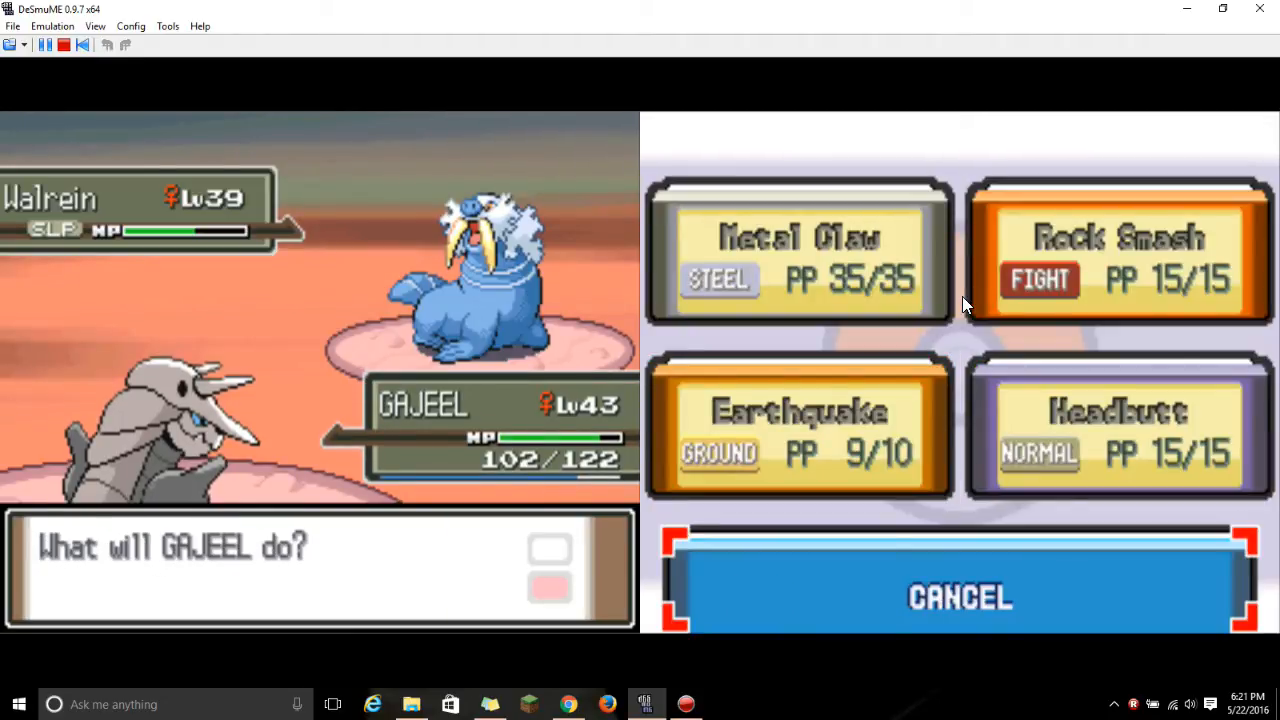
# Hit the sleeping Walrein with Rock Smash, then attack the level-42 Clefable
pyautogui.click(1118, 425)
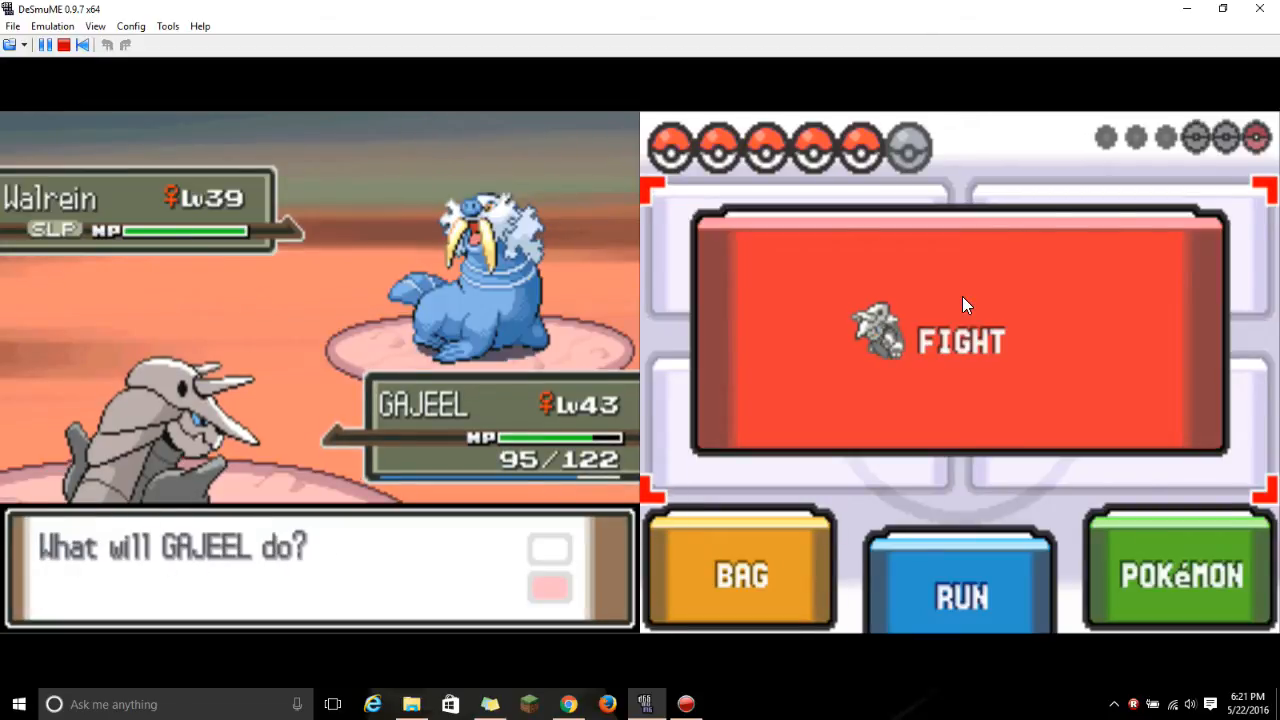
pyautogui.click(962, 335)
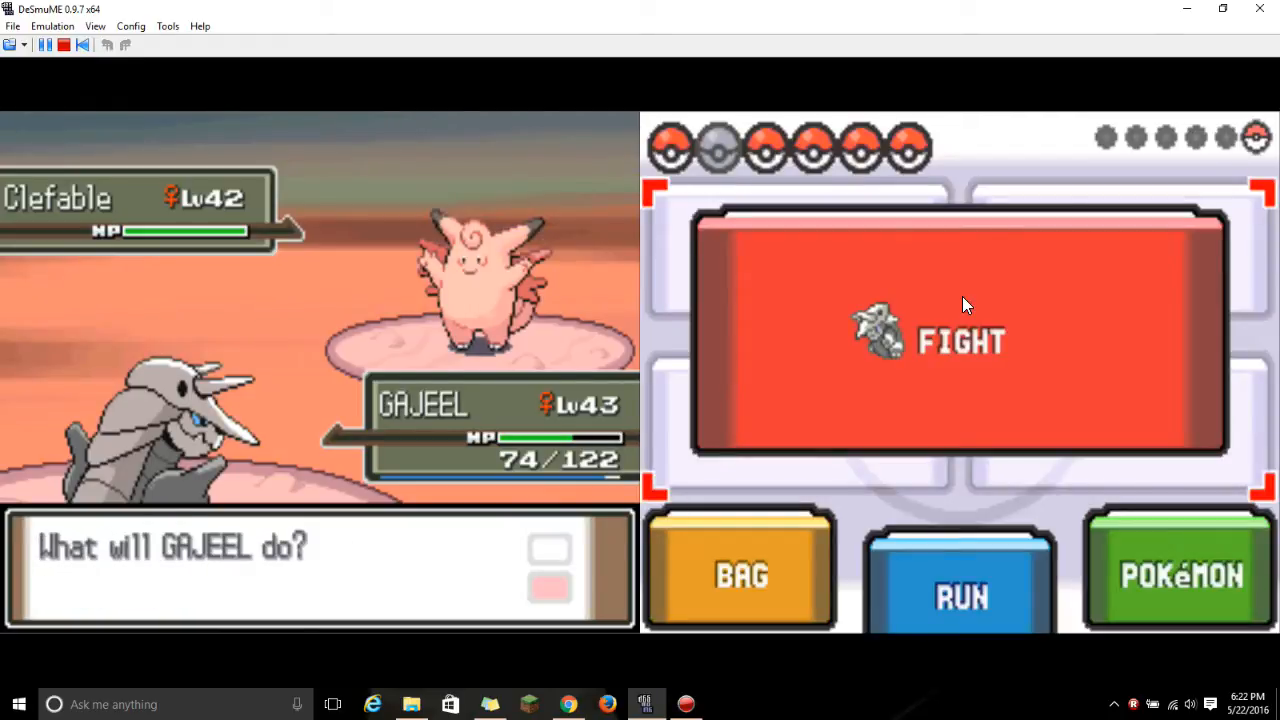
pyautogui.click(960, 335)
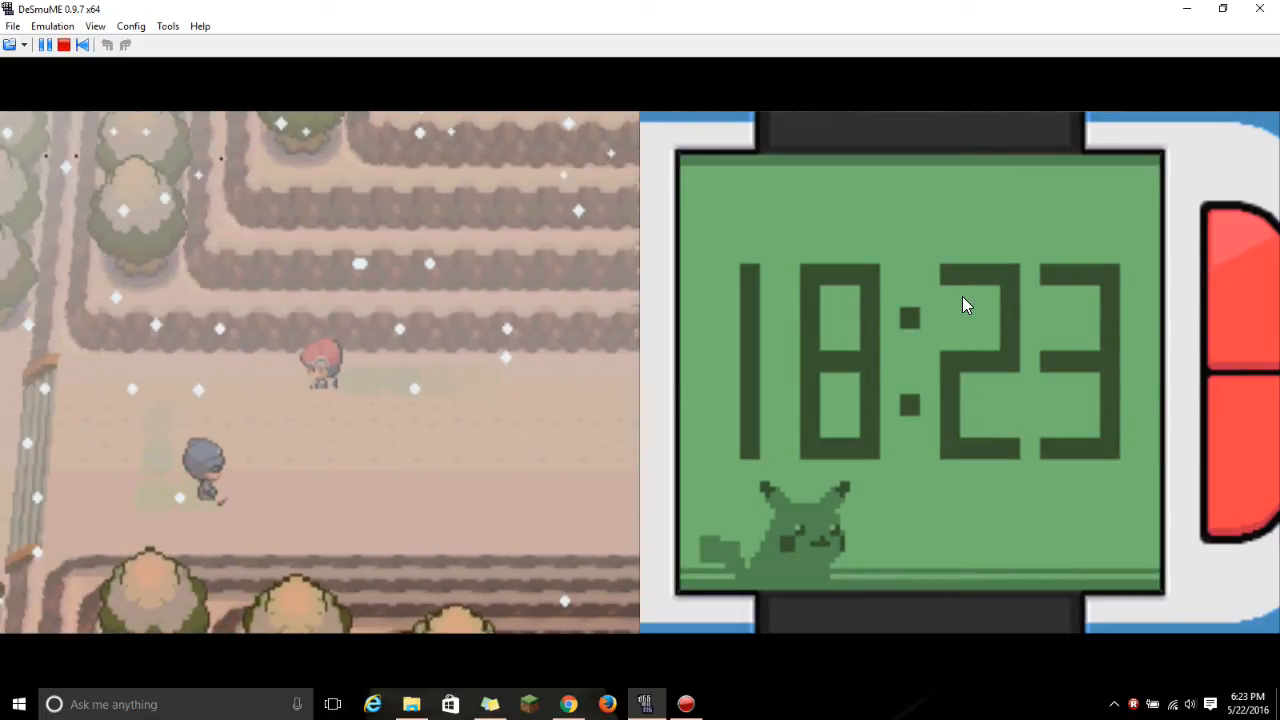
# Walk right and up along snowy Route 217 into a battle with a level-40 Ninetales
pyautogui.press('Right')
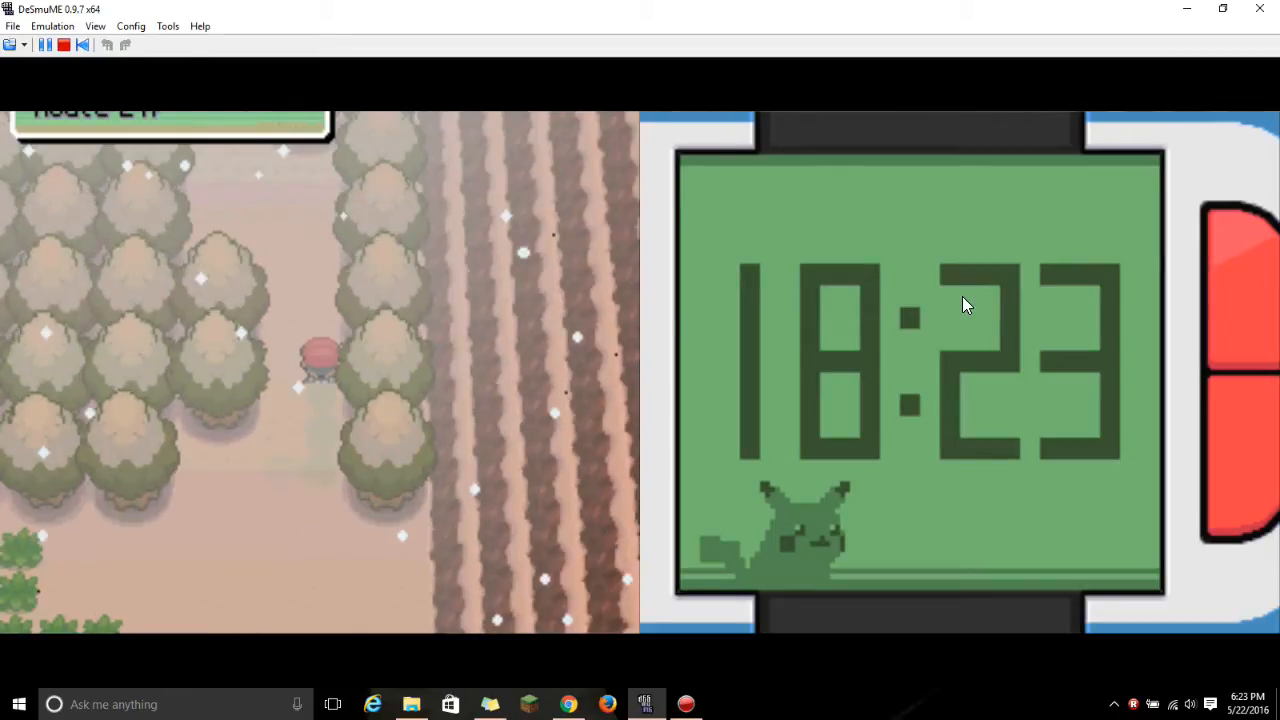
pyautogui.press('Up')
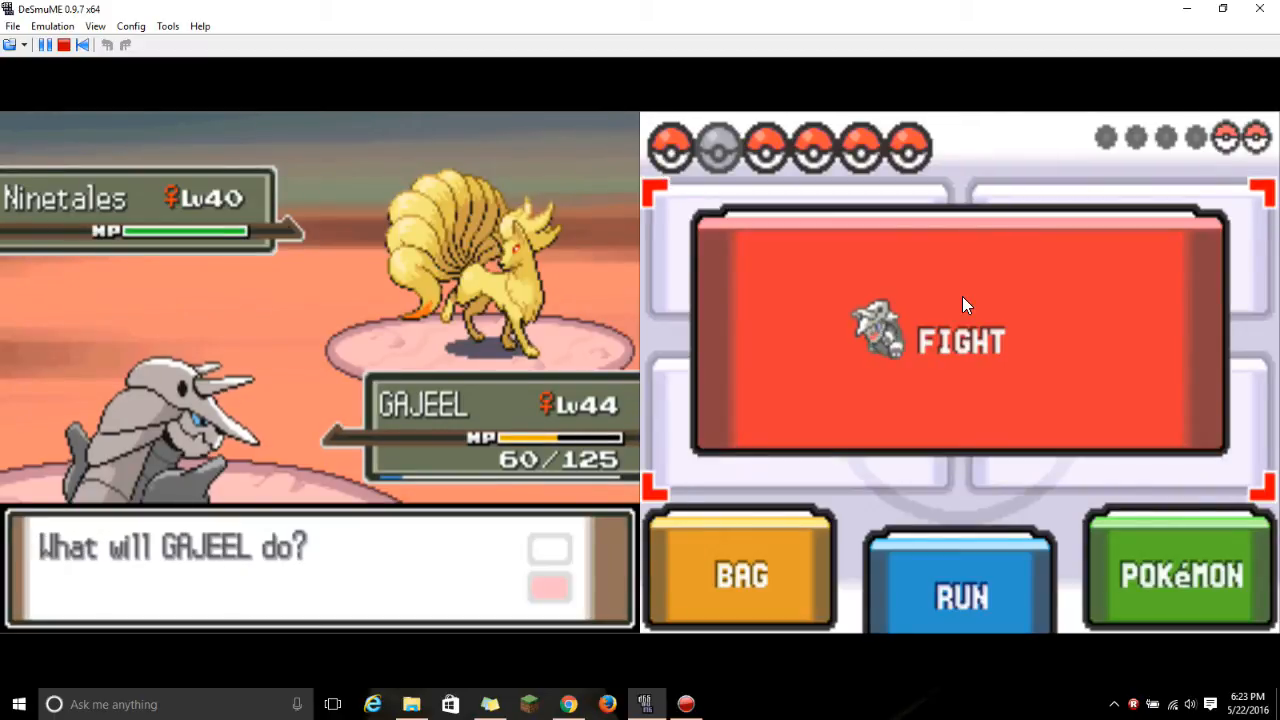
# Hit Ninetales with Gajeel's Earthquake and answer the switch prompt before Sharpedo enters
pyautogui.click(963, 337)
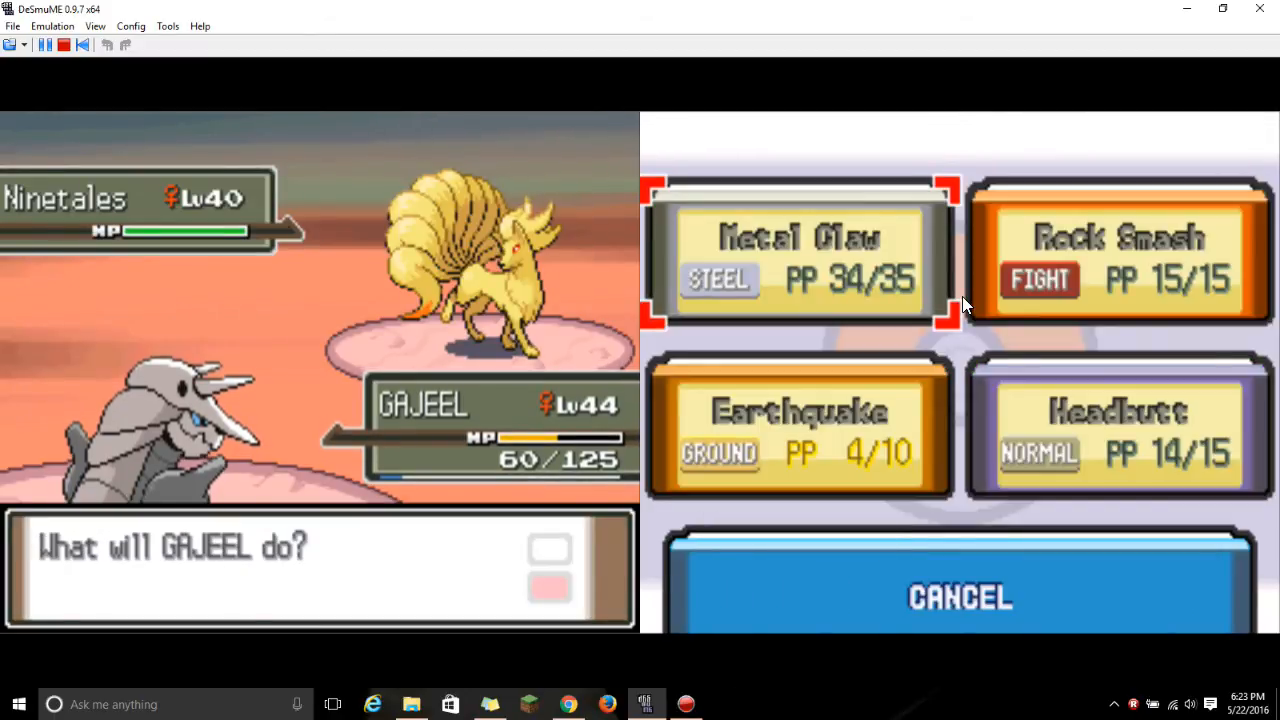
pyautogui.click(798, 425)
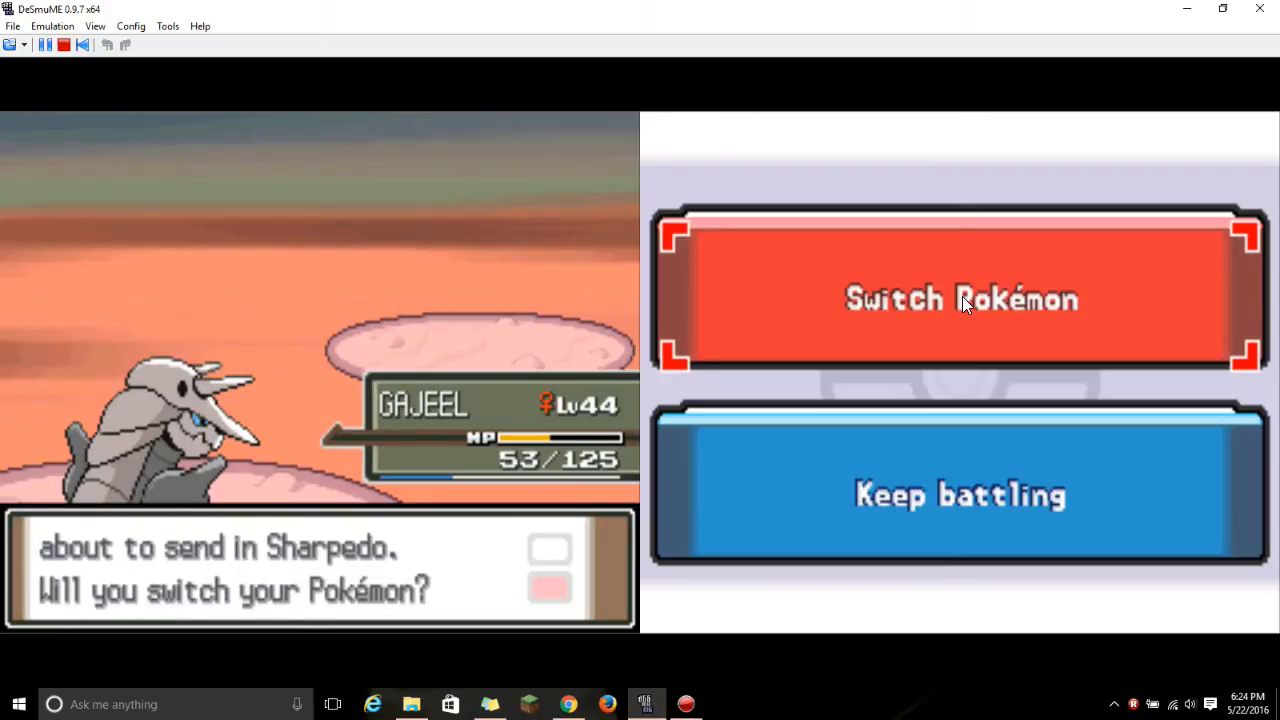
pyautogui.click(960, 494)
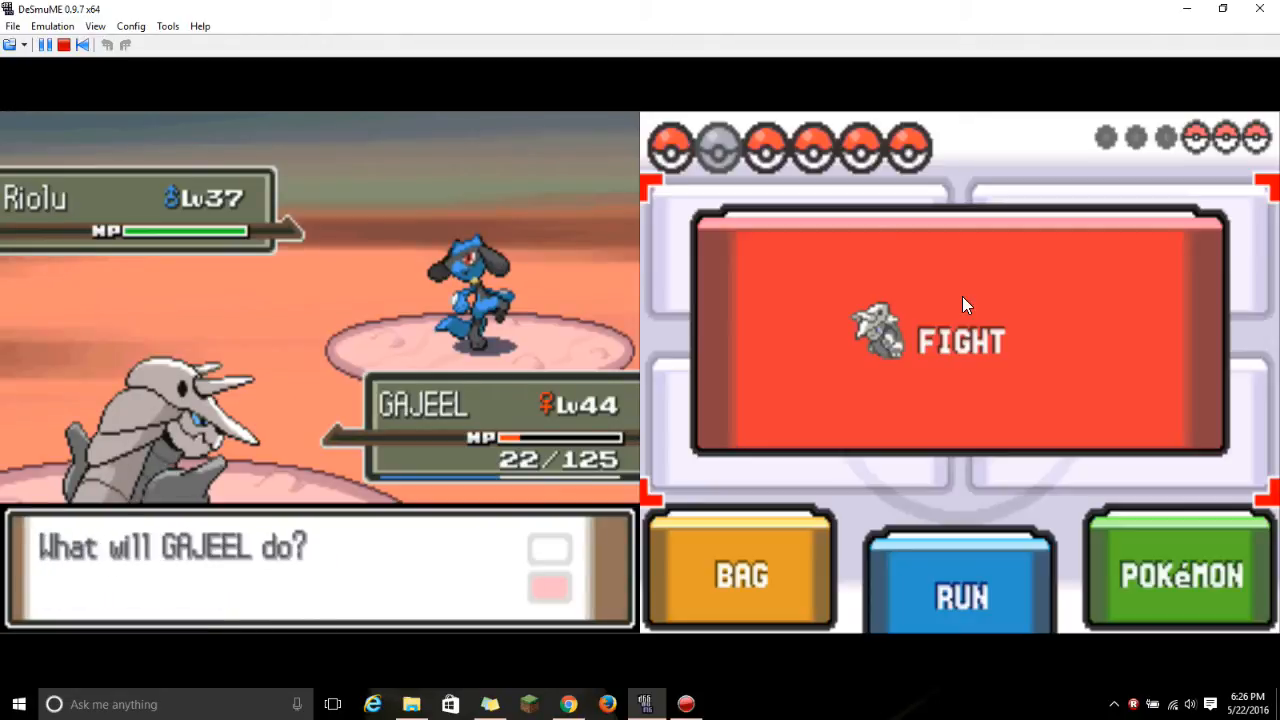
# Hit Riolu with Earthquake, then bring up the party screen to replace Magma
pyautogui.click(963, 340)
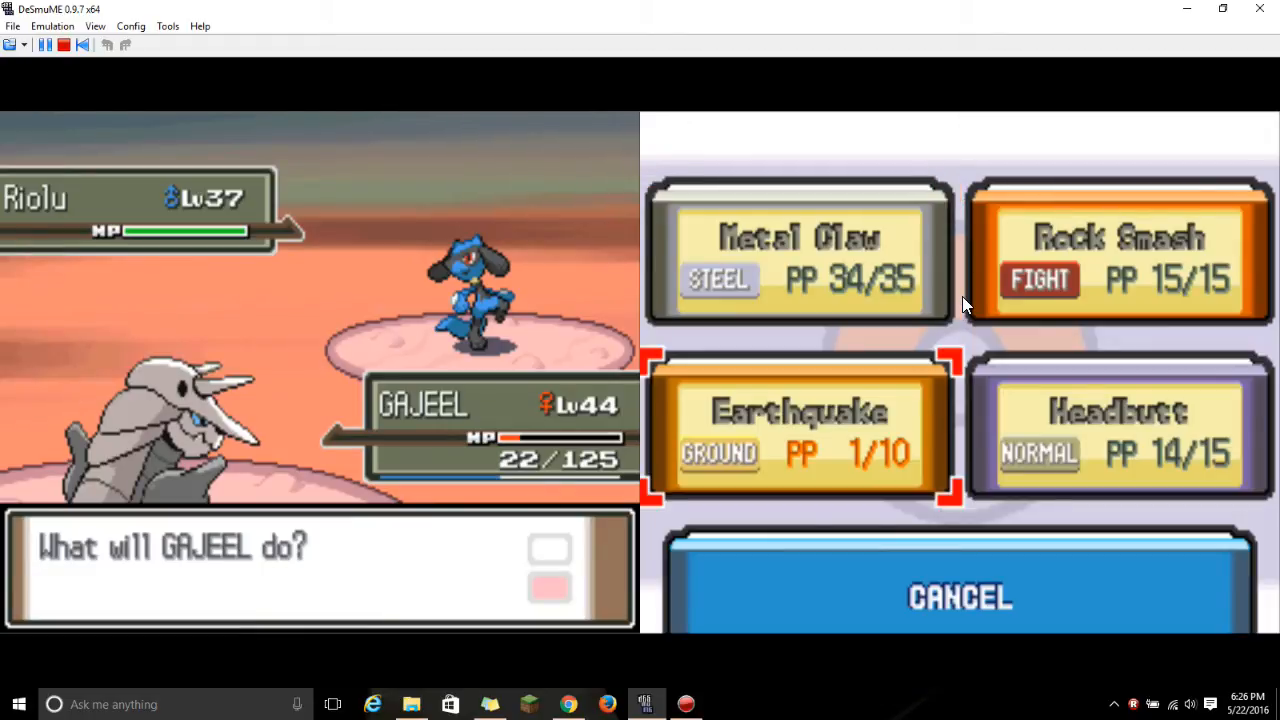
pyautogui.click(799, 425)
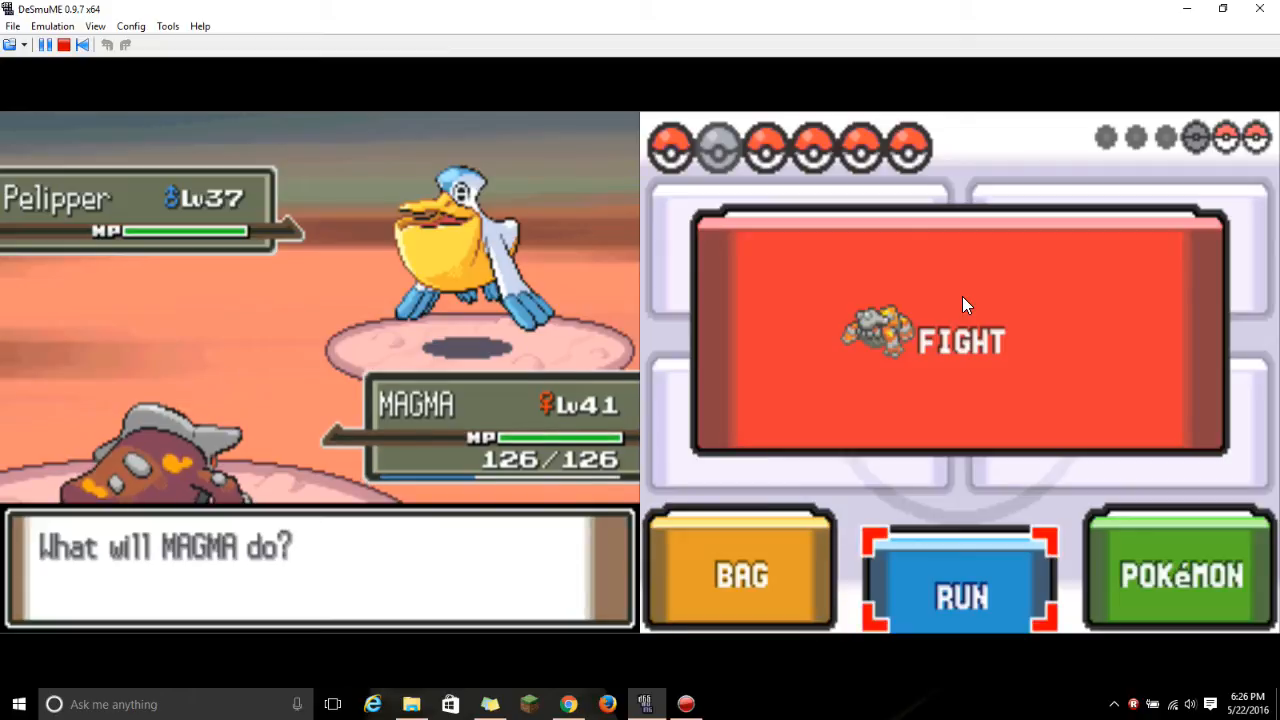
pyautogui.click(1182, 580)
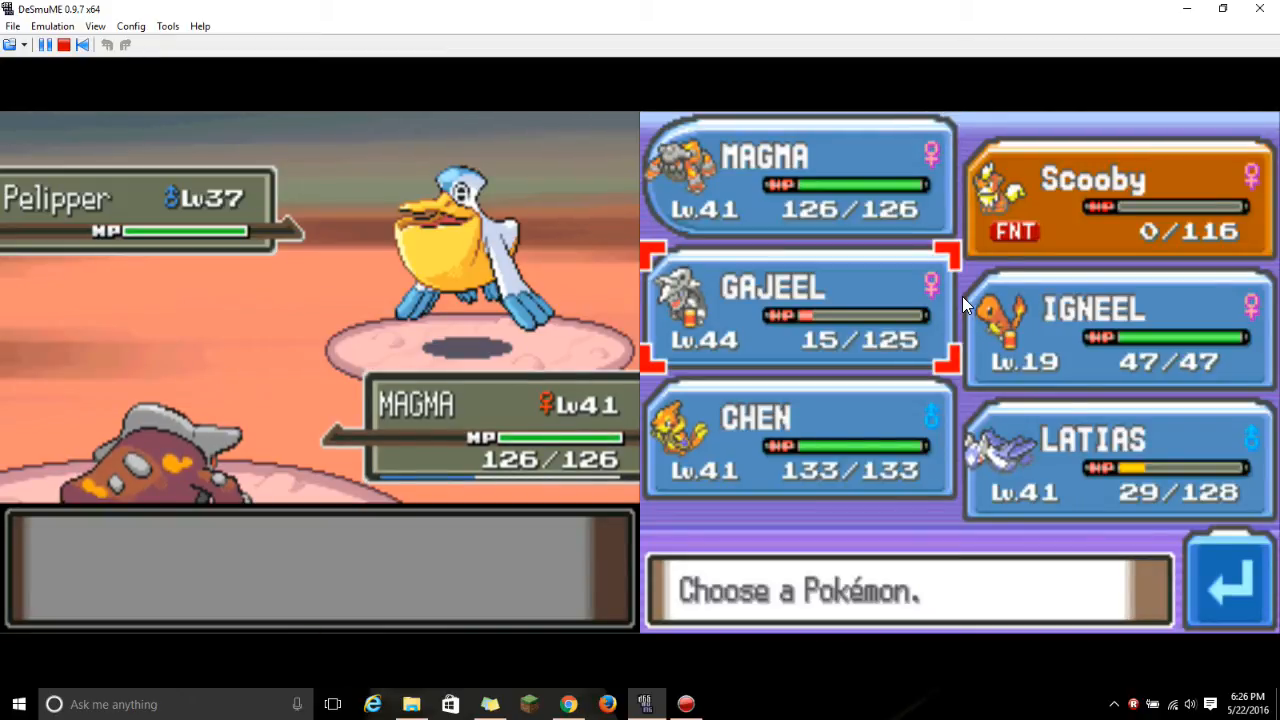
# Send Chen in and use Aqua Jet twice to knock out Pelipper
pyautogui.click(800, 440)
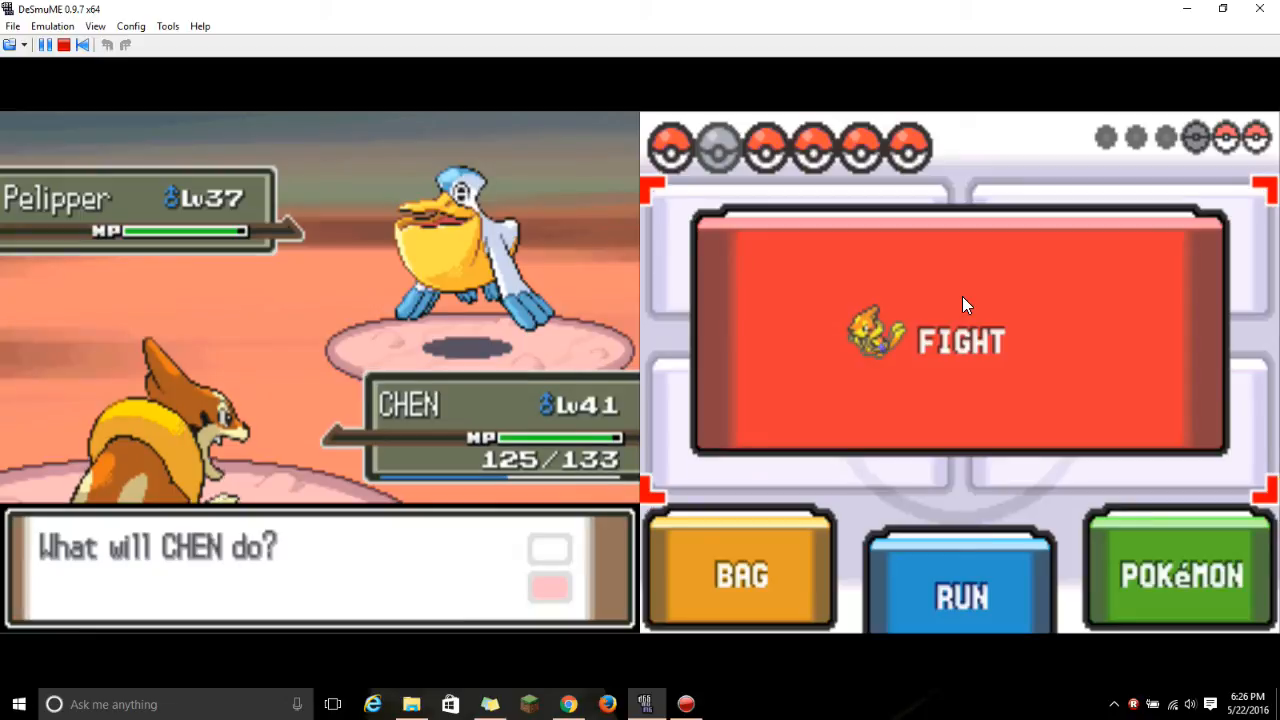
pyautogui.click(963, 340)
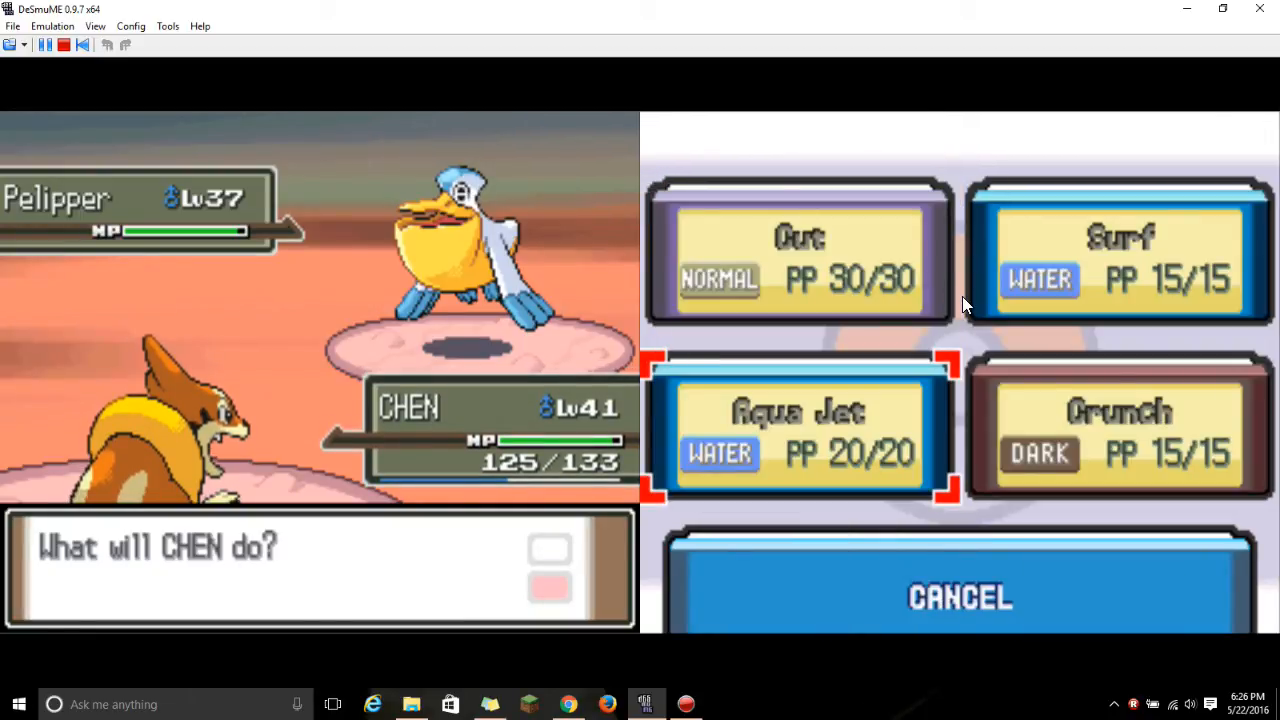
pyautogui.click(1118, 250)
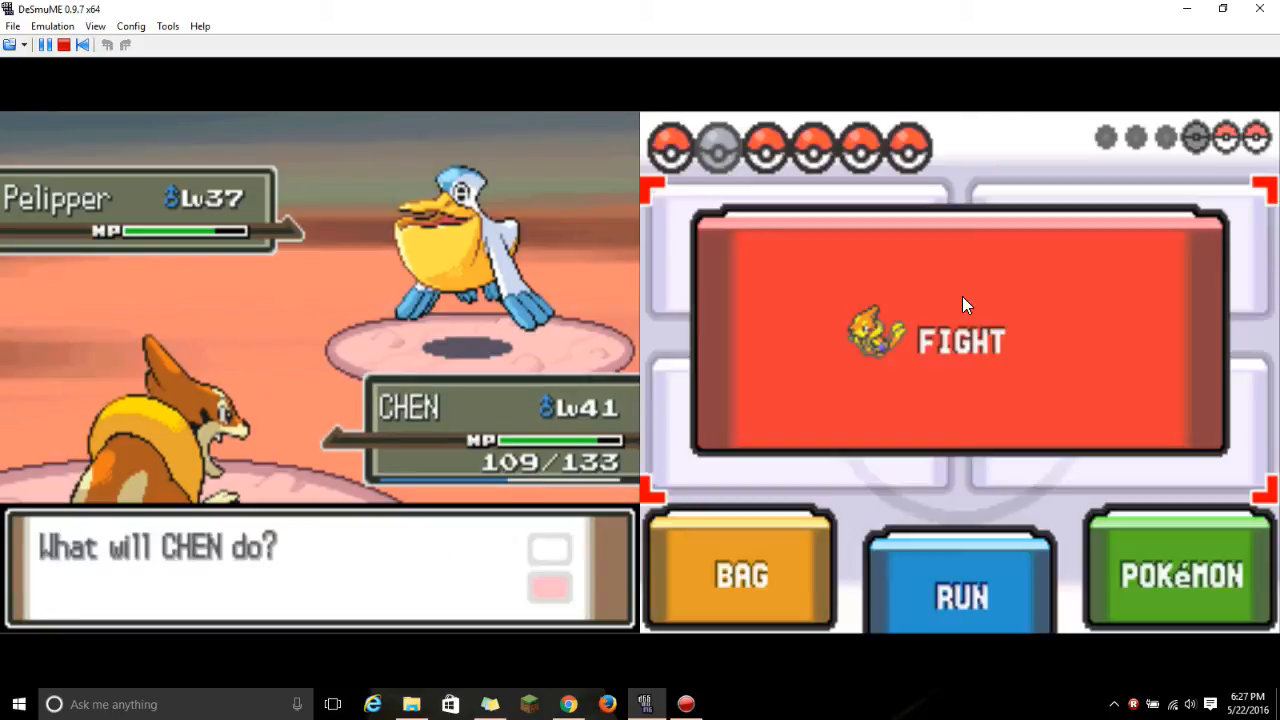
pyautogui.click(960, 340)
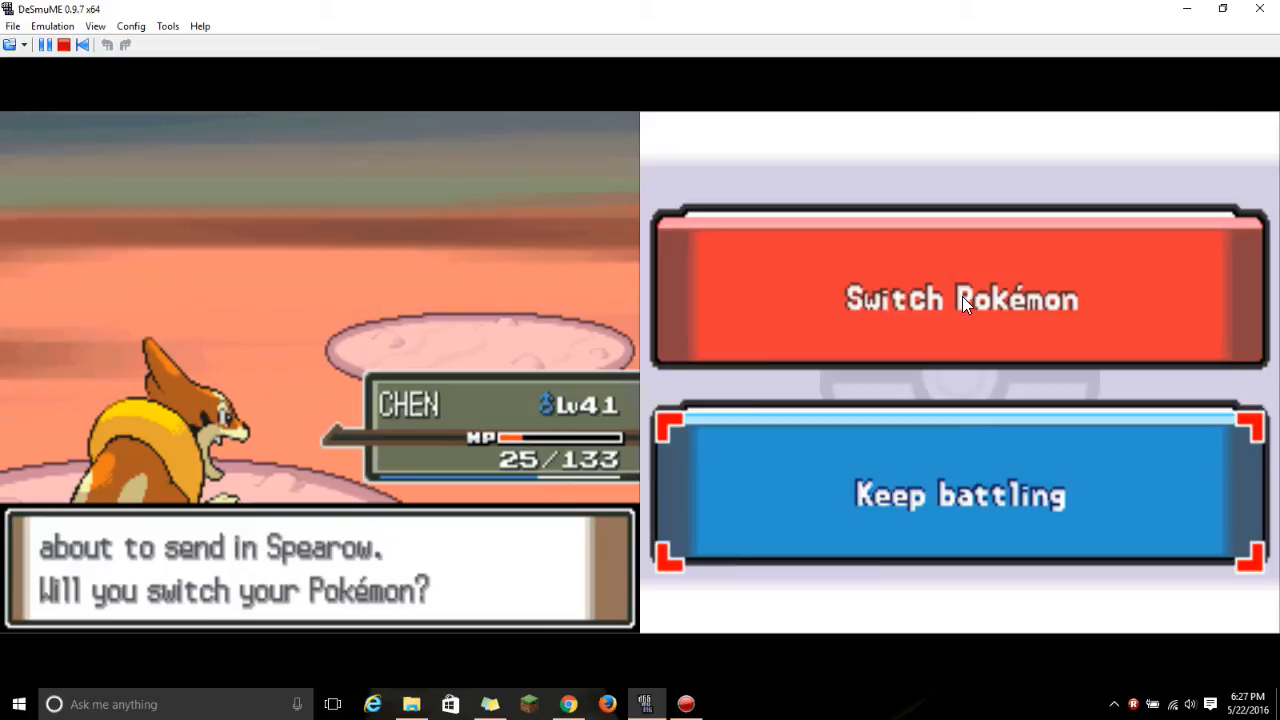
# Choose to switch before Spearow enters and pick a replacement from the party
pyautogui.click(960, 300)
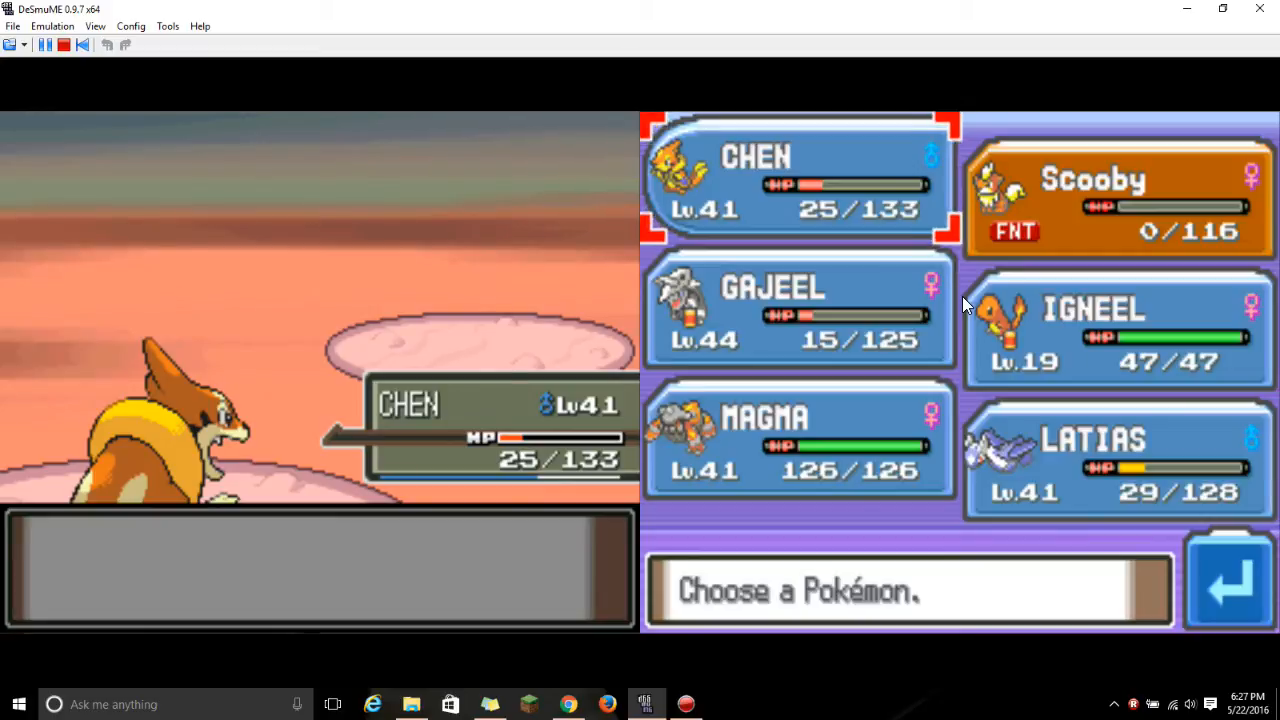
pyautogui.click(797, 435)
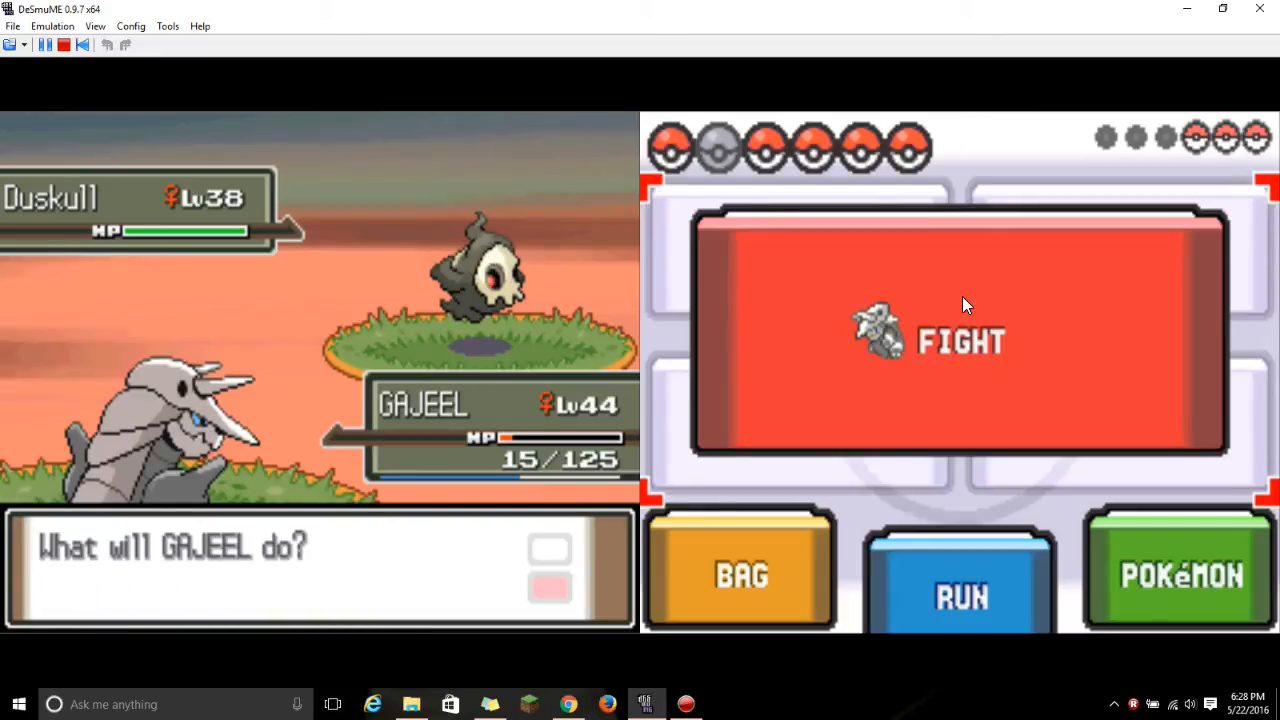
# Use a healing item from the bag on GAJEEL, then select MAGMA to shift in
pyautogui.click(740, 575)
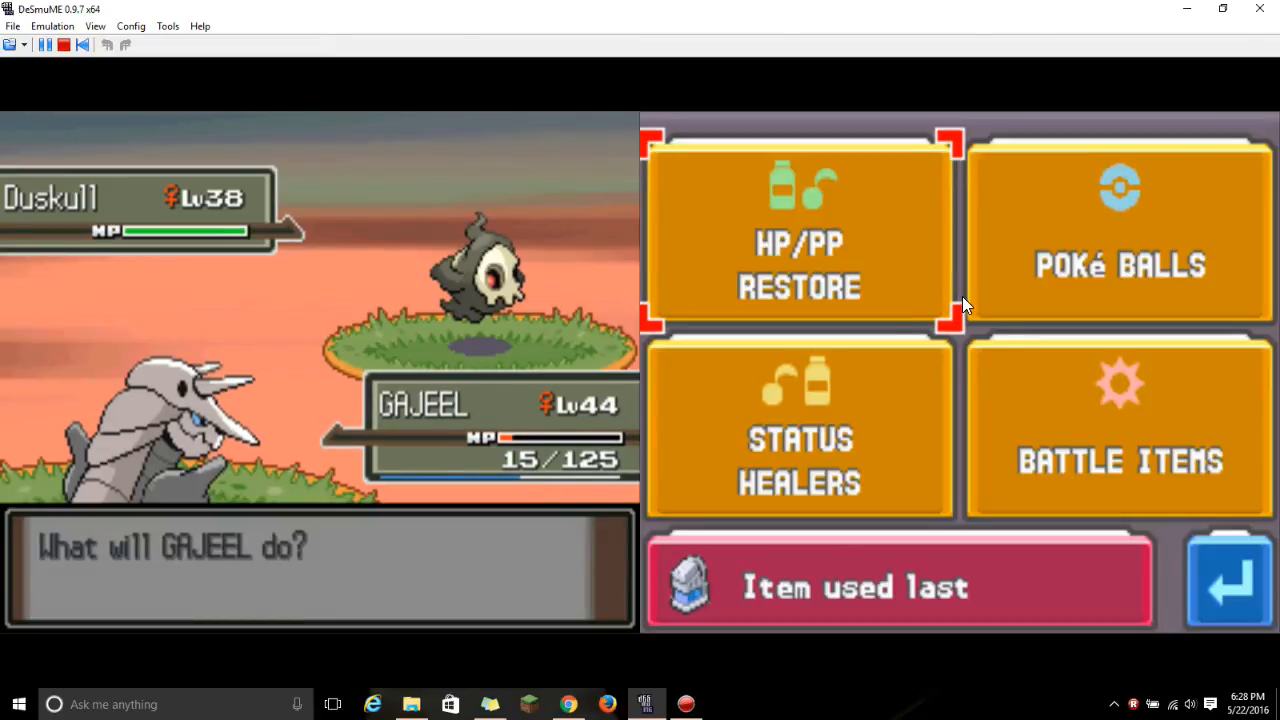
pyautogui.click(801, 235)
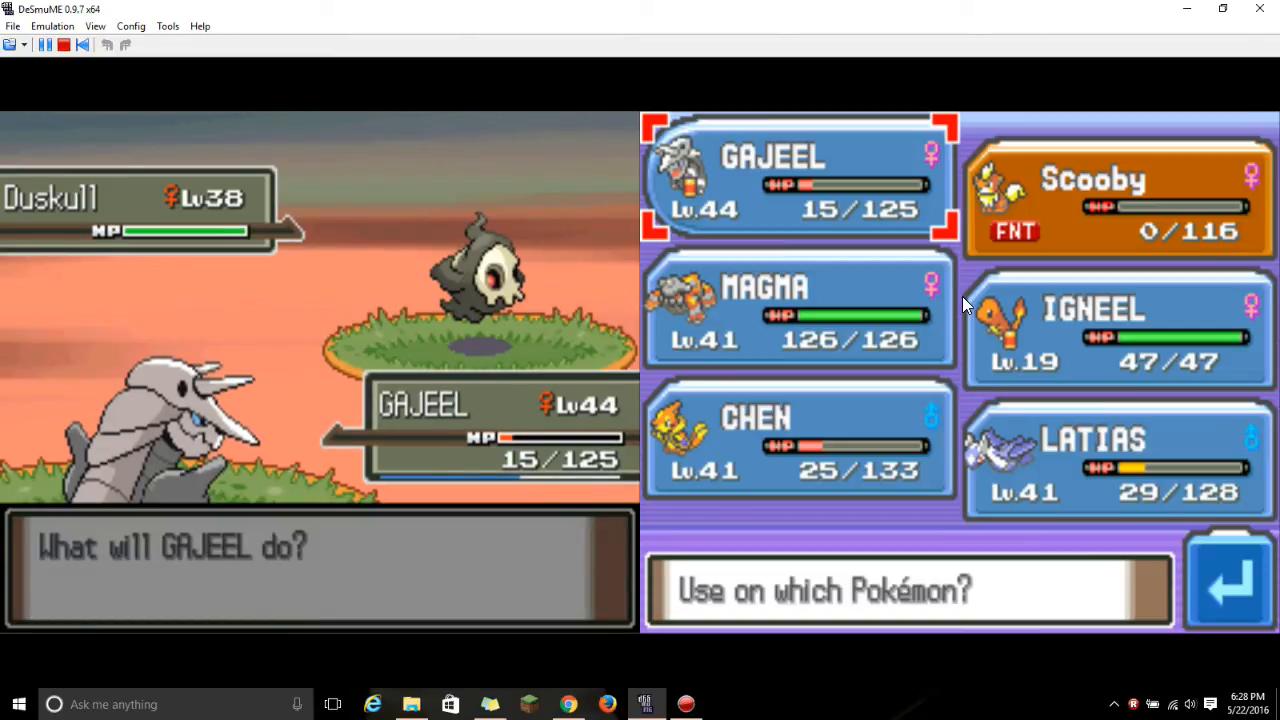
pyautogui.click(788, 180)
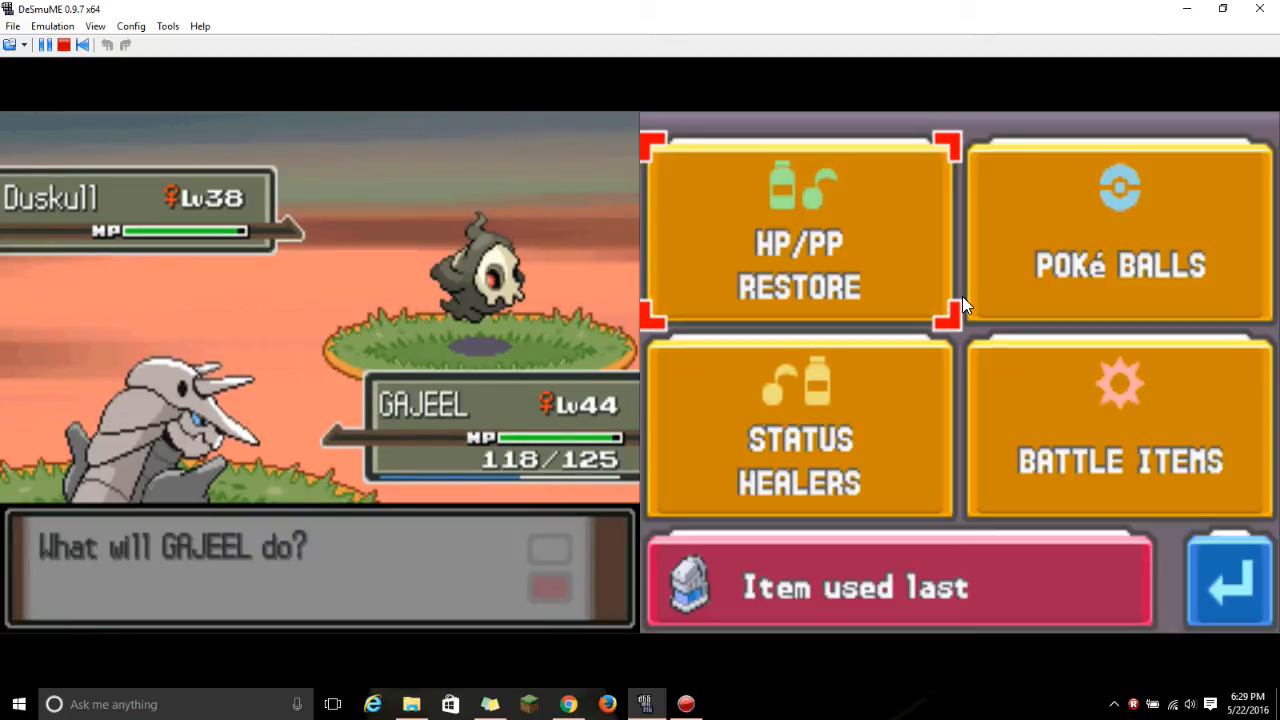
pyautogui.click(1119, 250)
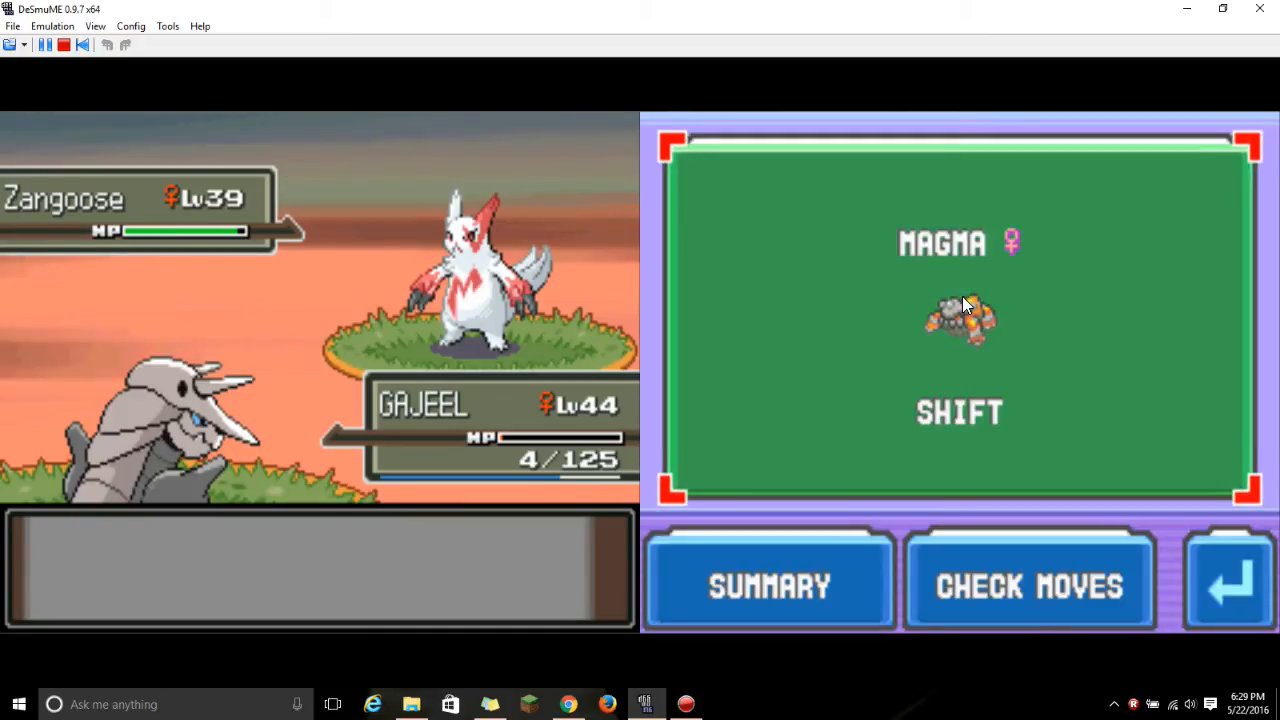
# Send MAGMA in and attack Zangoose until the battle ends
pyautogui.click(957, 413)
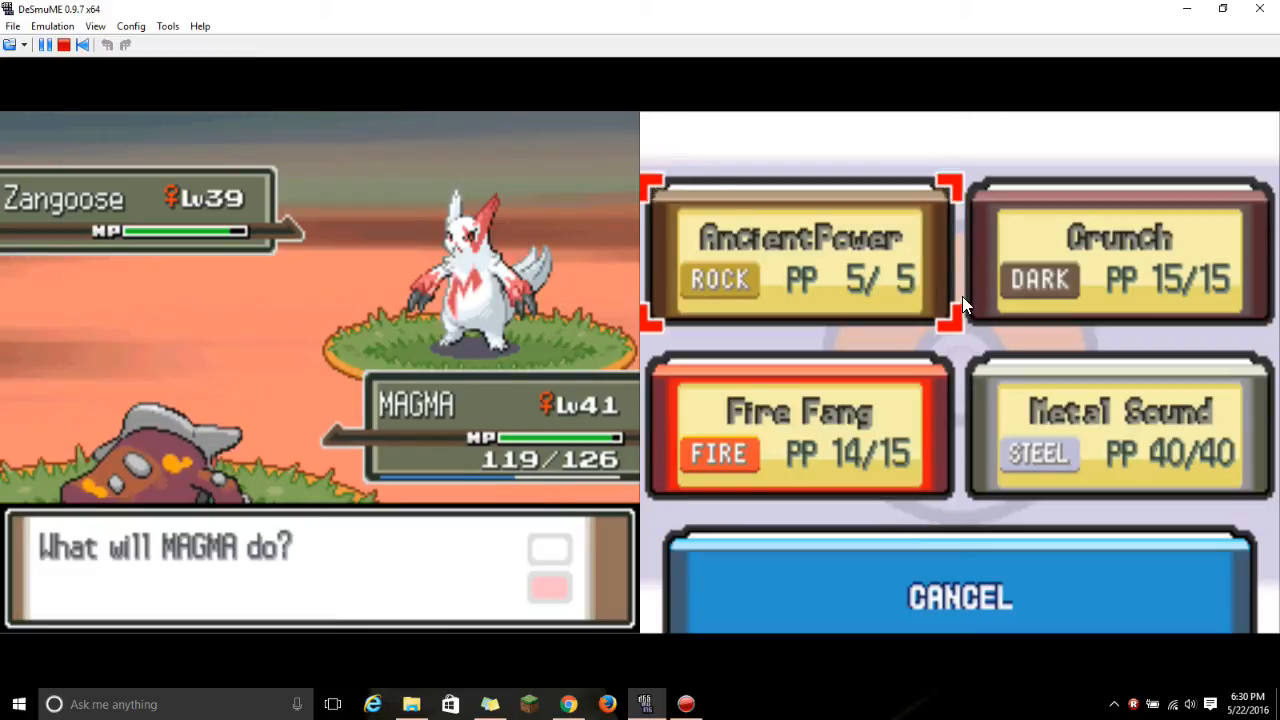
pyautogui.click(799, 425)
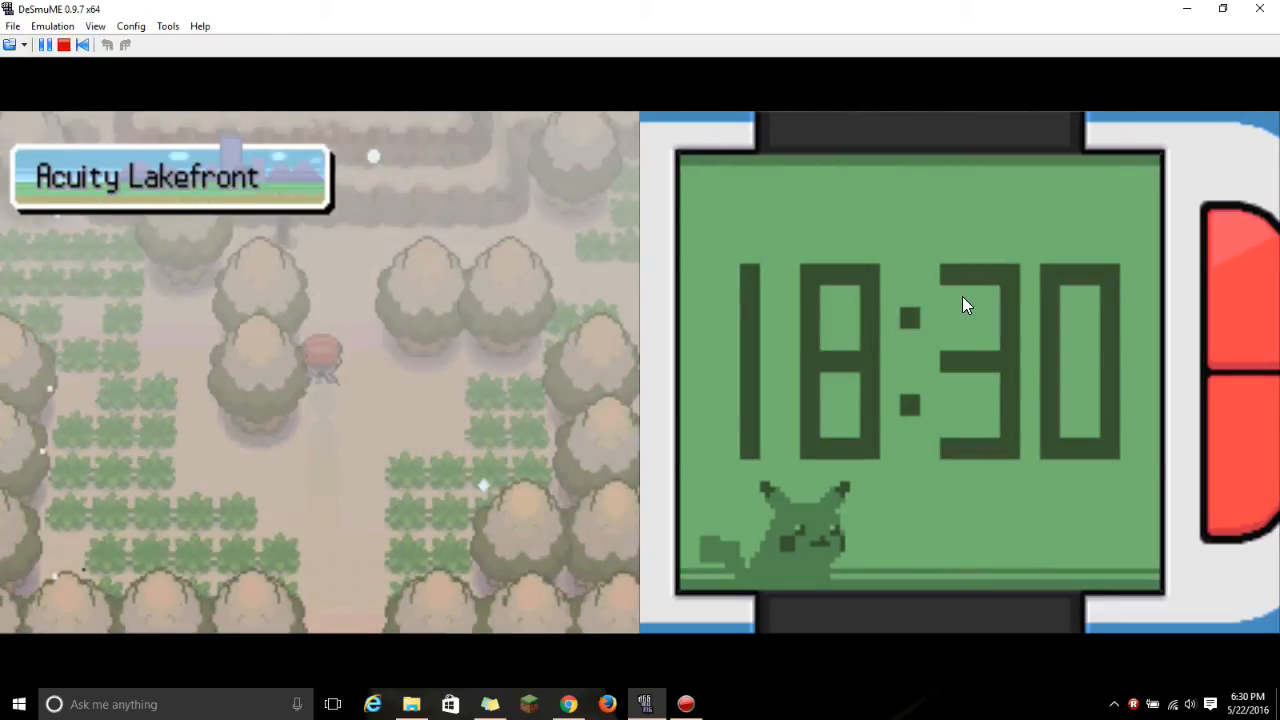
# Walk up through the Acuity Lakefront grass until a wild level-33 Blaziken appears
pyautogui.press('Up')
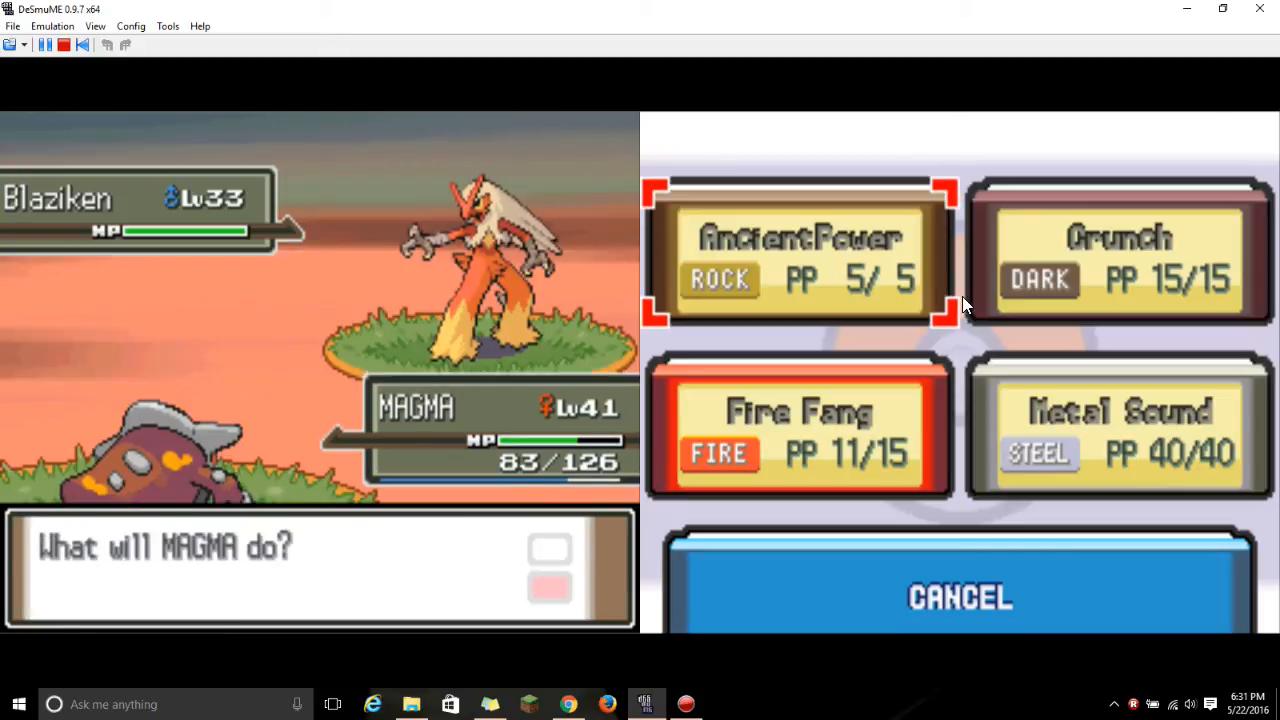
# Attack the wild Blaziken, then throw a ball from the bag to catch it
pyautogui.click(798, 260)
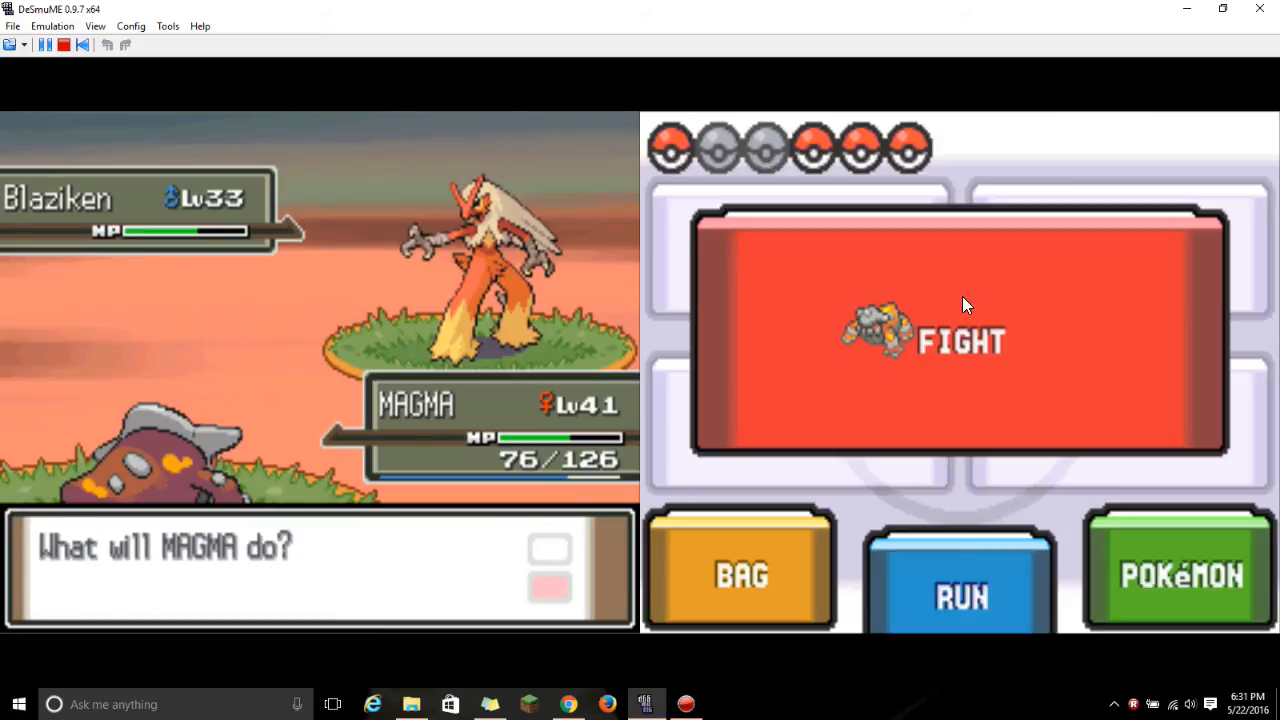
pyautogui.click(740, 570)
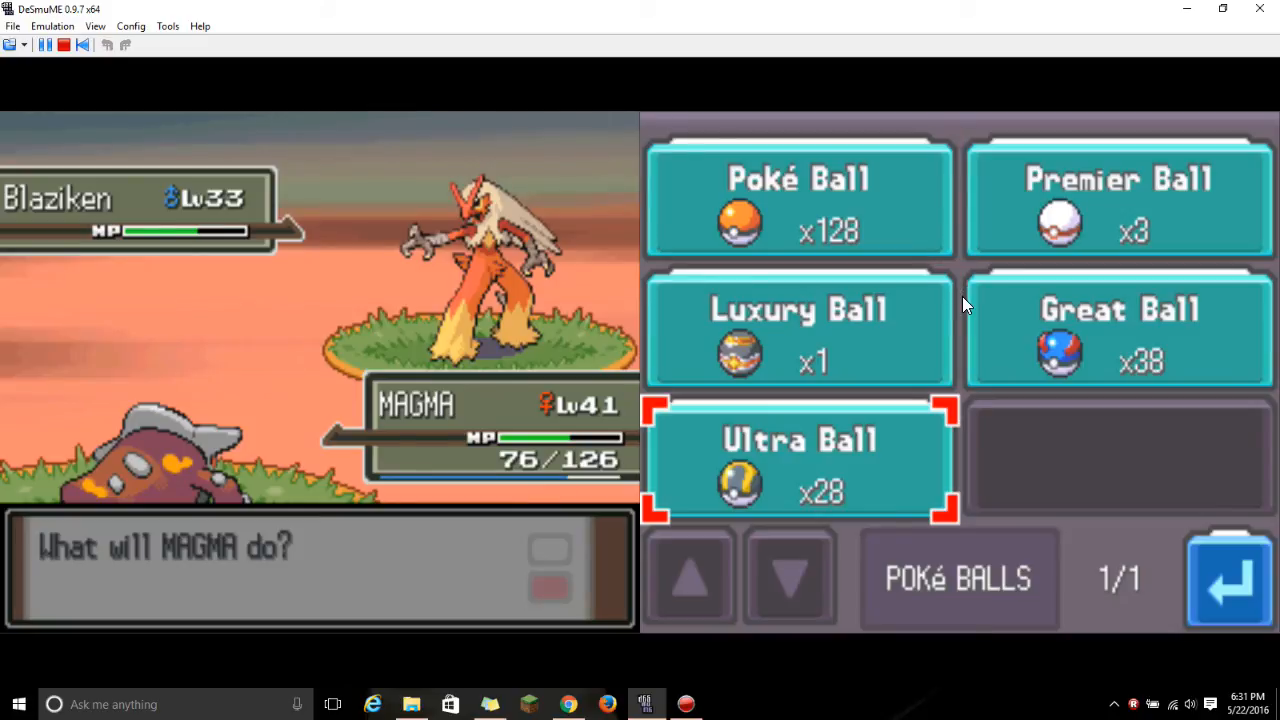
pyautogui.click(799, 460)
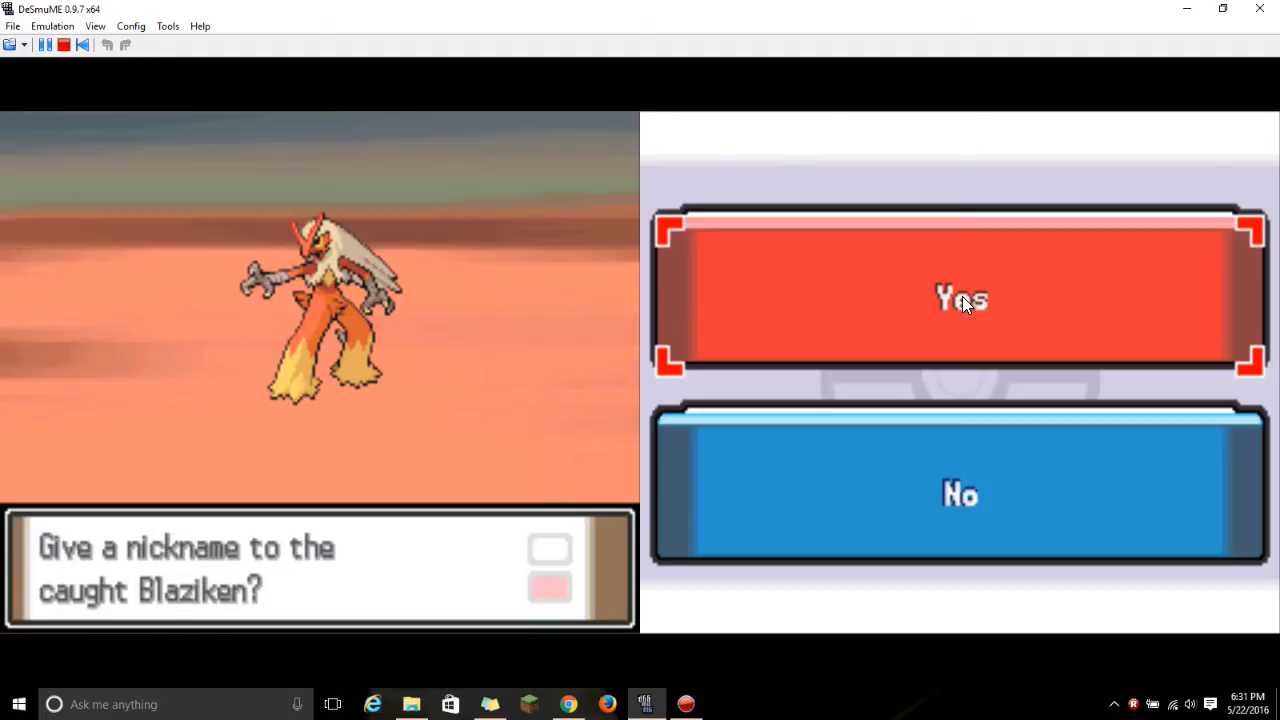
# Accept nicknaming Blaziken, spell a nickname, then walk north toward the Pokémon Center
pyautogui.click(960, 300)
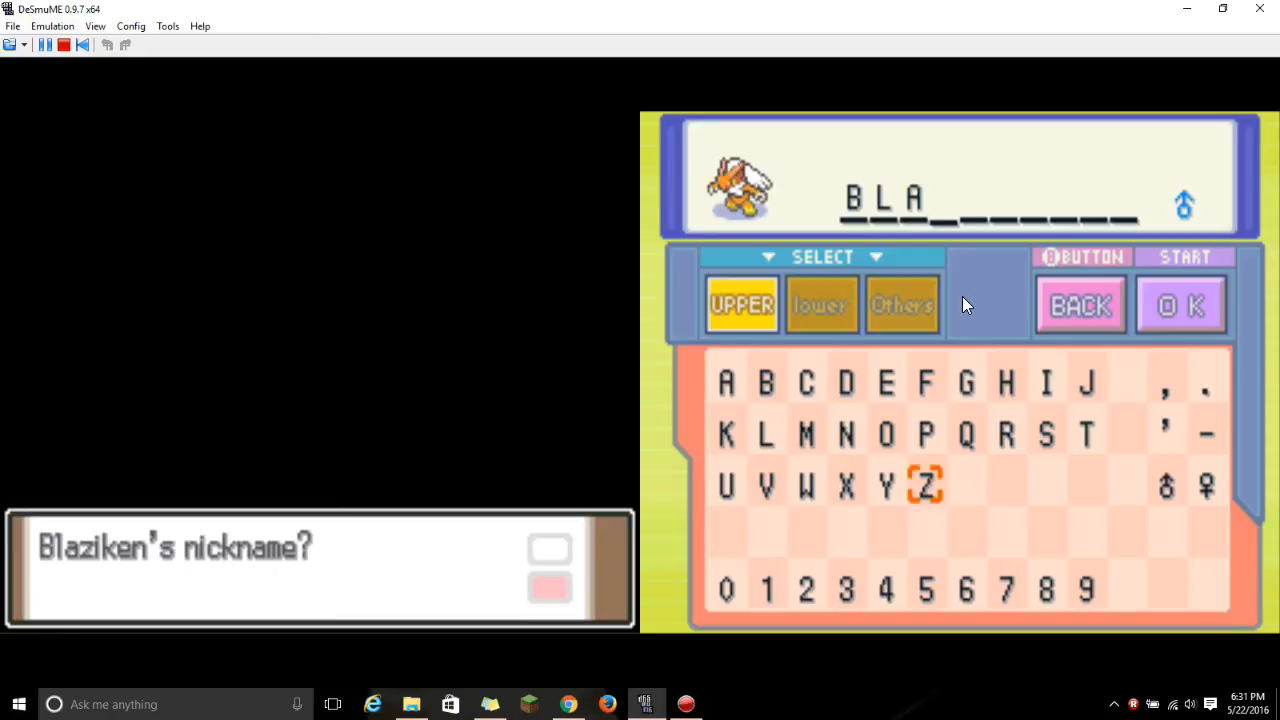
pyautogui.click(1045, 381)
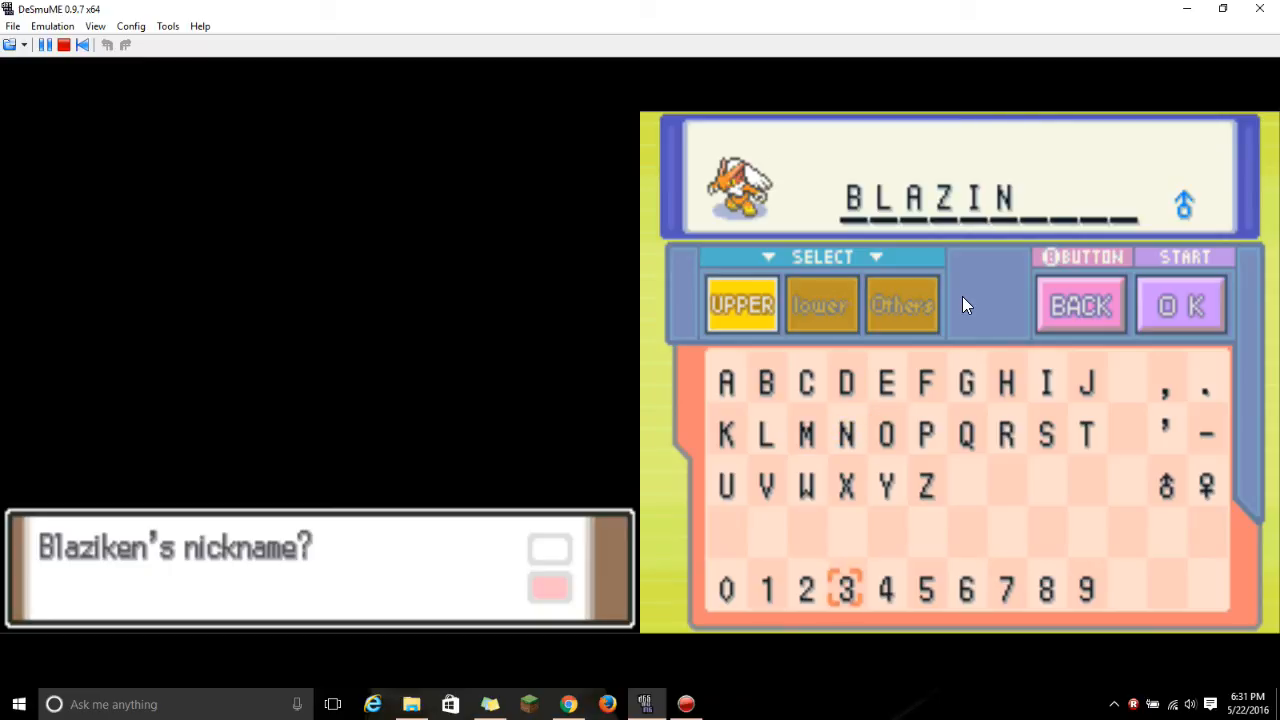
pyautogui.click(1180, 303)
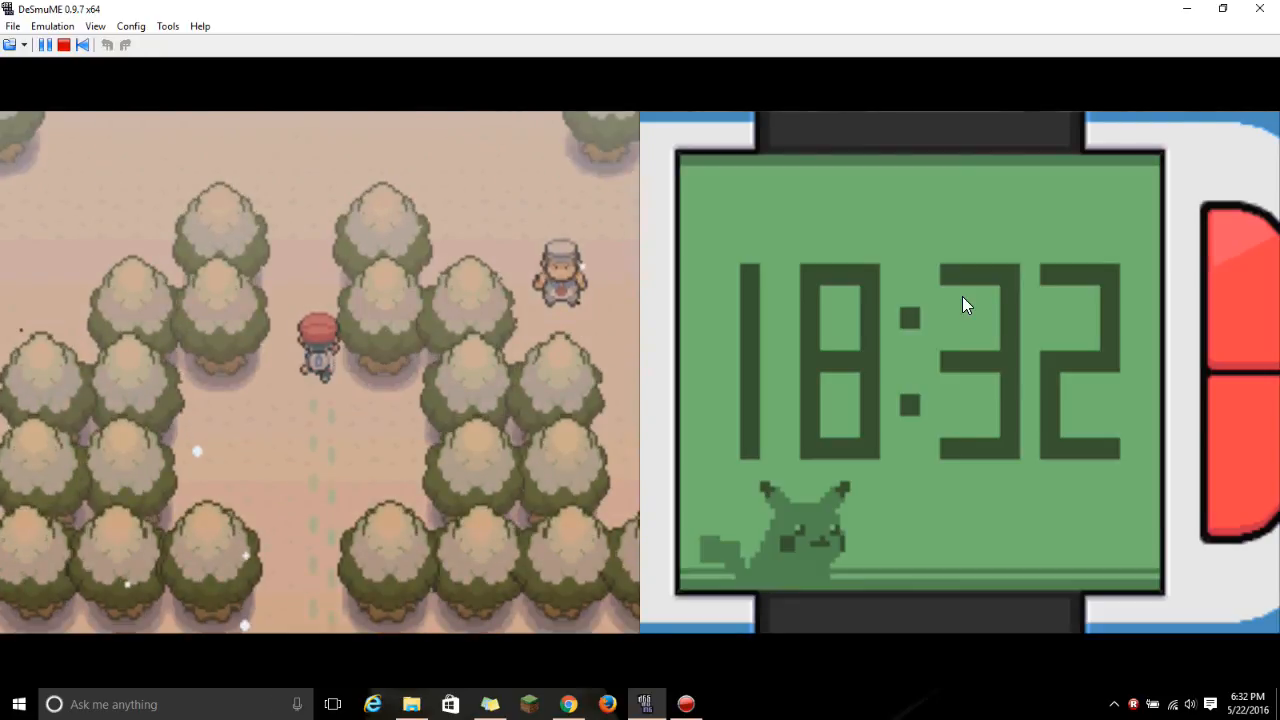
pyautogui.press('Up')
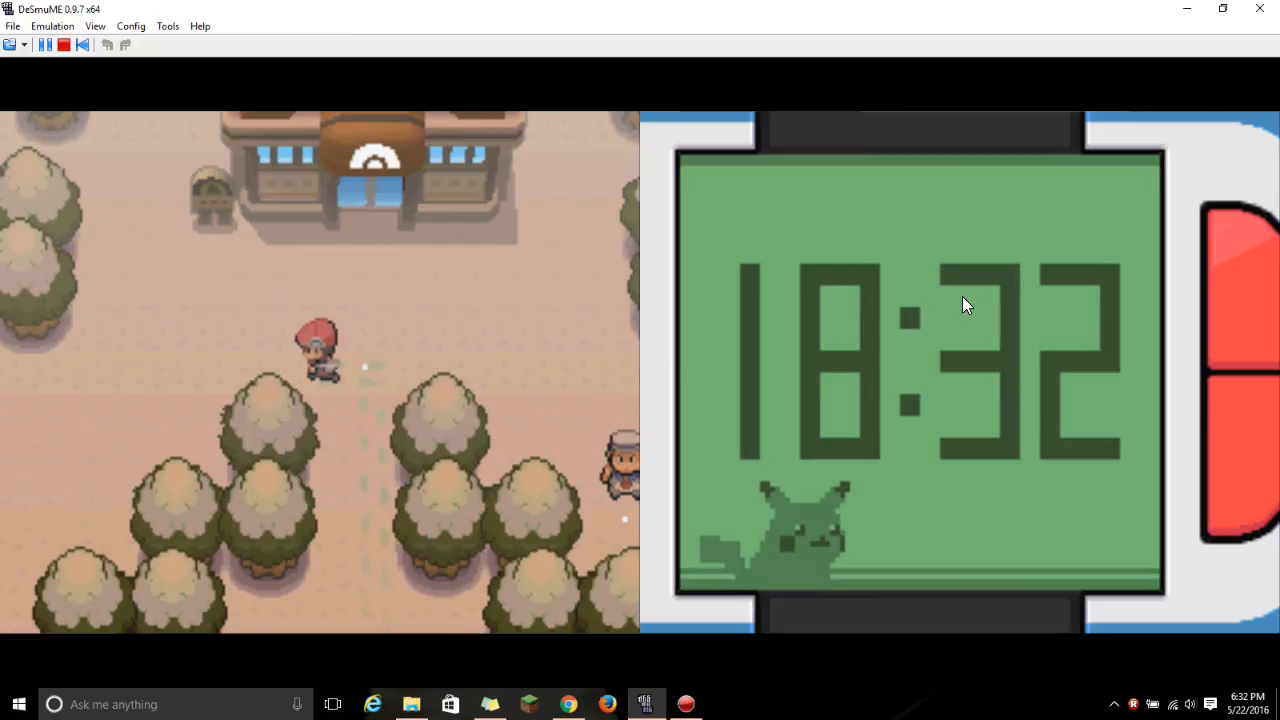